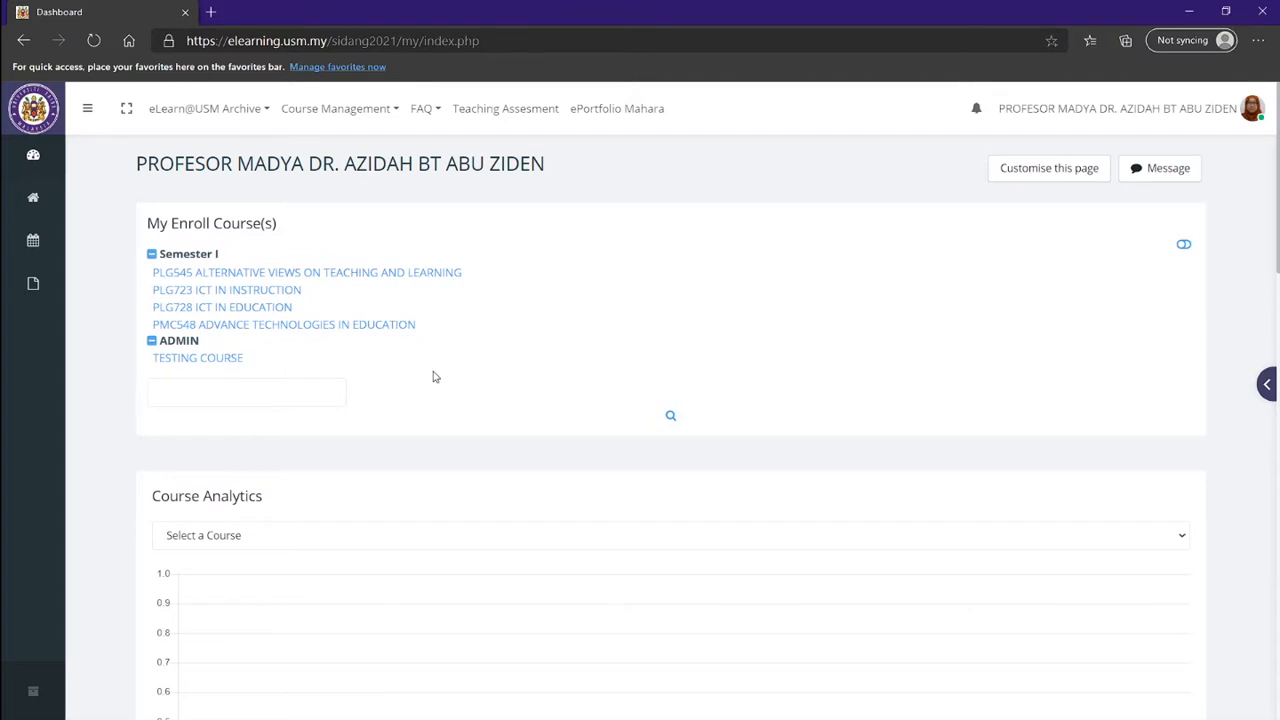
mouse_move(458, 402)
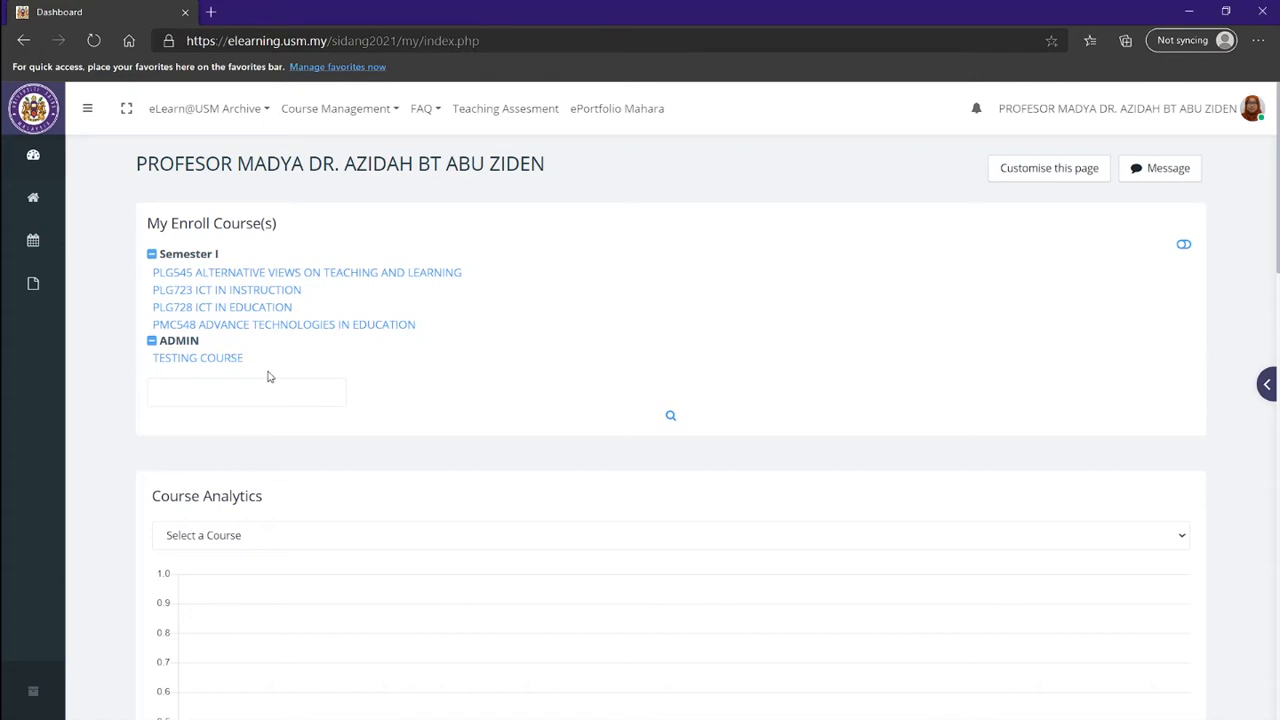
mouse_move(225, 370)
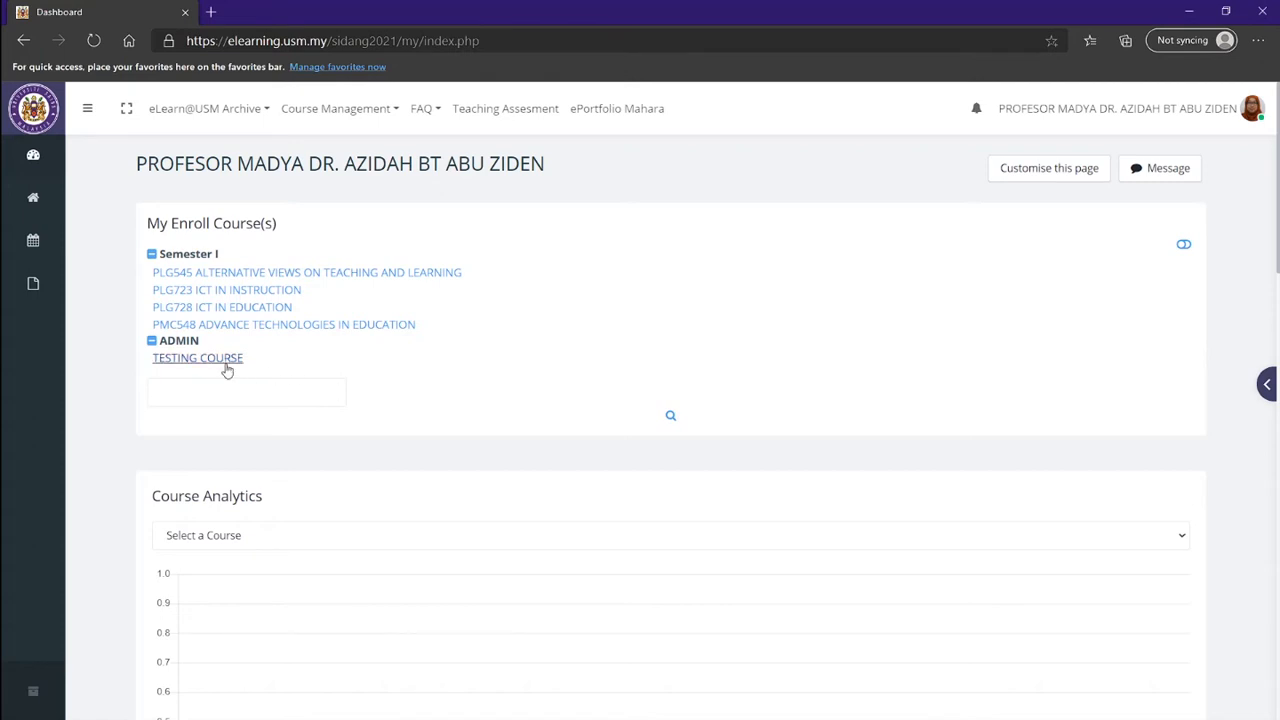
Step: Open TESTING COURSE from the ADMIN list and turn editing on
left_click(197, 357)
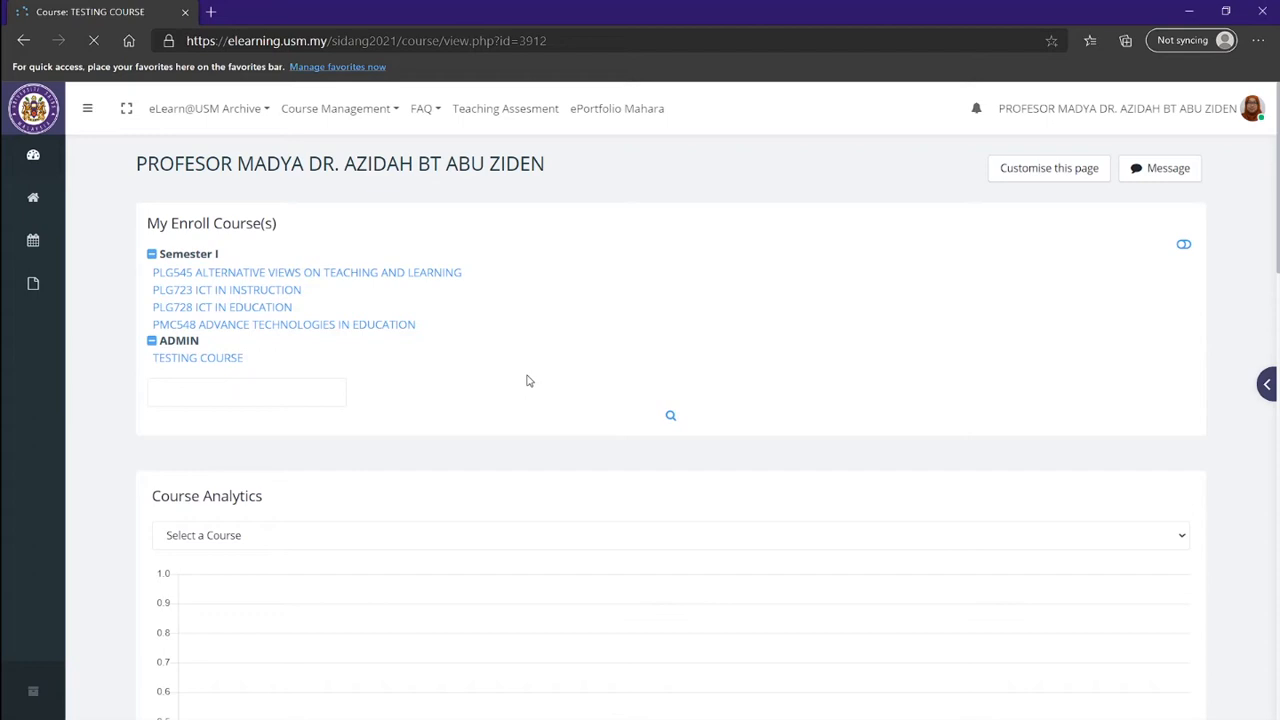
left_click(197, 357)
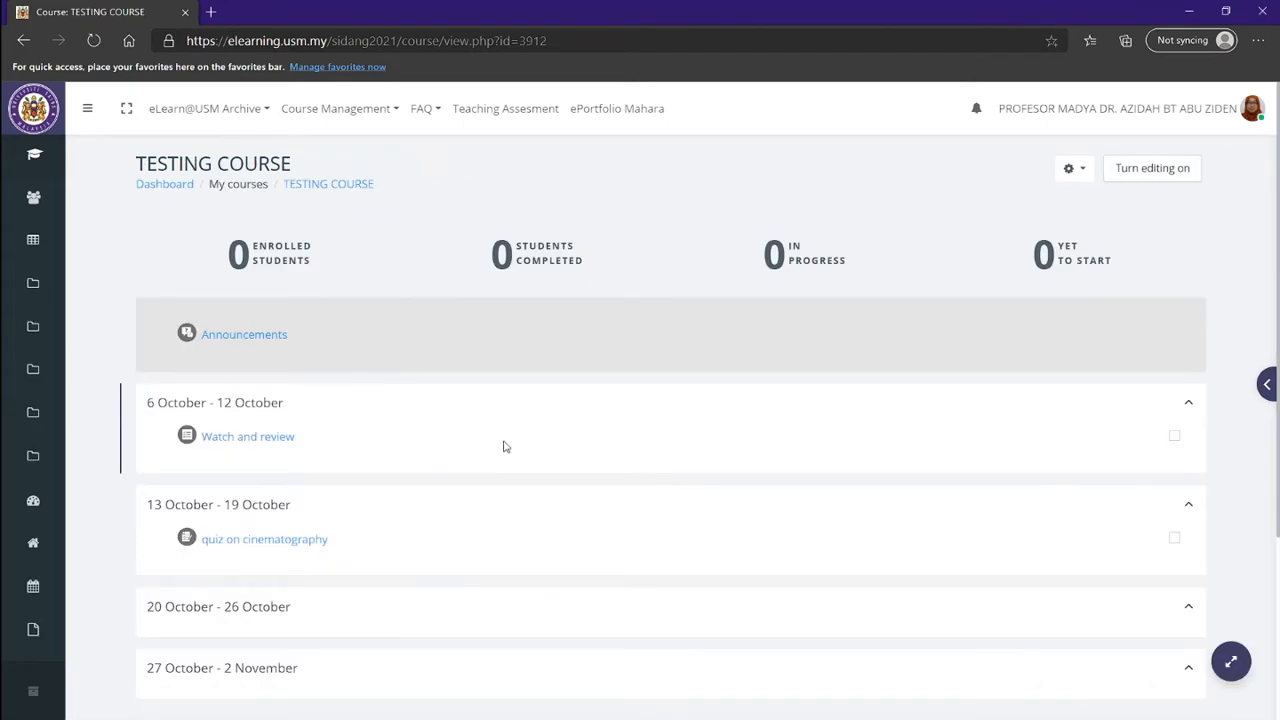
mouse_move(1148, 218)
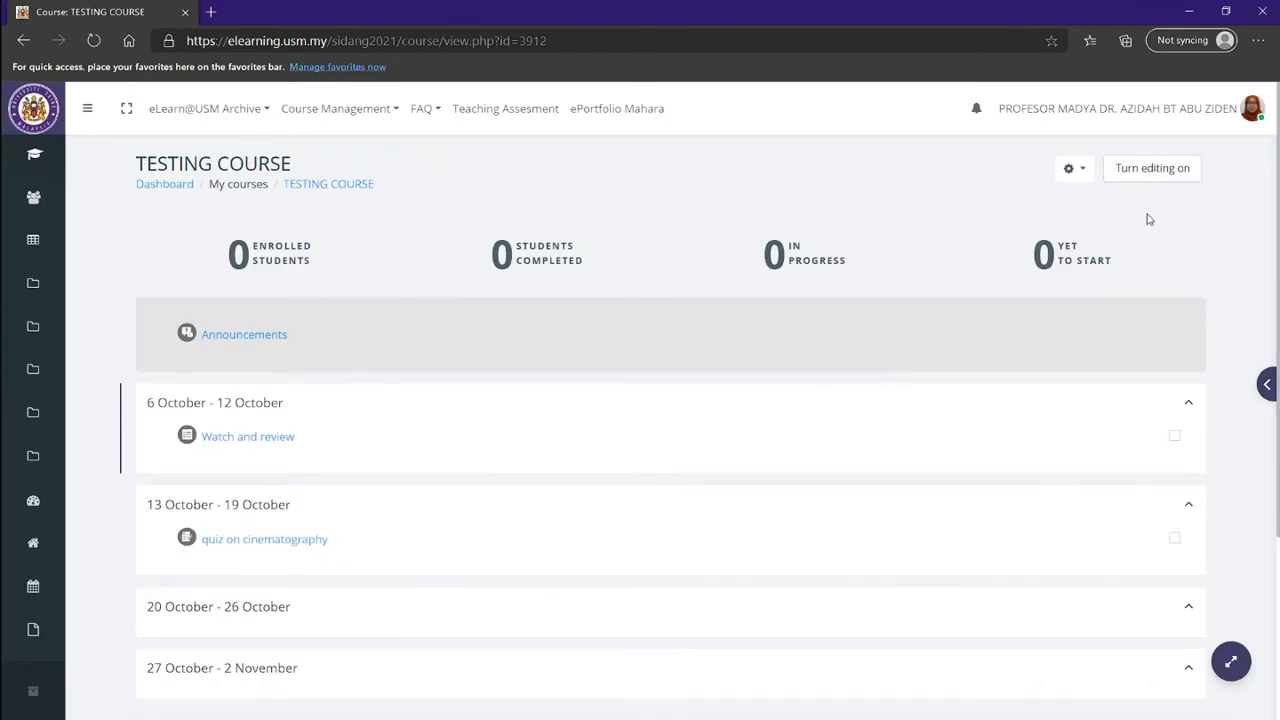
left_click(1152, 167)
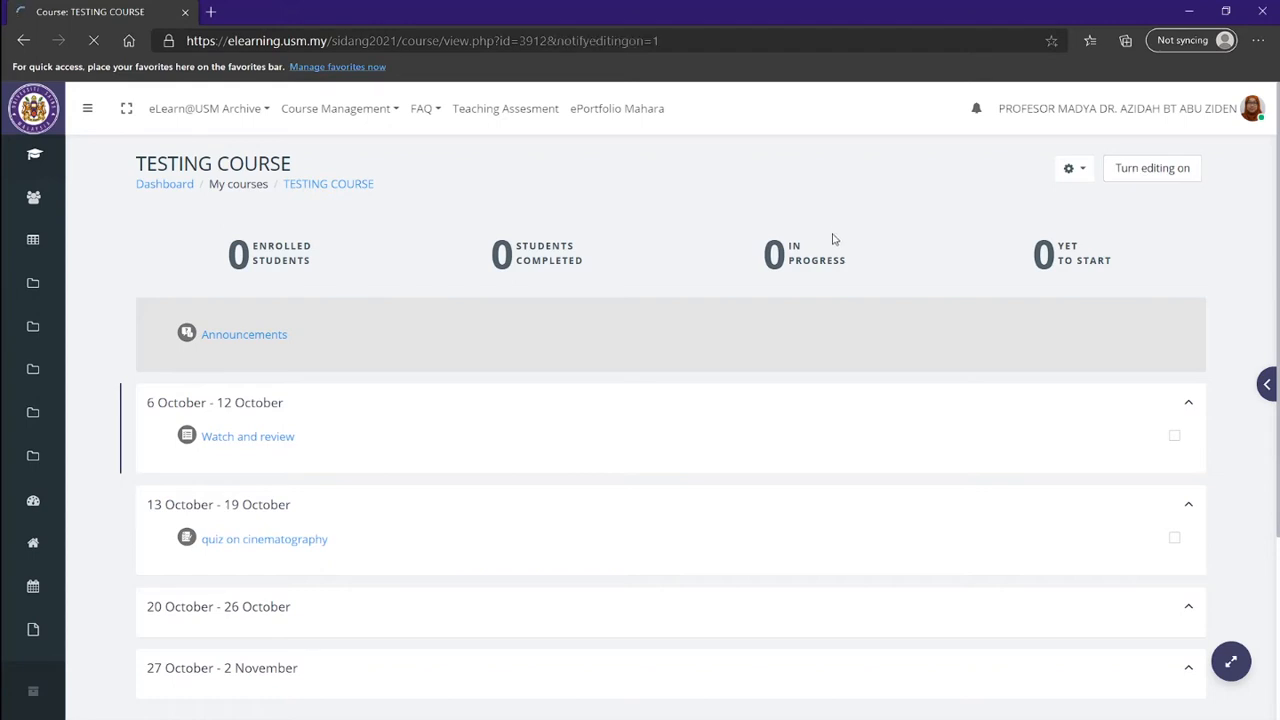
left_click(1152, 167)
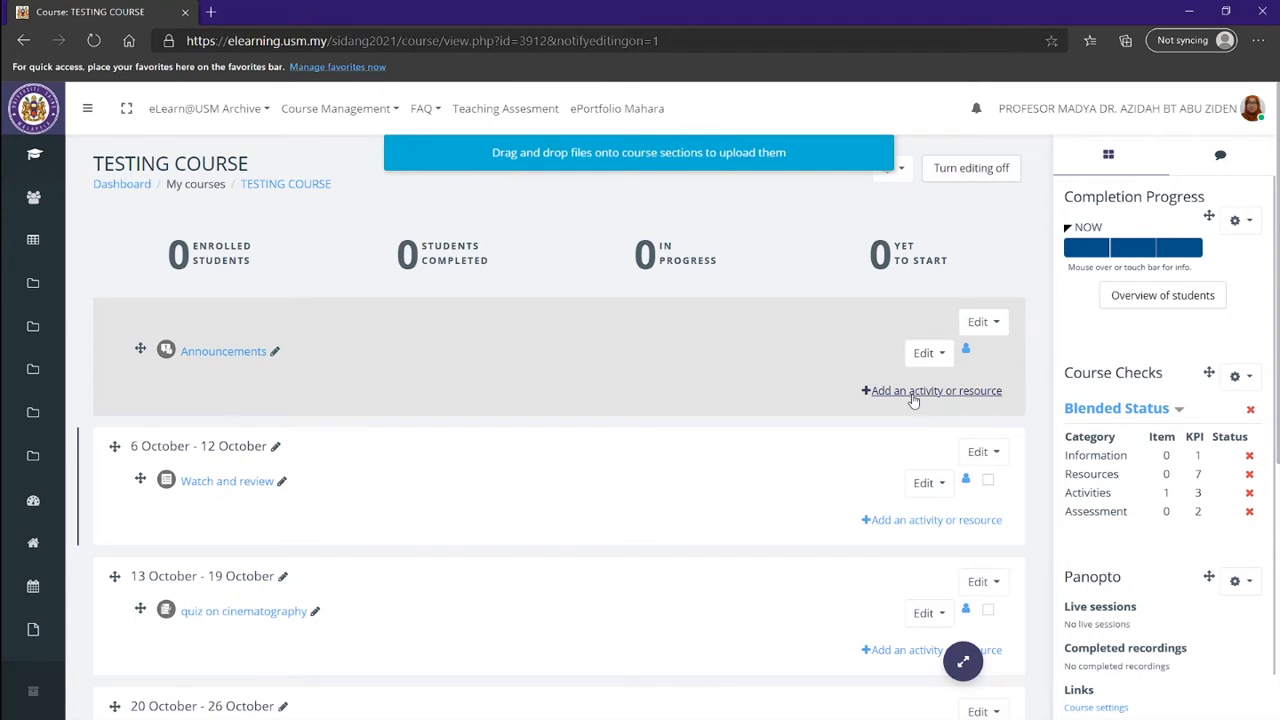
Step: Pick Attendance from the activity chooser for the Announcements section
left_click(930, 390)
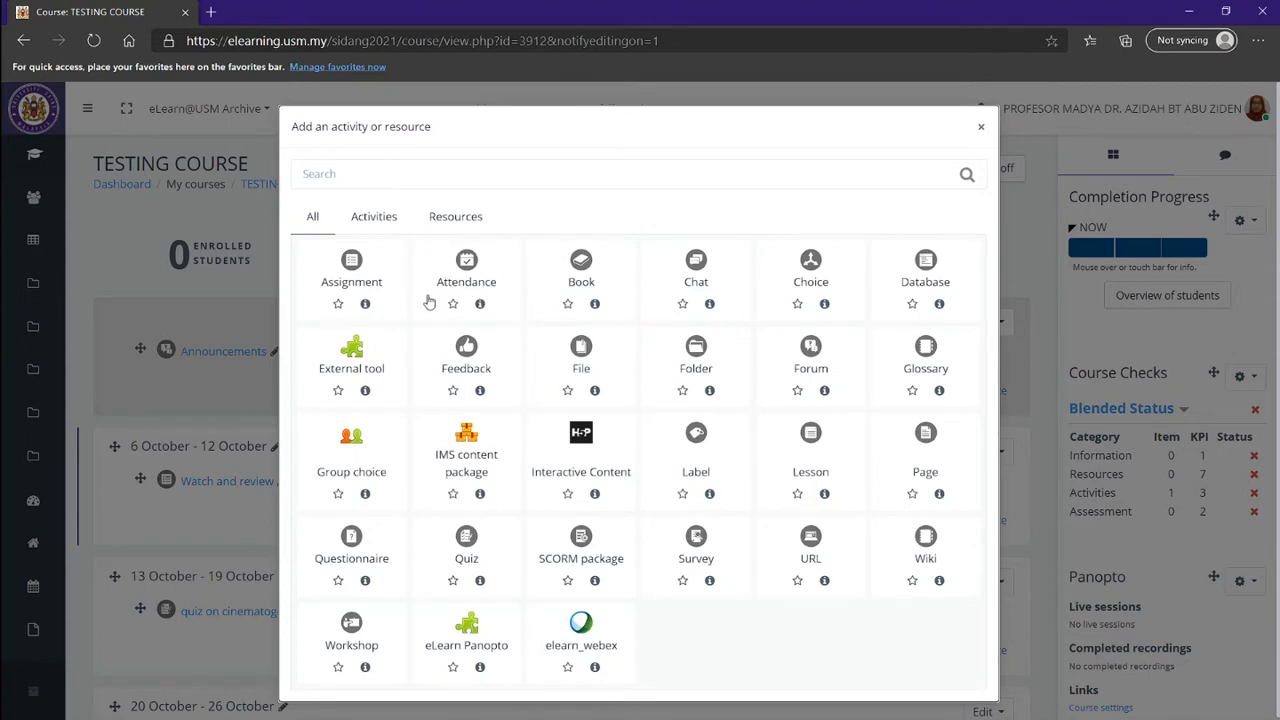
mouse_move(511, 275)
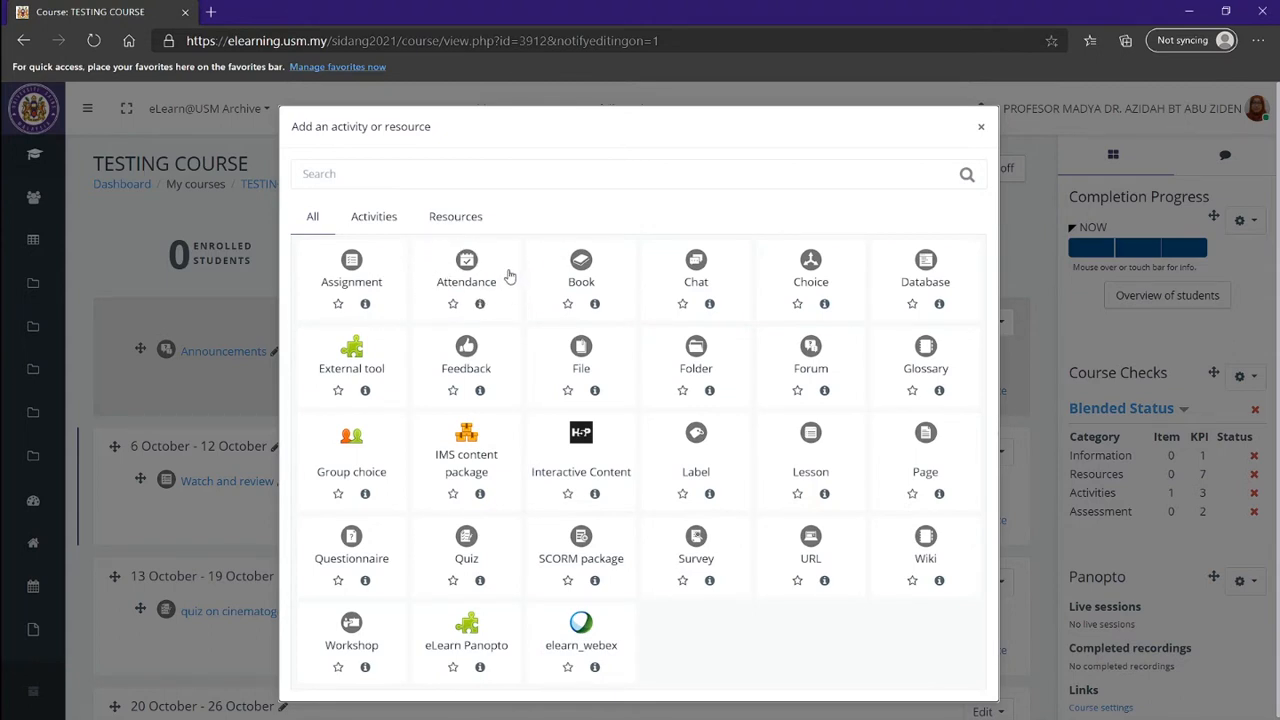
left_click(466, 263)
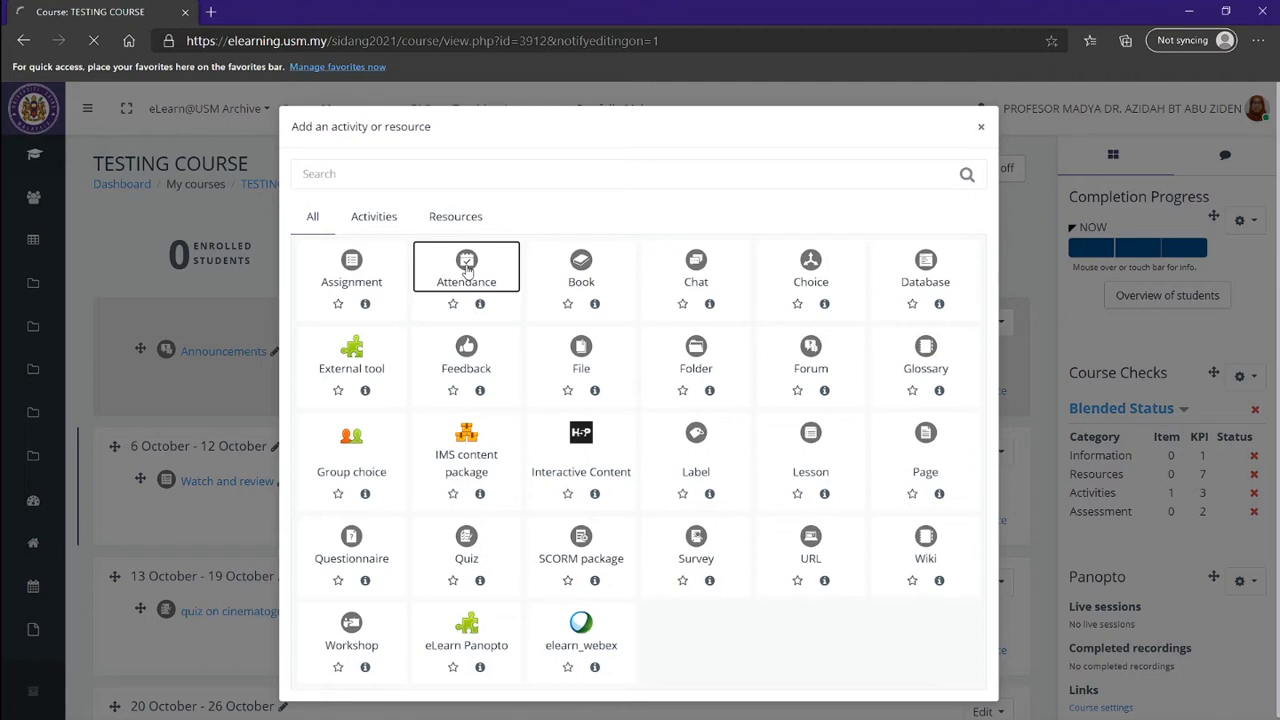
left_click(466, 260)
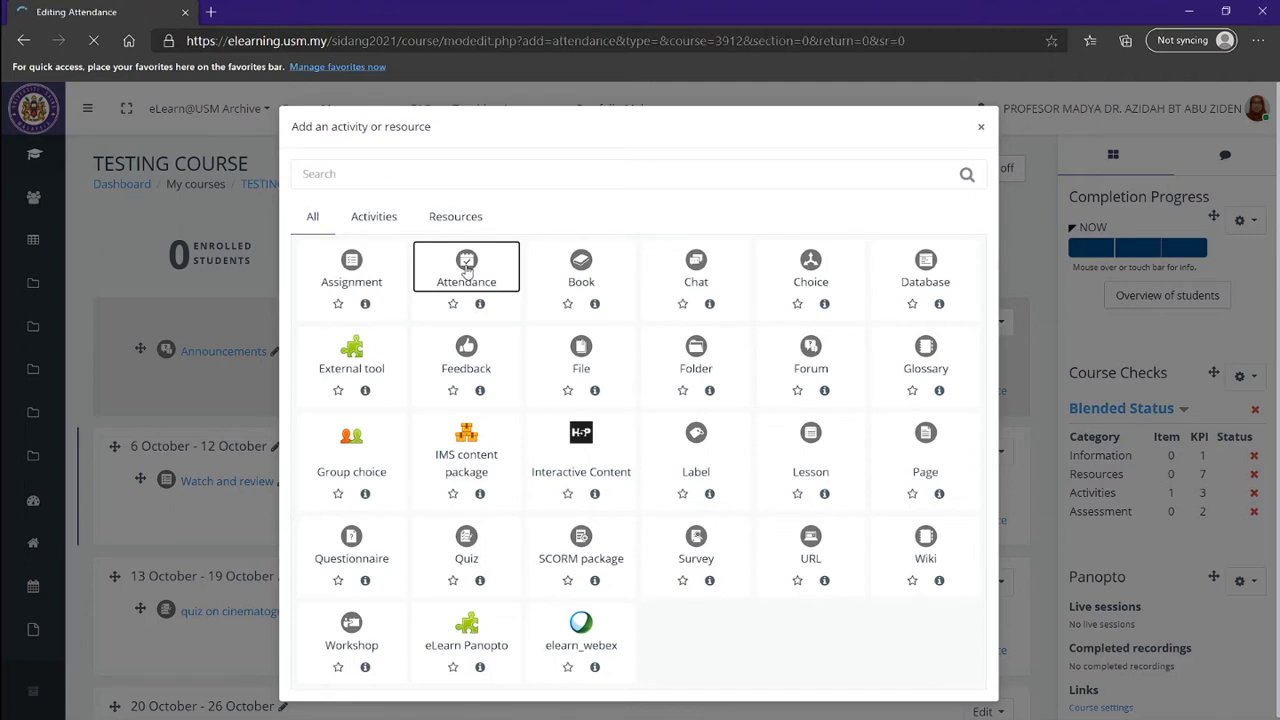
Step: Give the new Attendance activity a maximum grade of 10 and save and display it
left_click(465, 260)
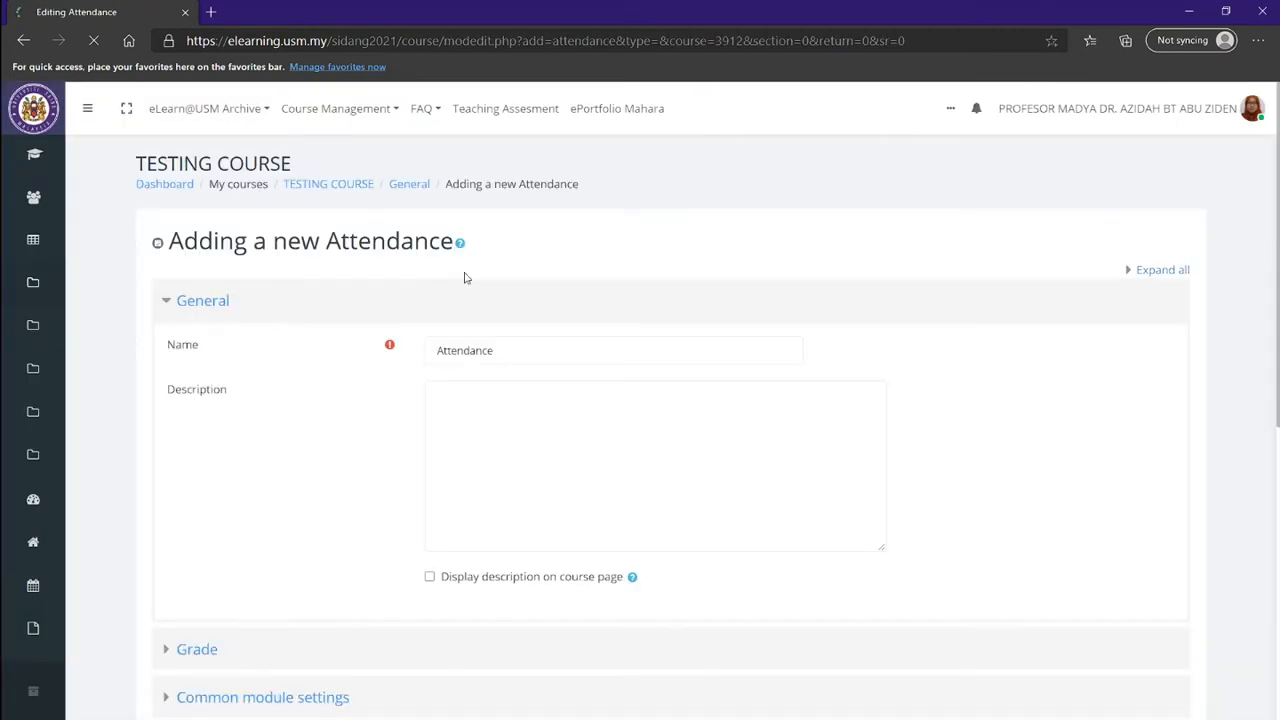
scroll("down", 3)
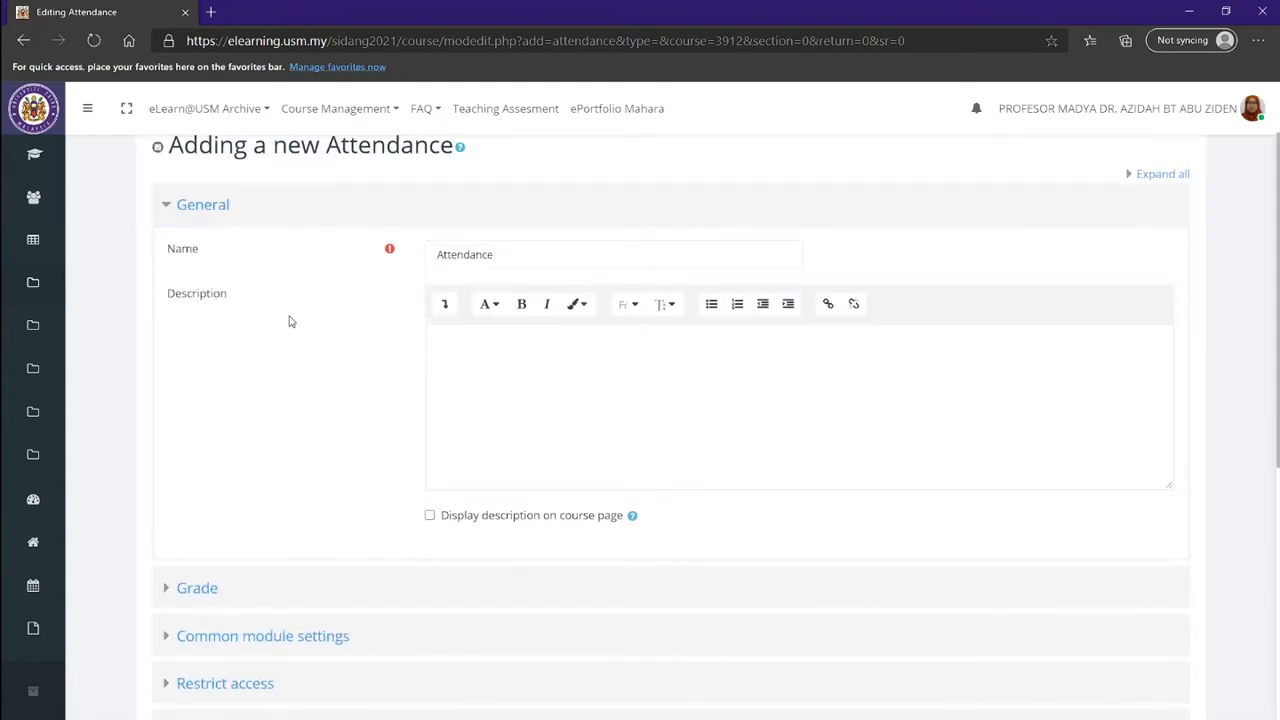
mouse_move(185, 593)
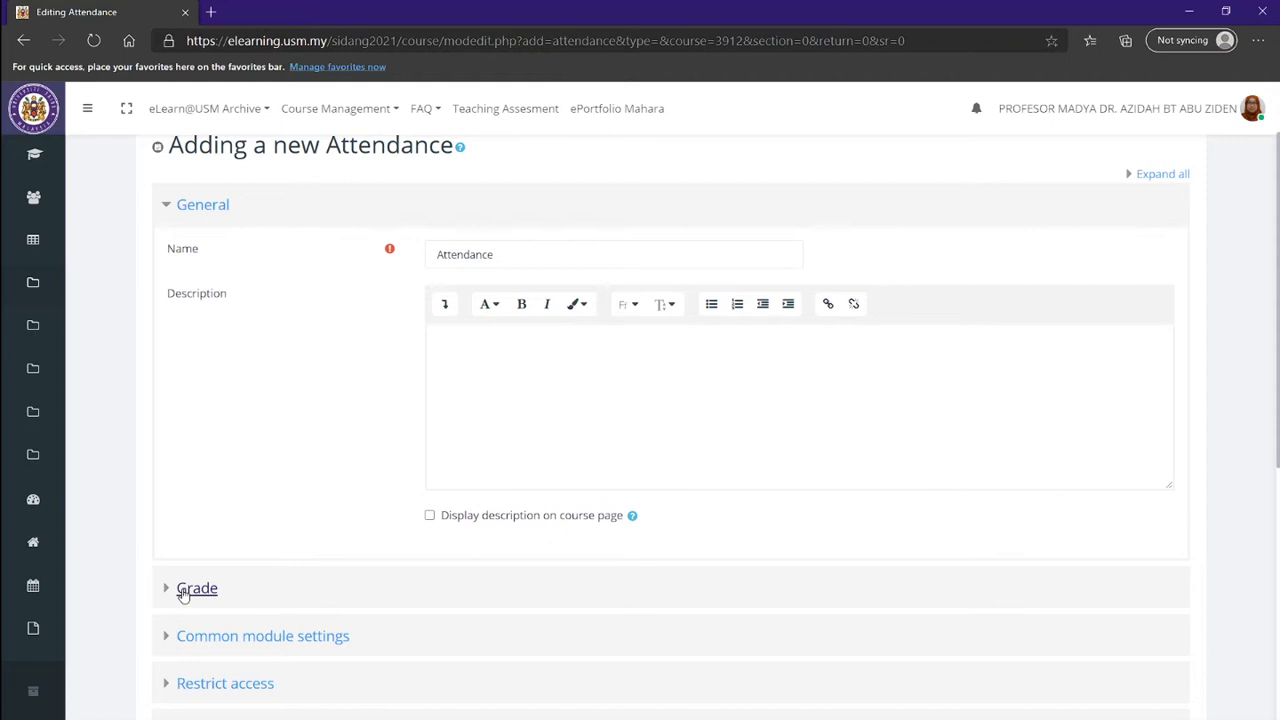
left_click(196, 588)
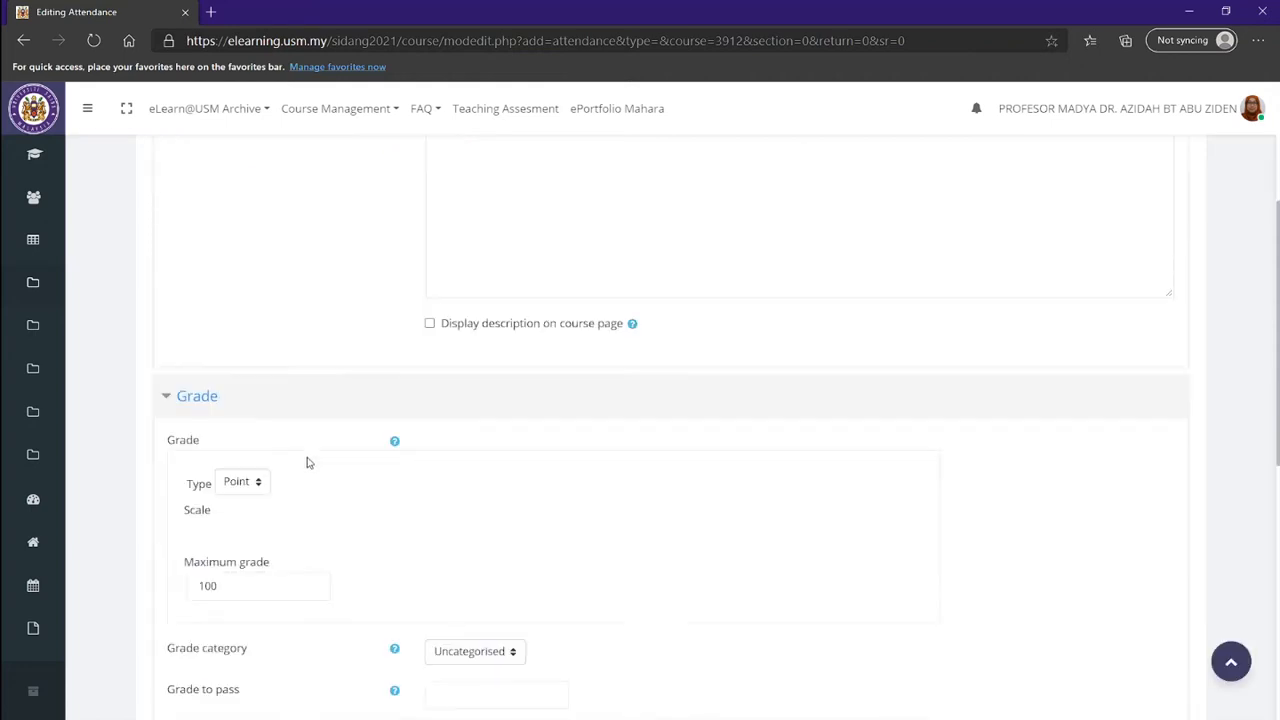
mouse_move(238, 568)
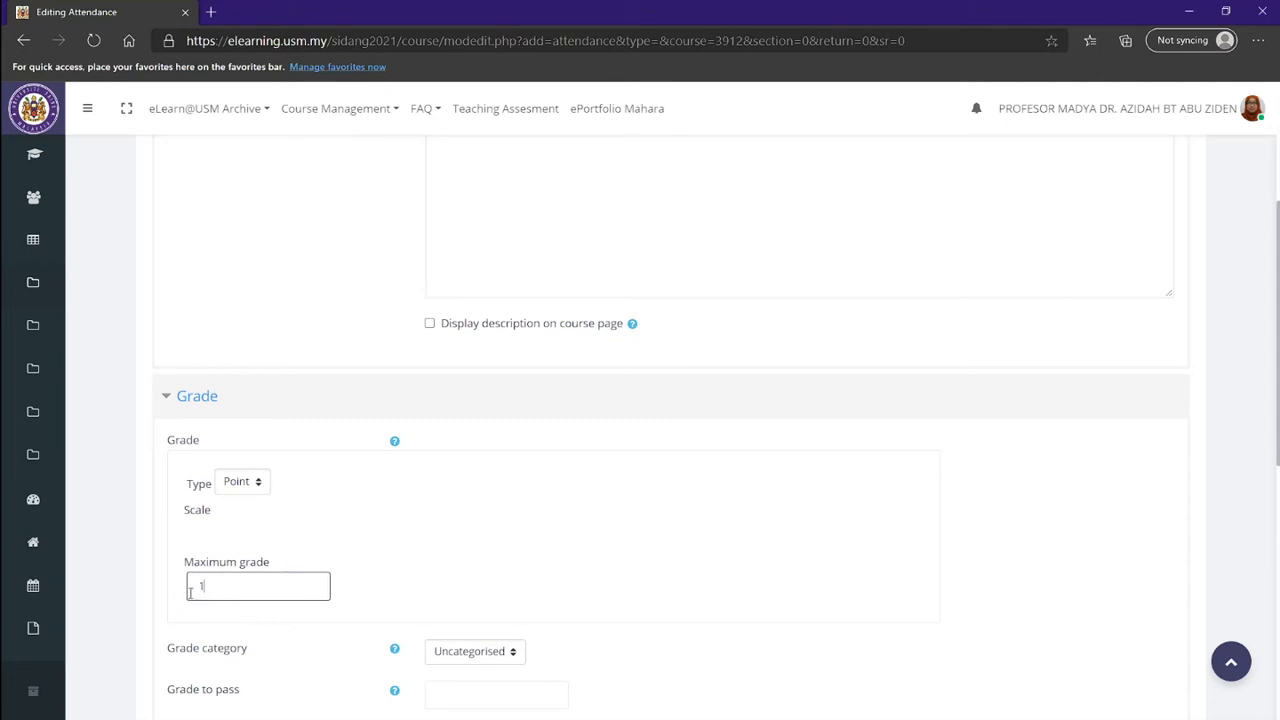
type("0")
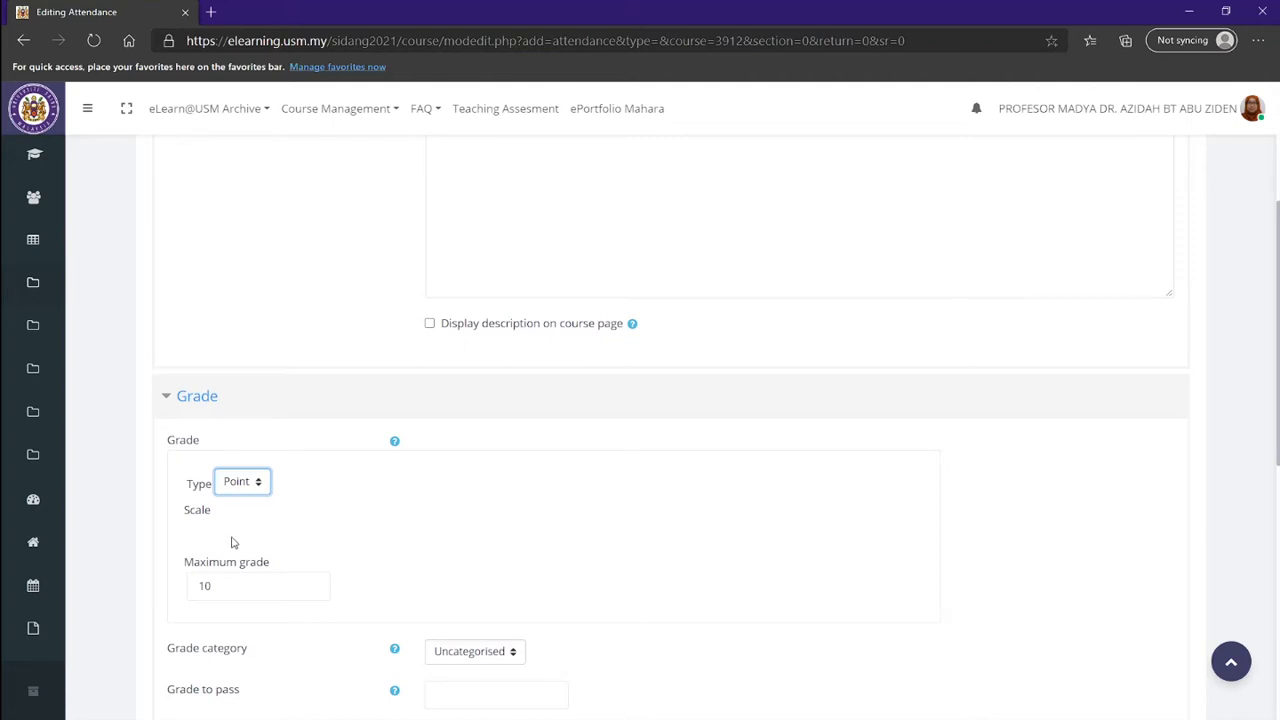
mouse_move(375, 520)
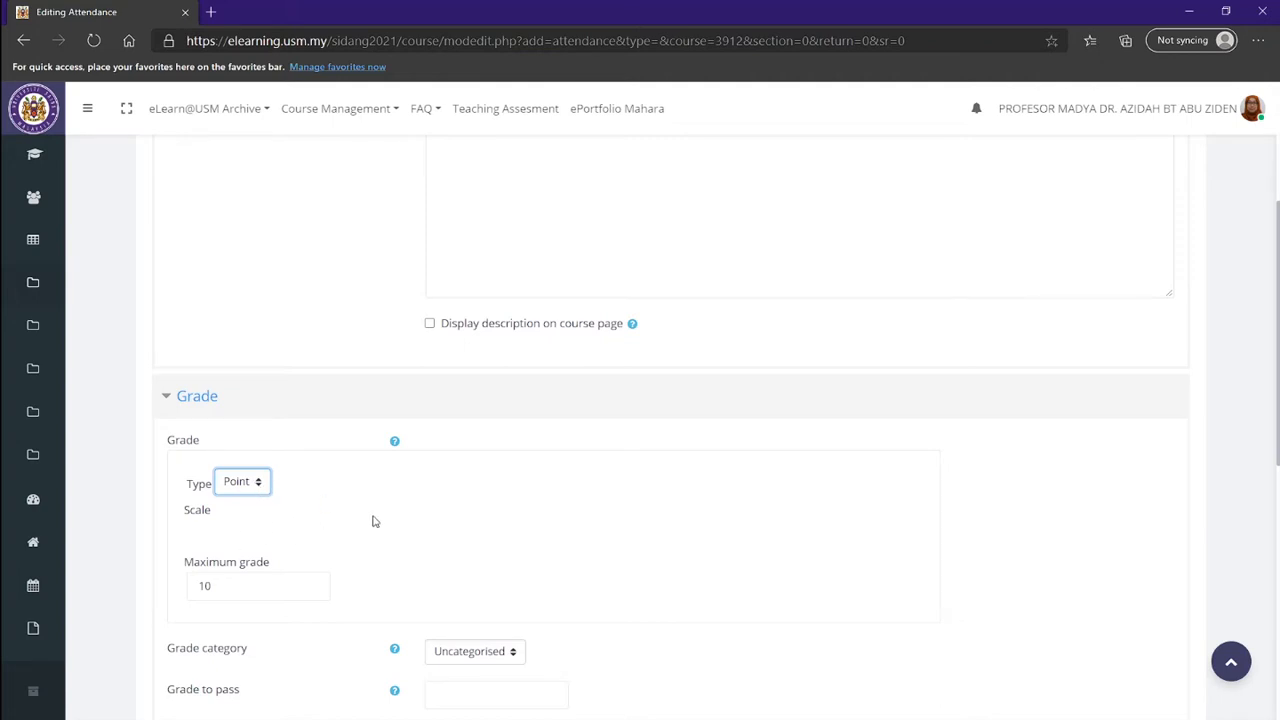
scroll("down", 3)
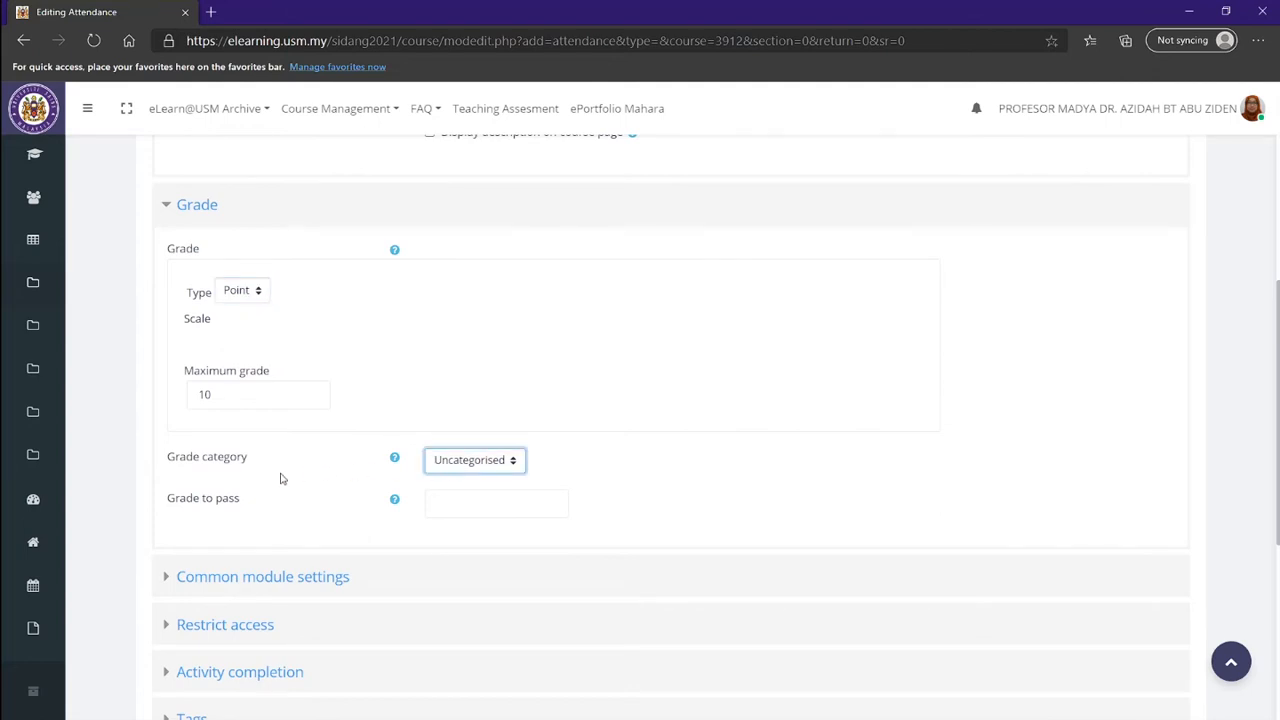
scroll("down", 3)
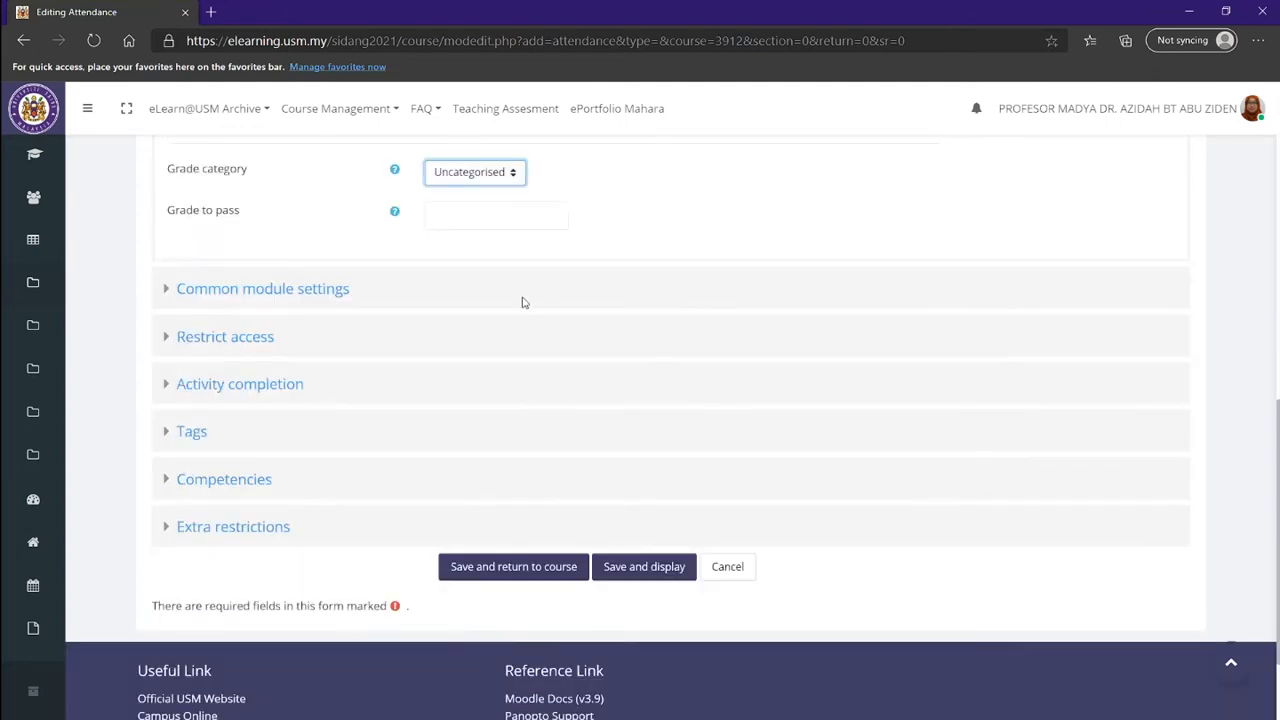
mouse_move(426, 404)
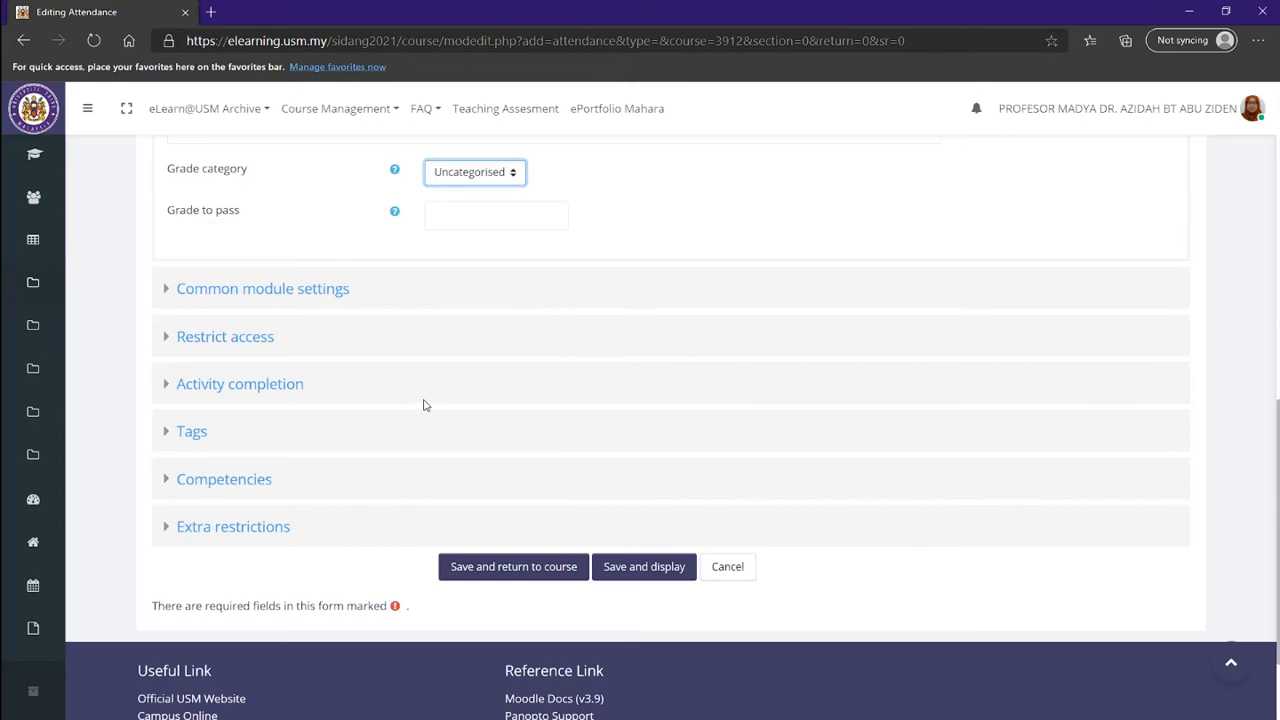
mouse_move(425, 424)
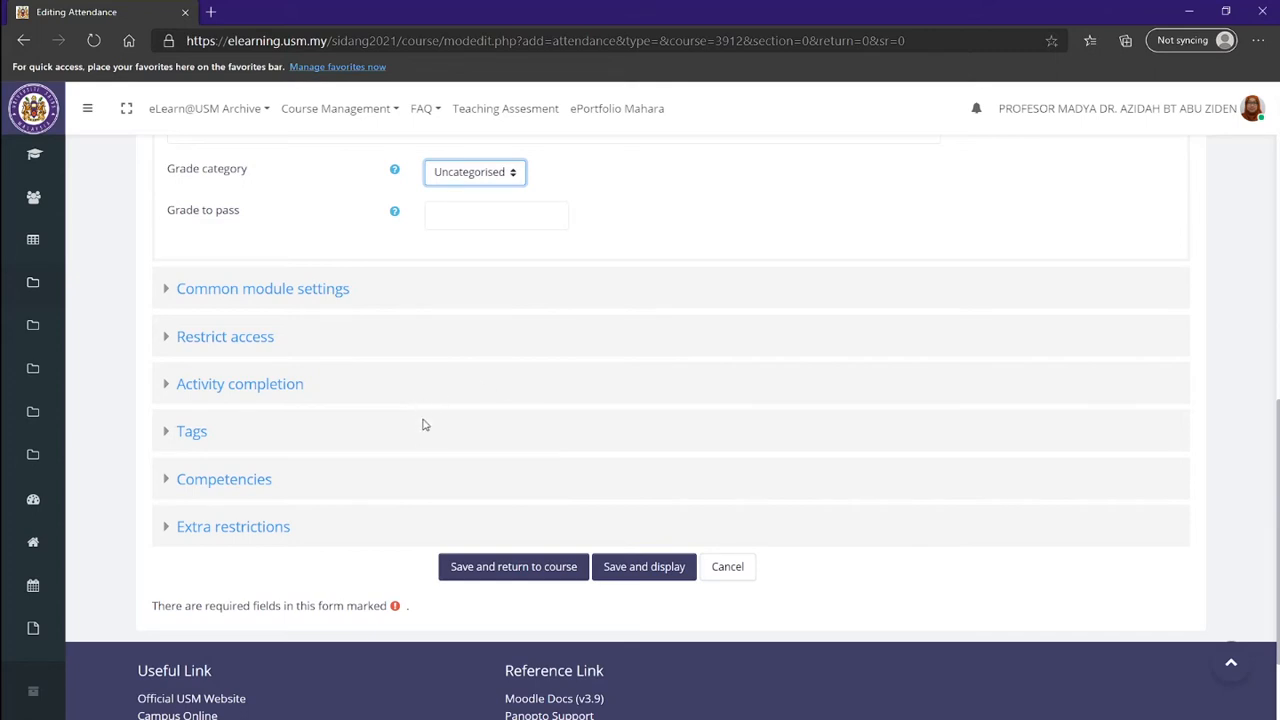
mouse_move(632, 567)
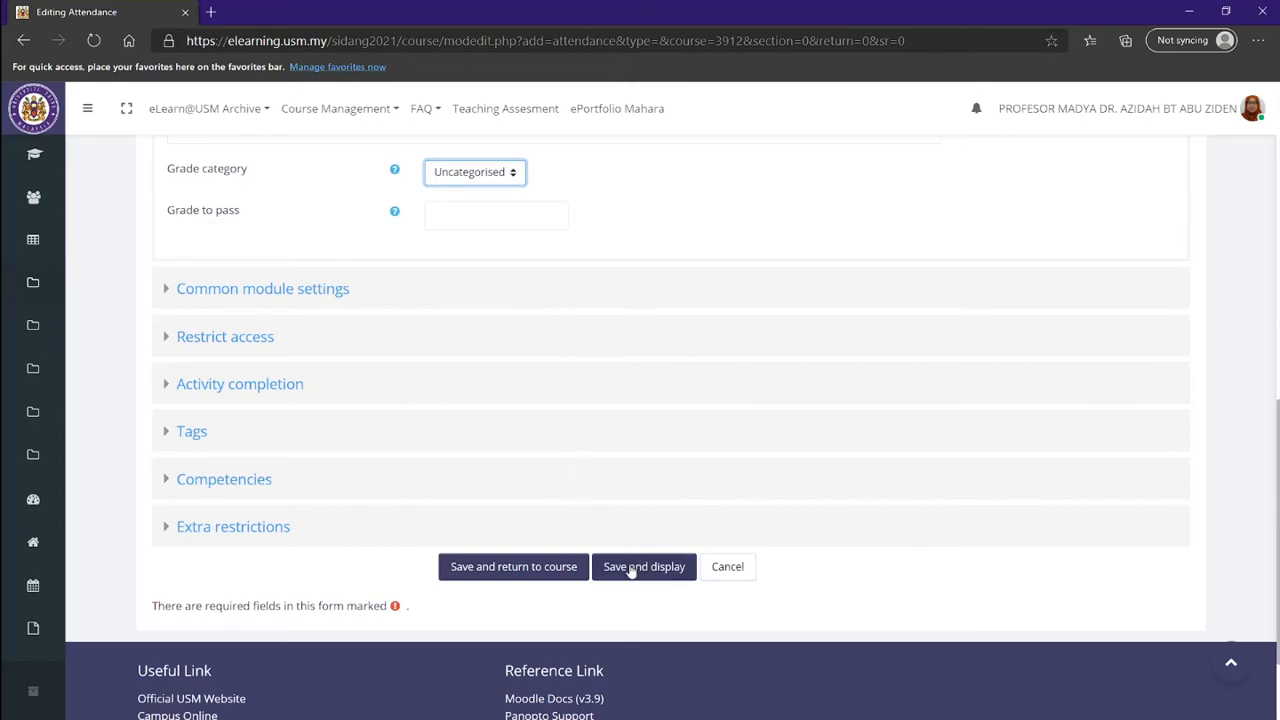
left_click(643, 567)
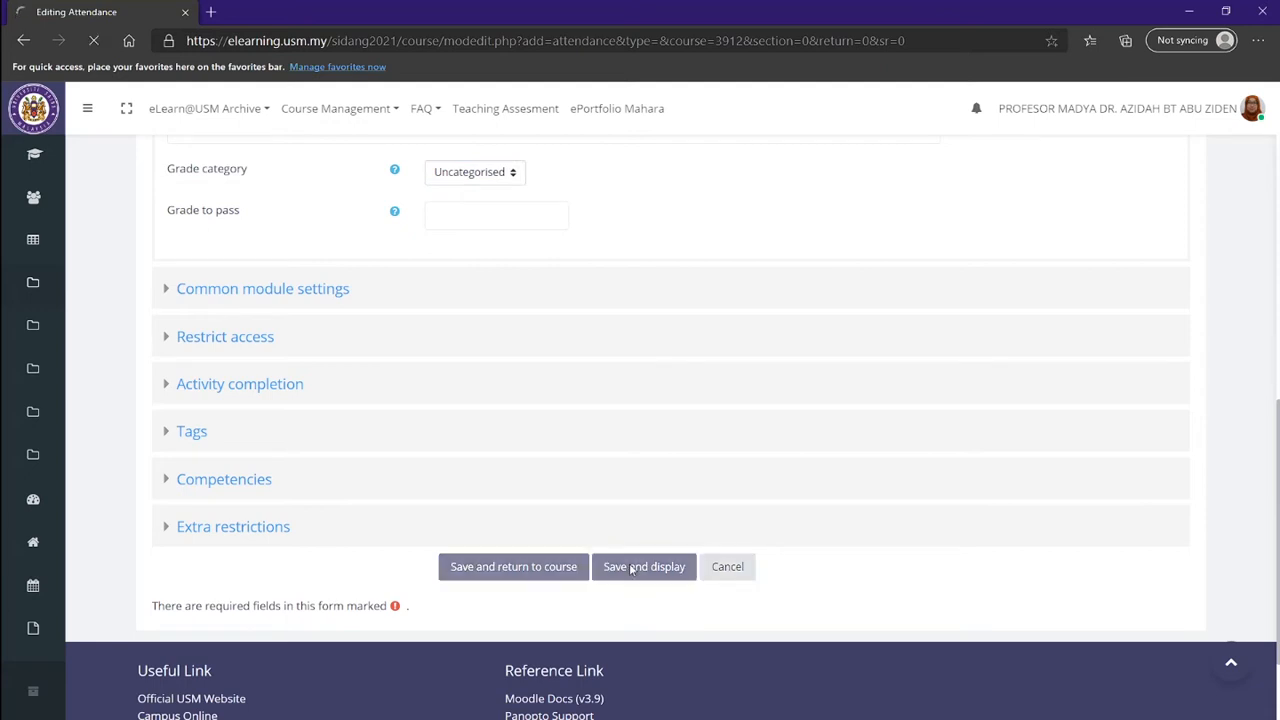
Step: Let the saved Attendance activity load its empty Sessions page
left_click(644, 566)
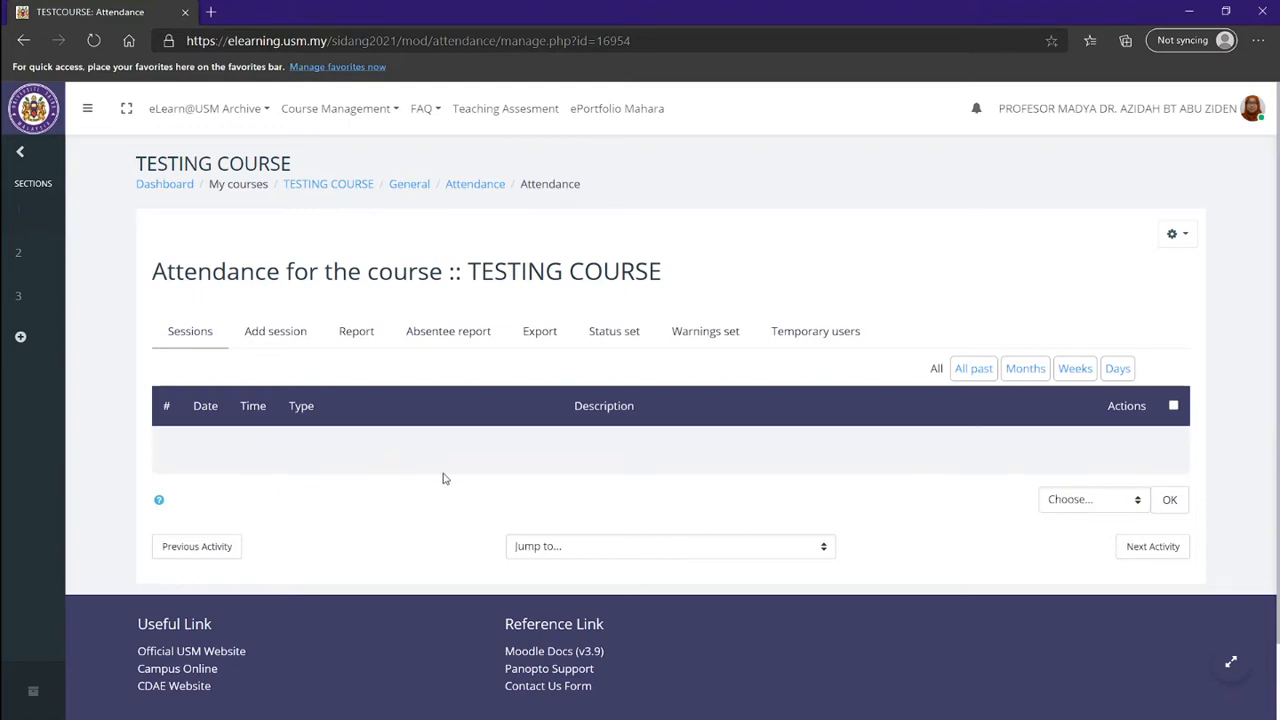
mouse_move(406, 493)
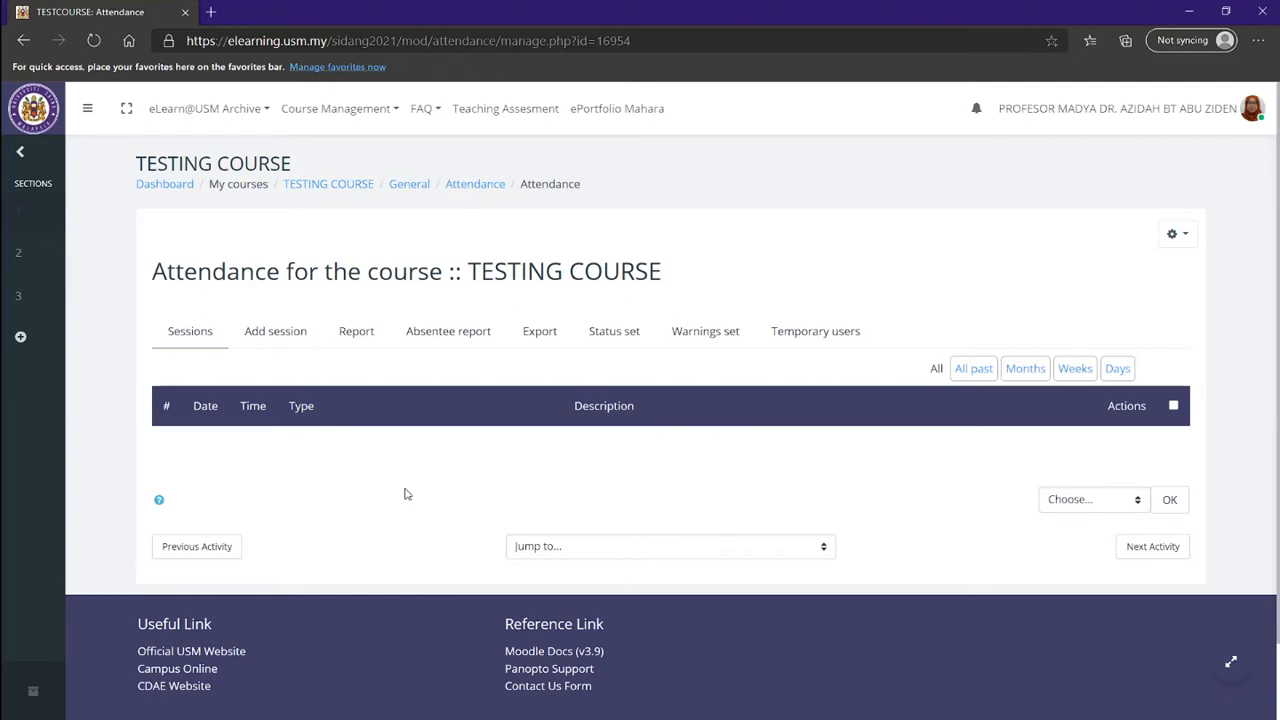
mouse_move(407, 492)
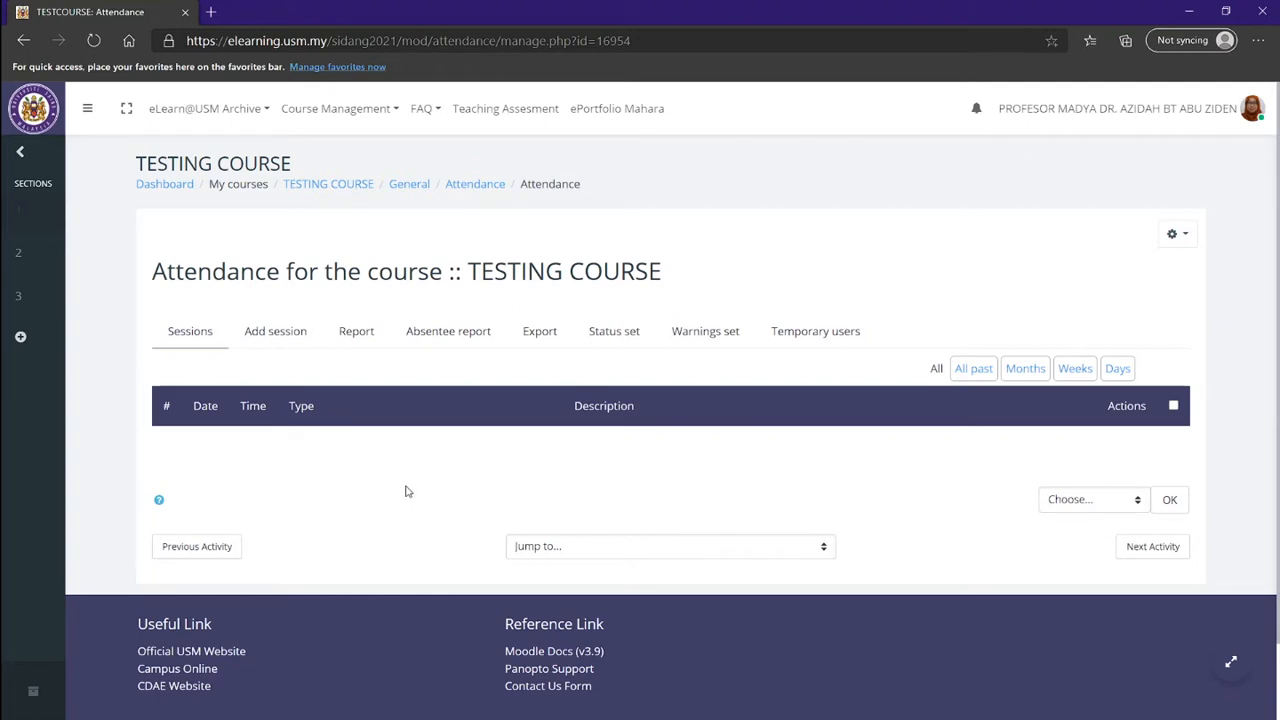
mouse_move(288, 353)
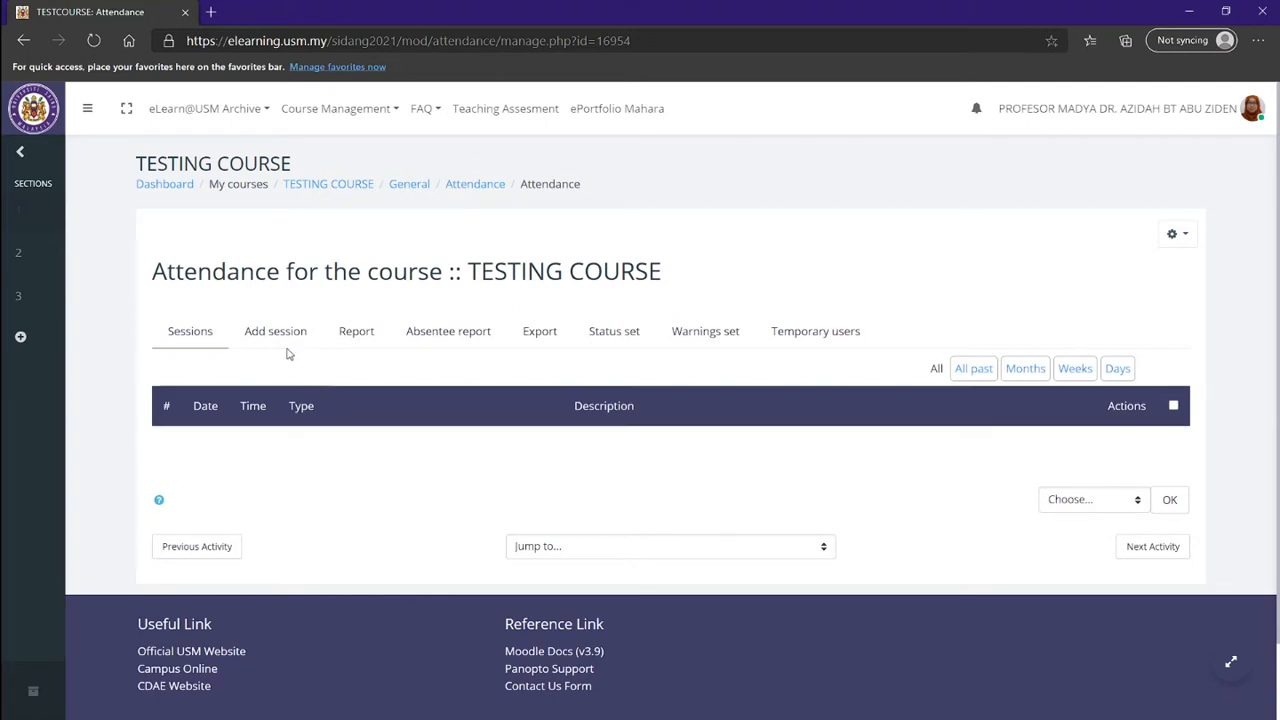
Step: Fill the Add session form with 10 October 2020, 08:45 to 11:00
left_click(275, 331)
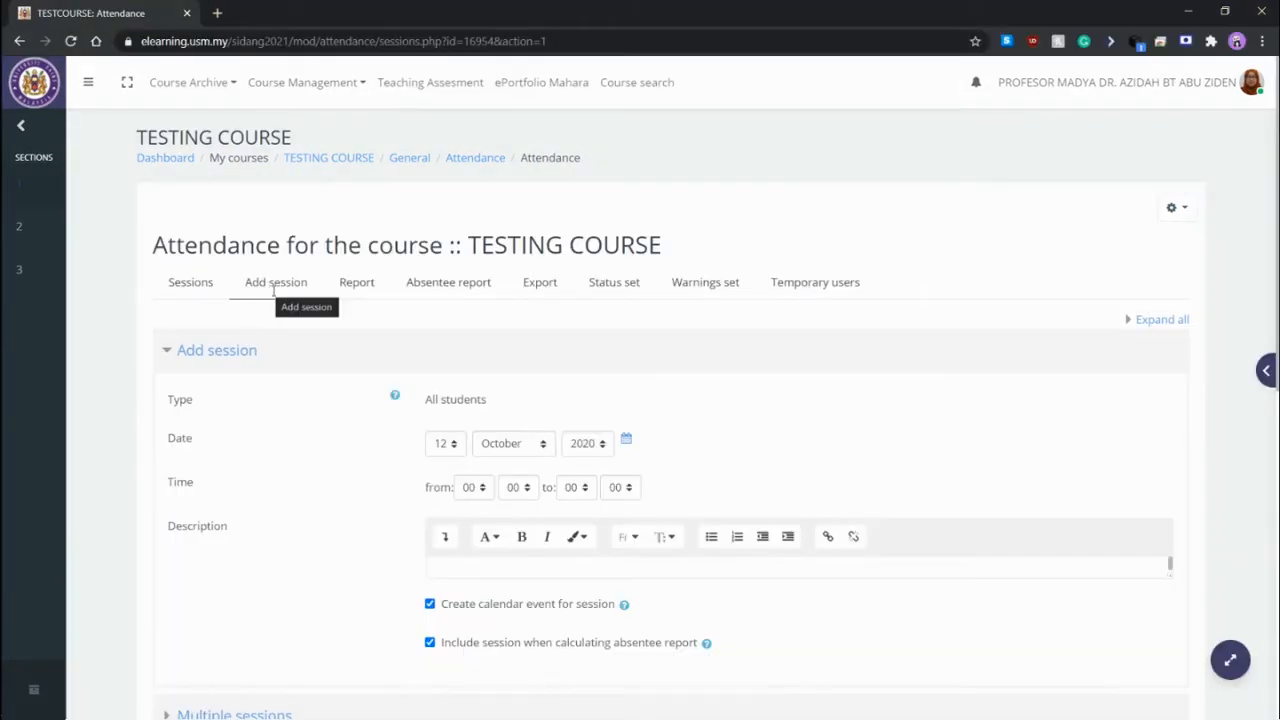
mouse_move(451, 452)
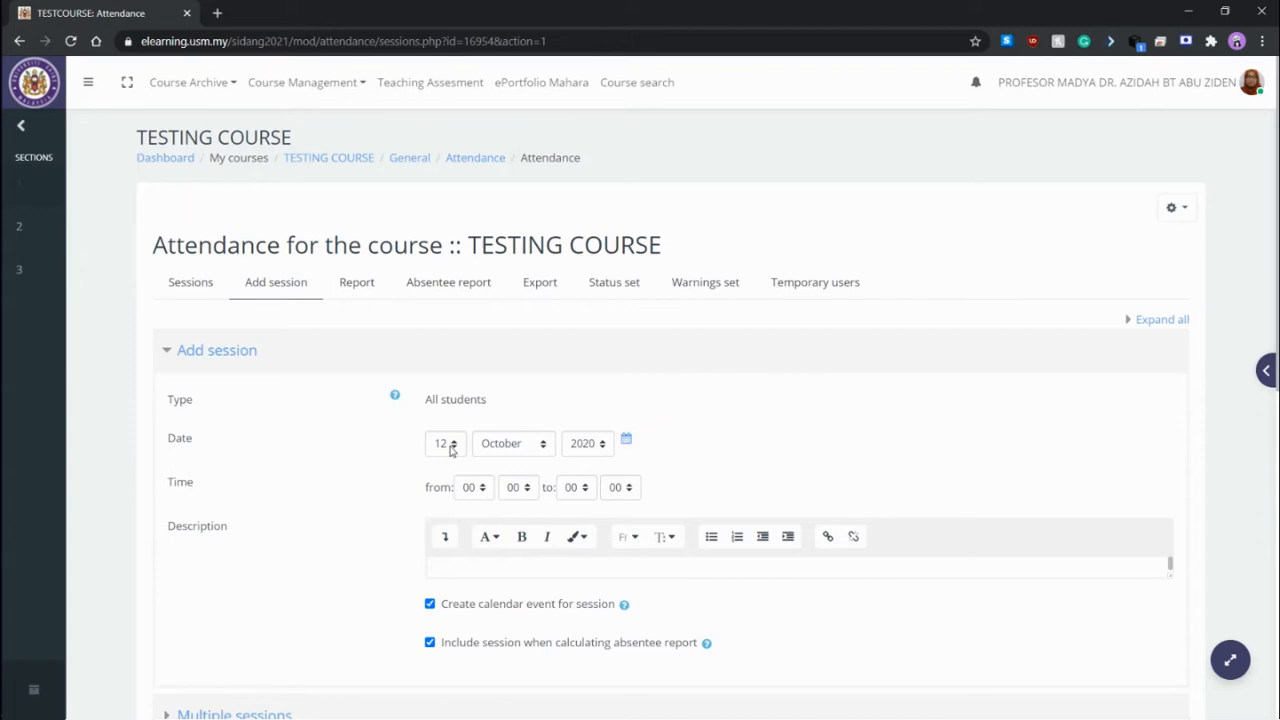
left_click(443, 444)
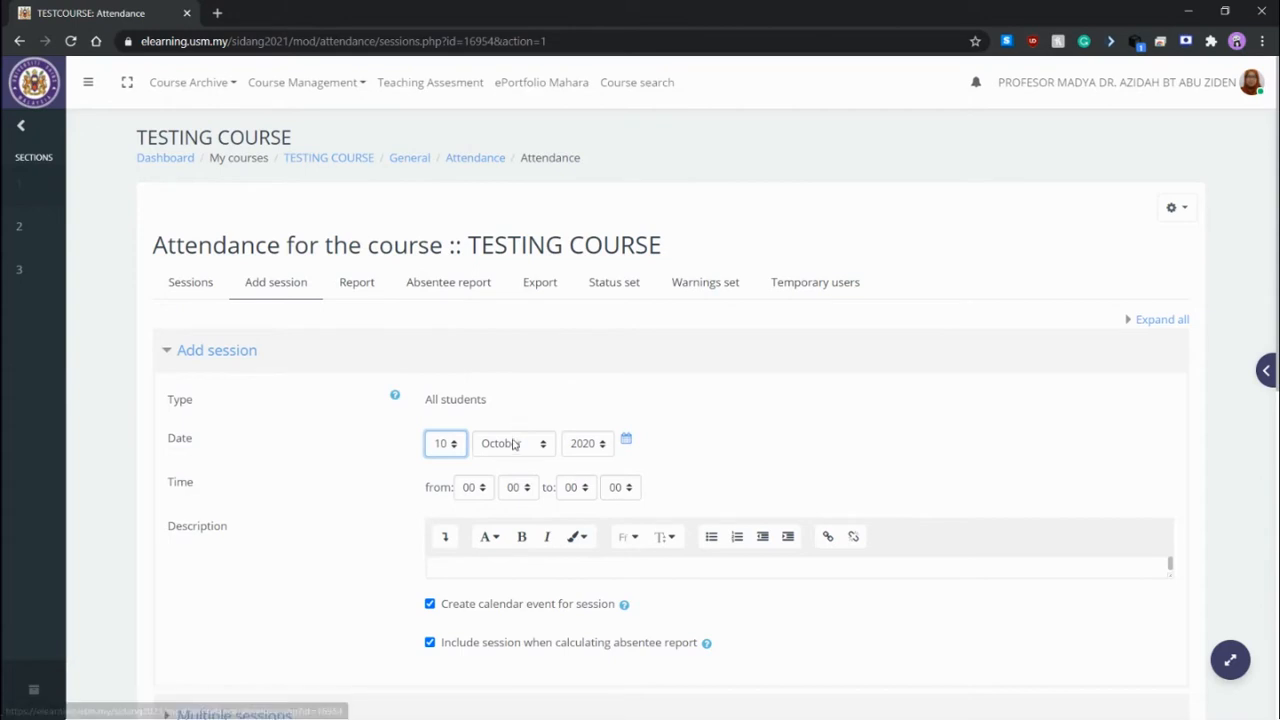
left_click(511, 443)
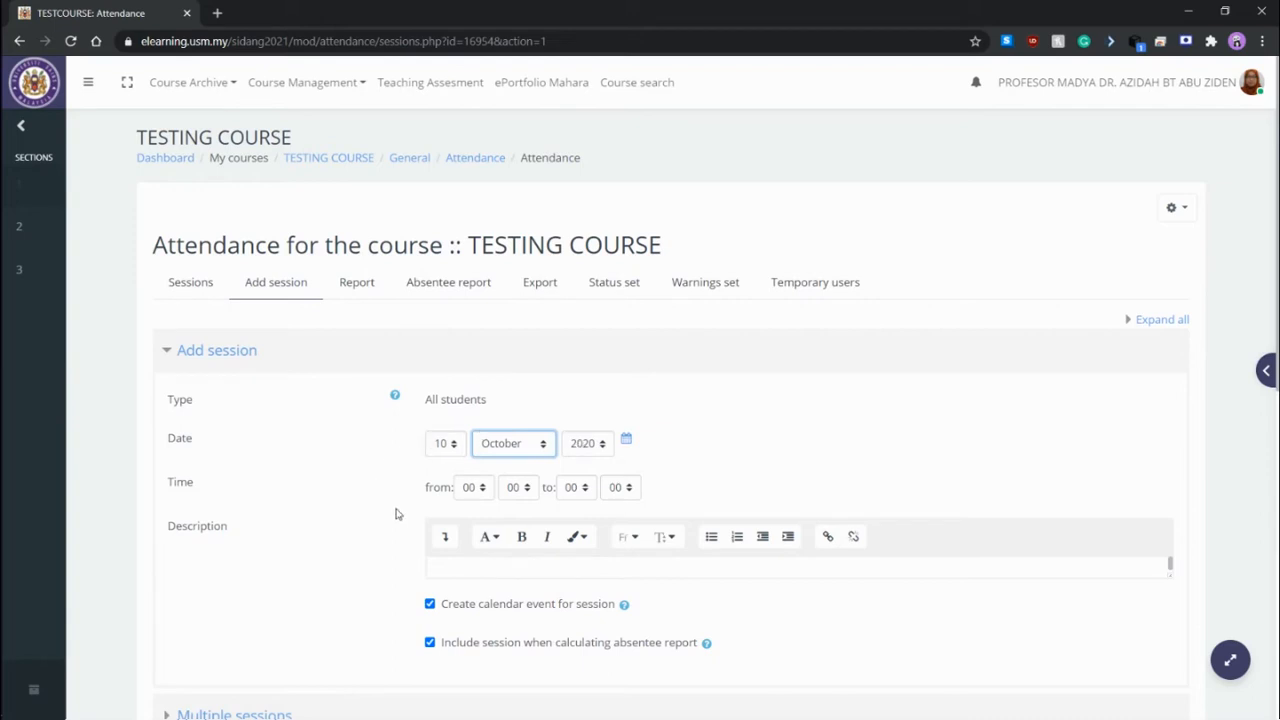
mouse_move(432, 513)
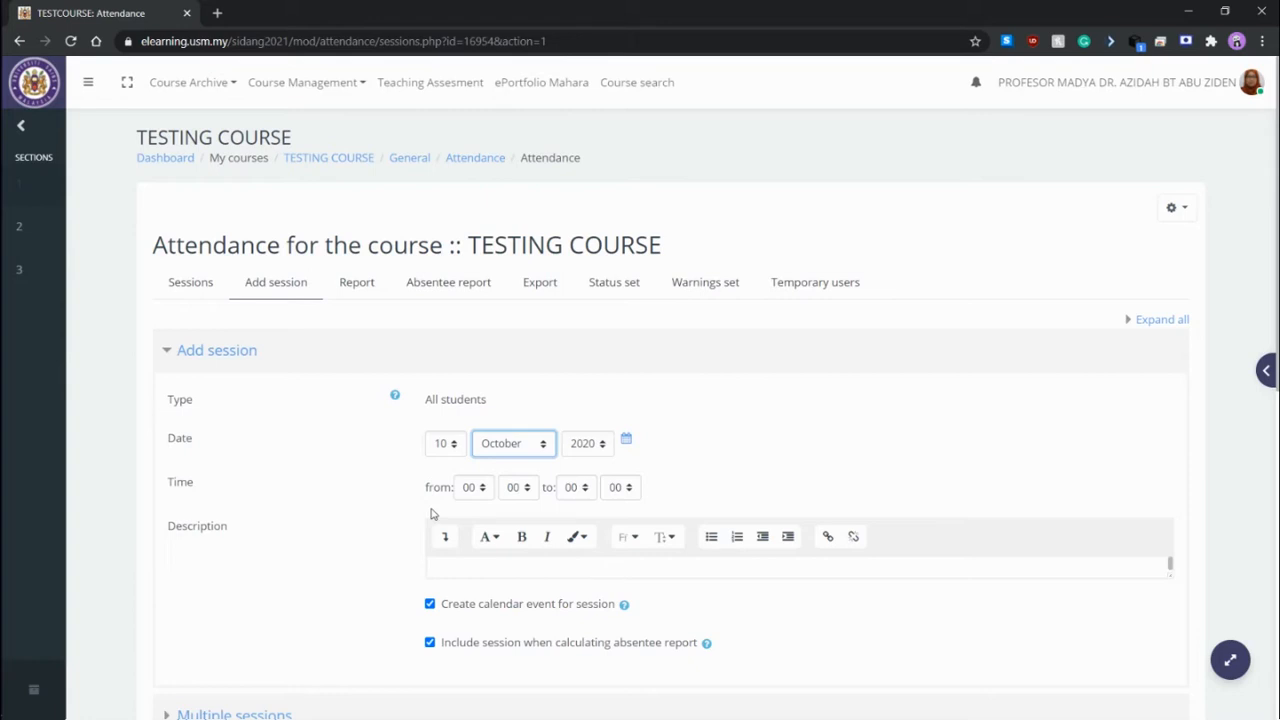
mouse_move(473, 489)
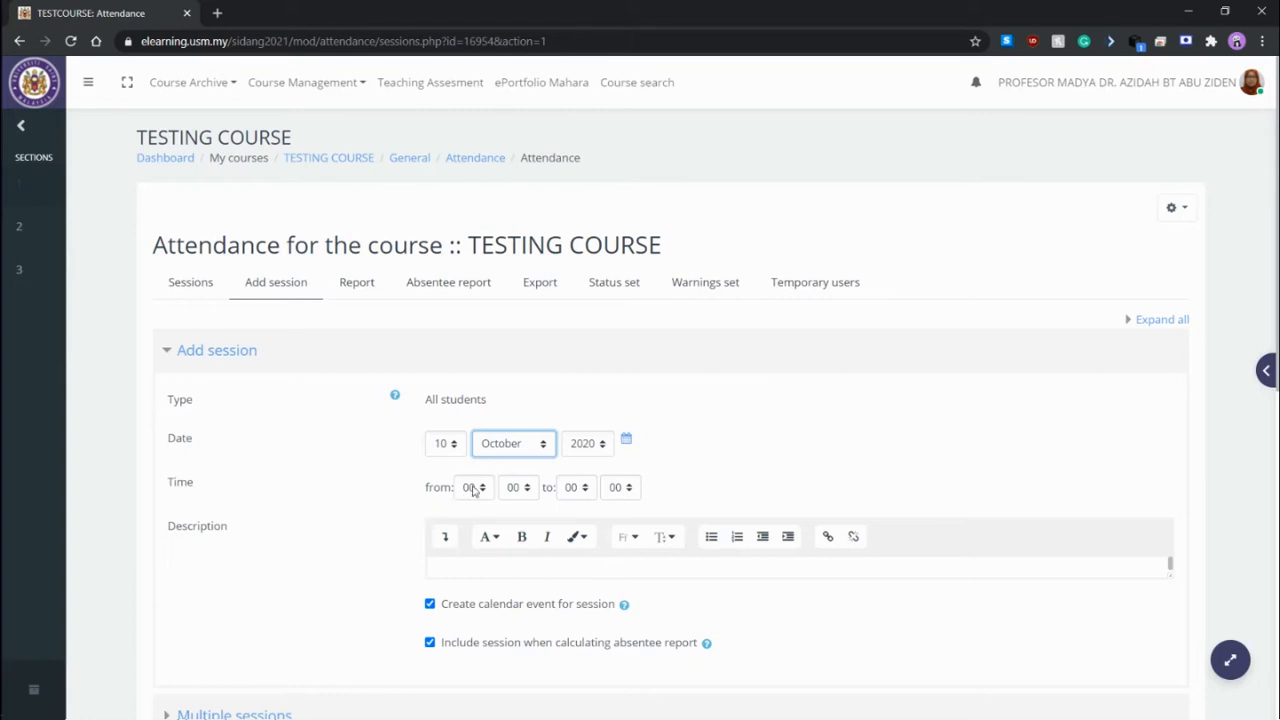
left_click(470, 487)
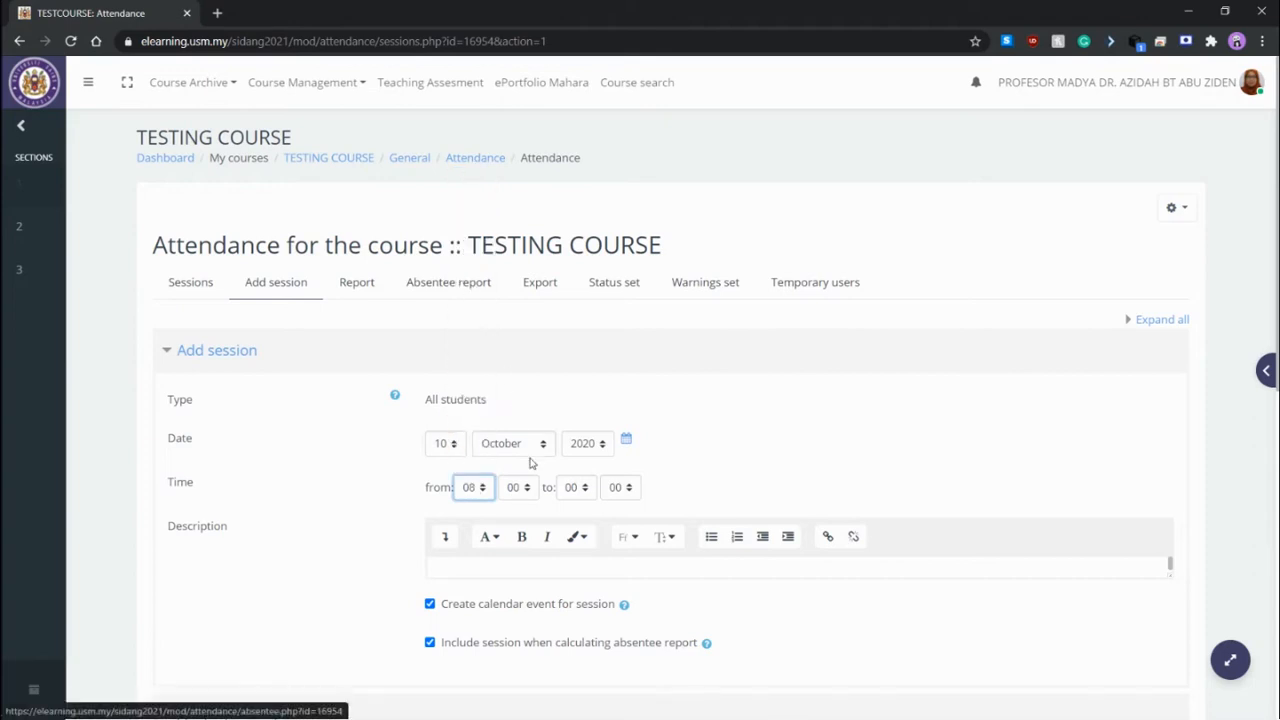
left_click(512, 487)
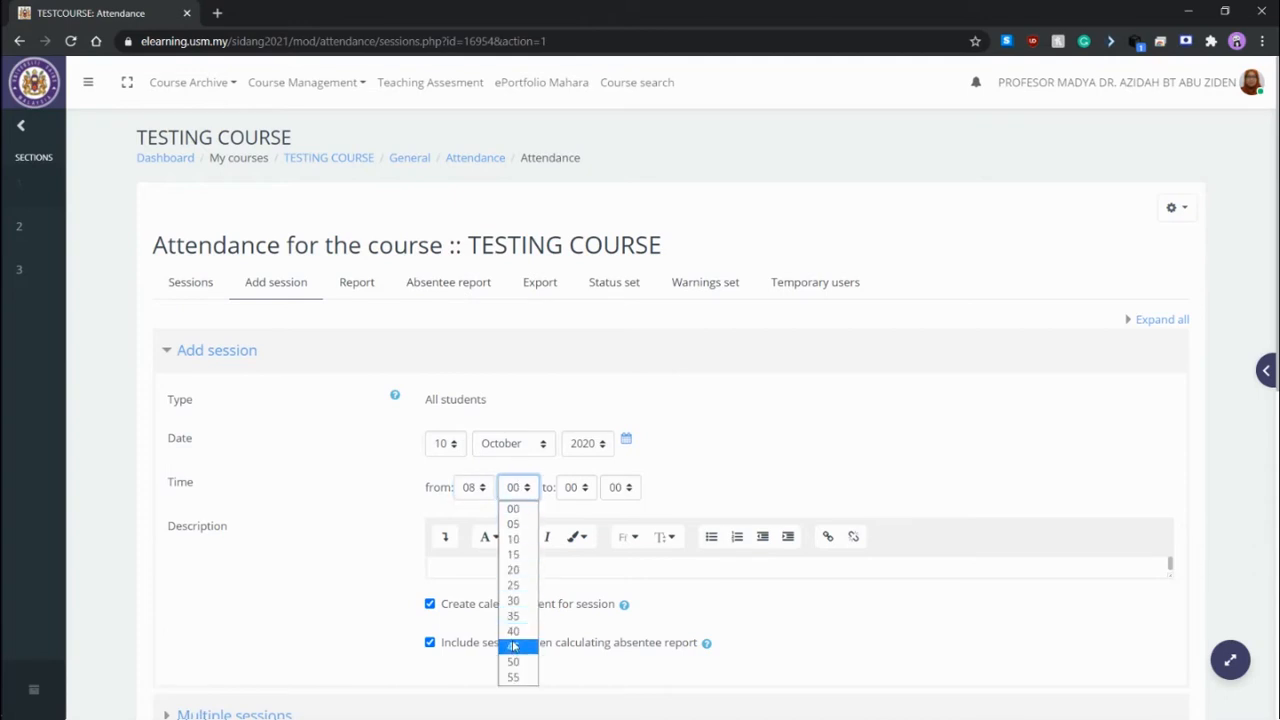
left_click(517, 648)
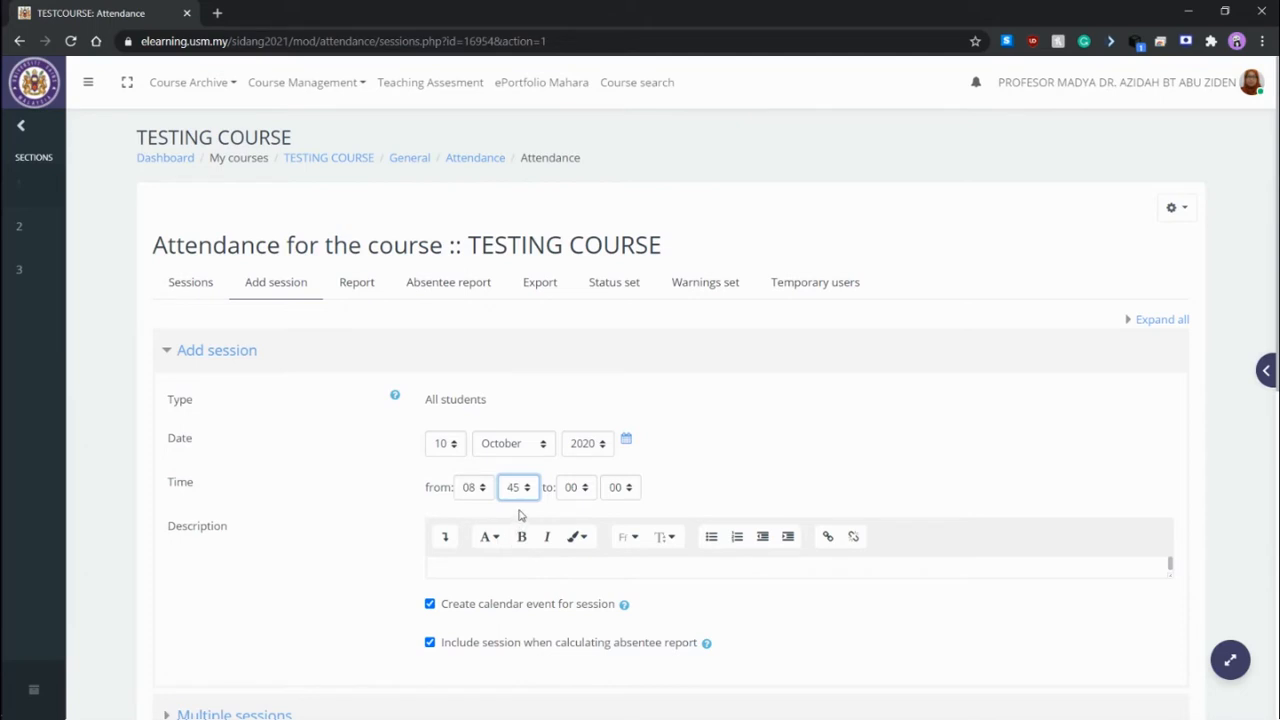
left_click(571, 487)
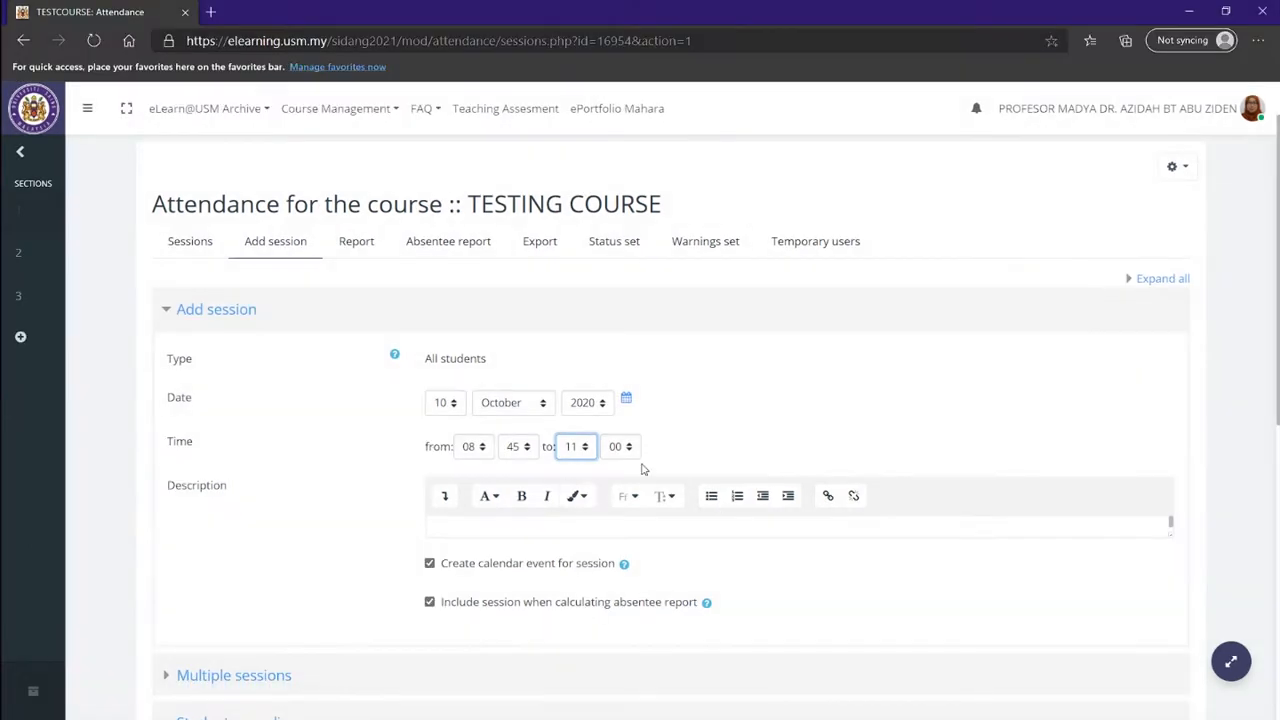
scroll("down", 3)
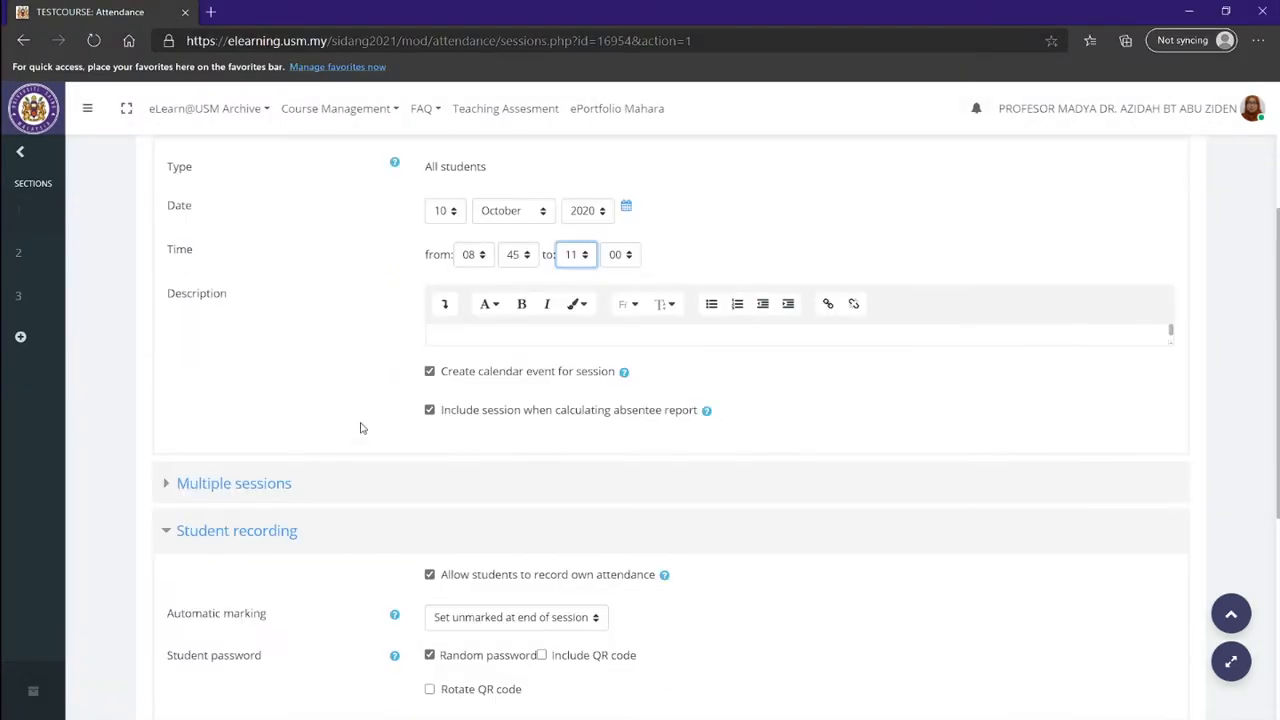
scroll("down", 3)
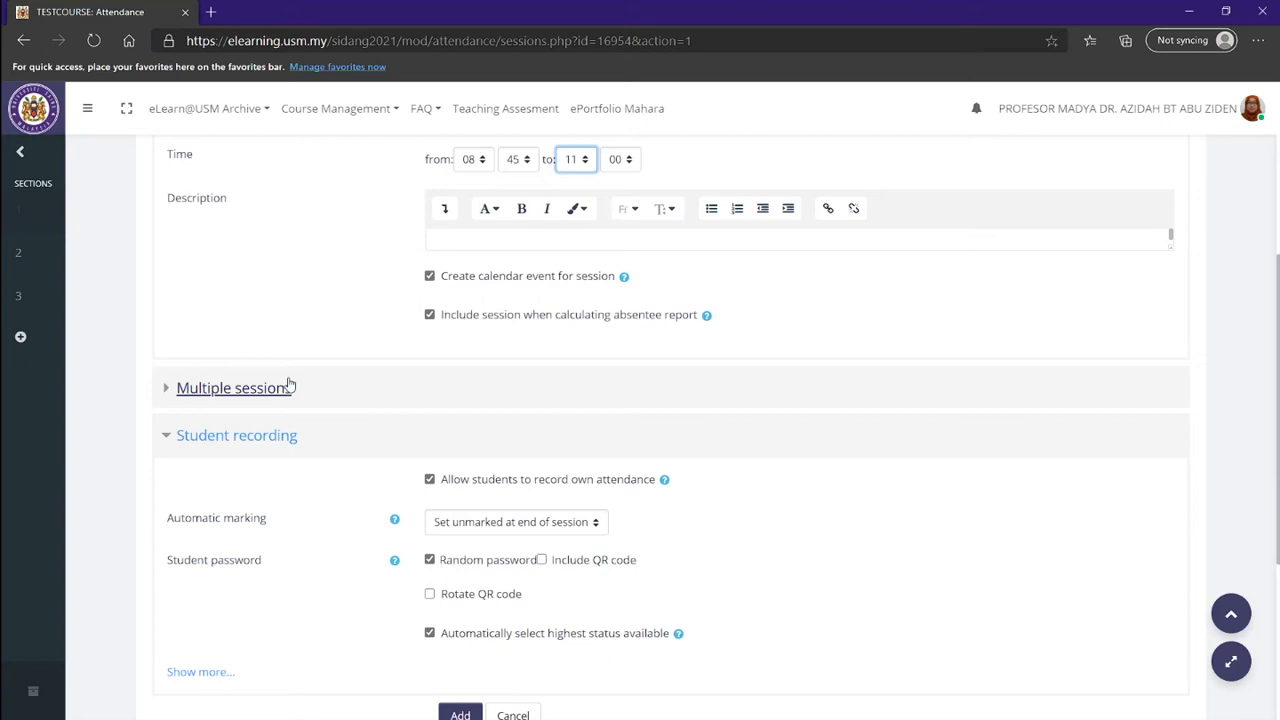
mouse_move(233, 388)
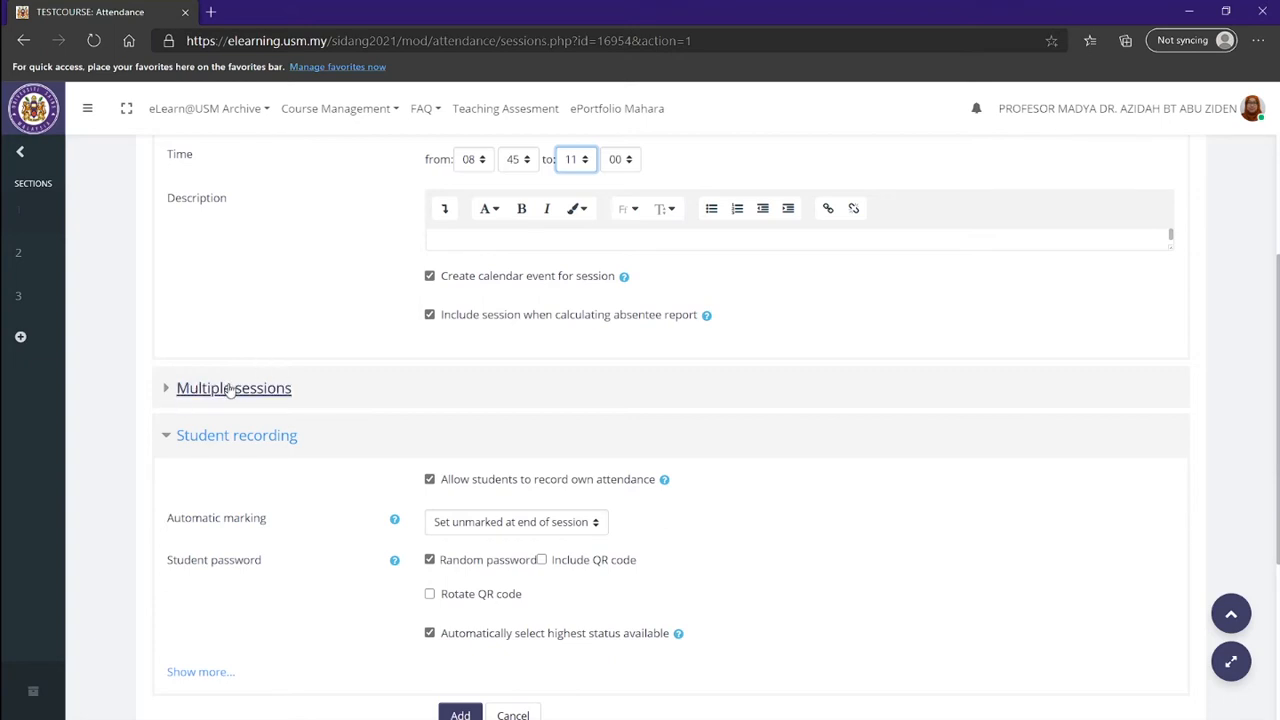
Step: Enable repeating the session weekly on Saturdays until 8 November 2020
left_click(233, 388)
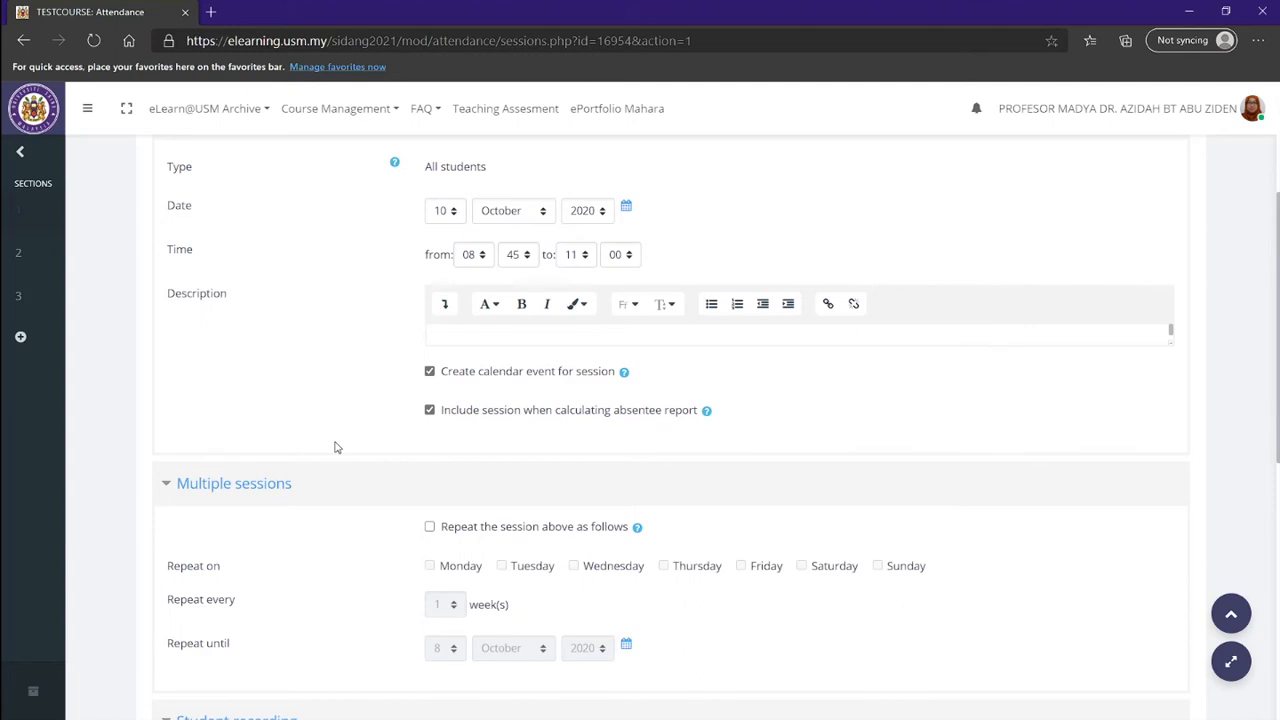
mouse_move(335, 335)
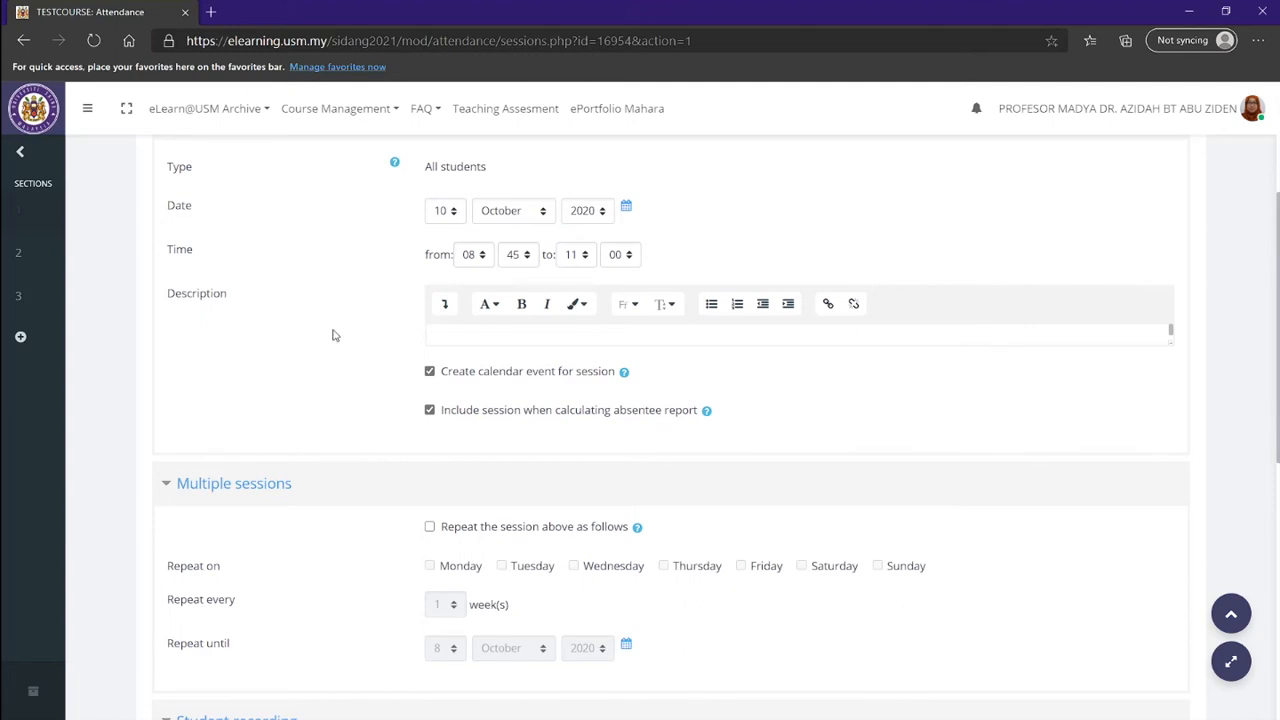
mouse_move(368, 432)
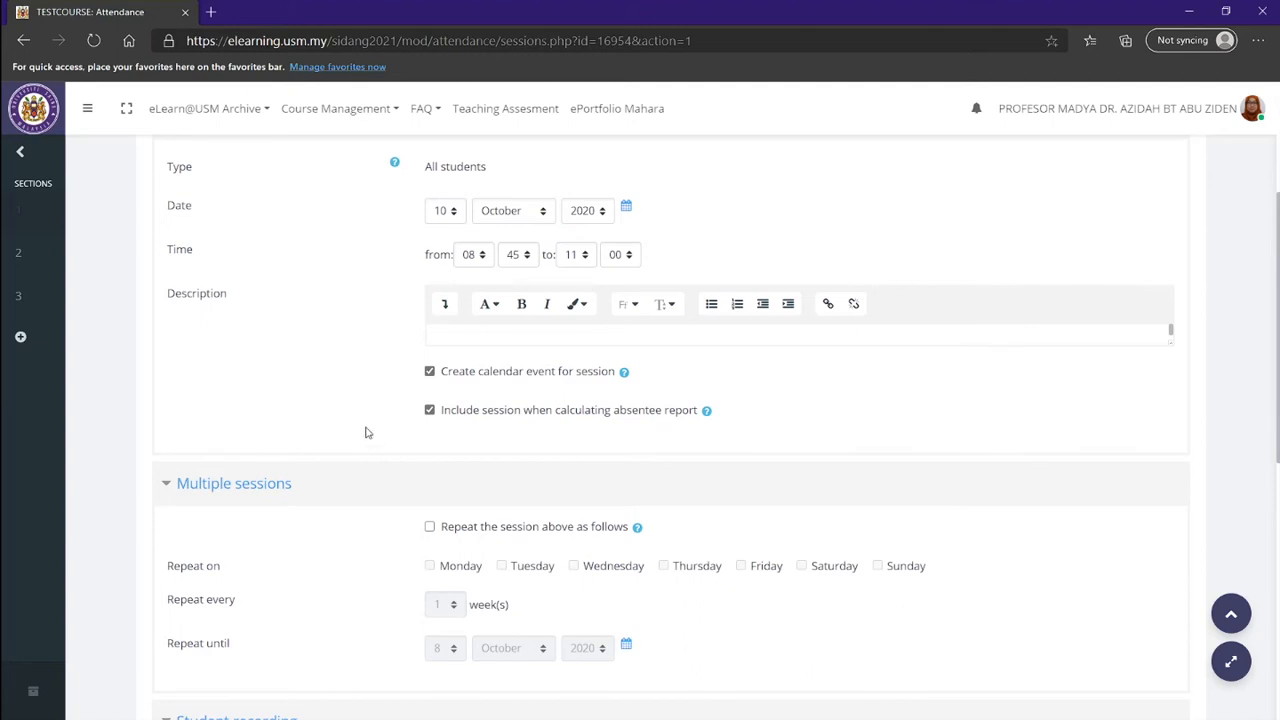
scroll("down", 3)
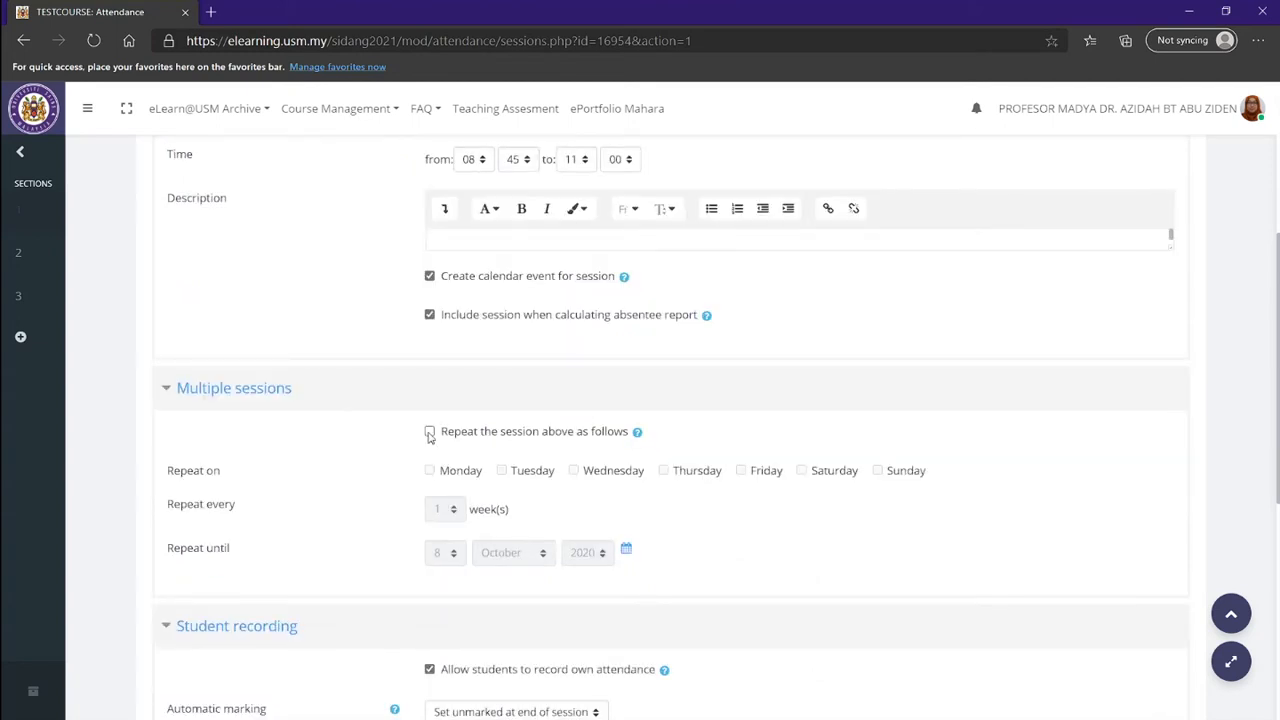
left_click(429, 431)
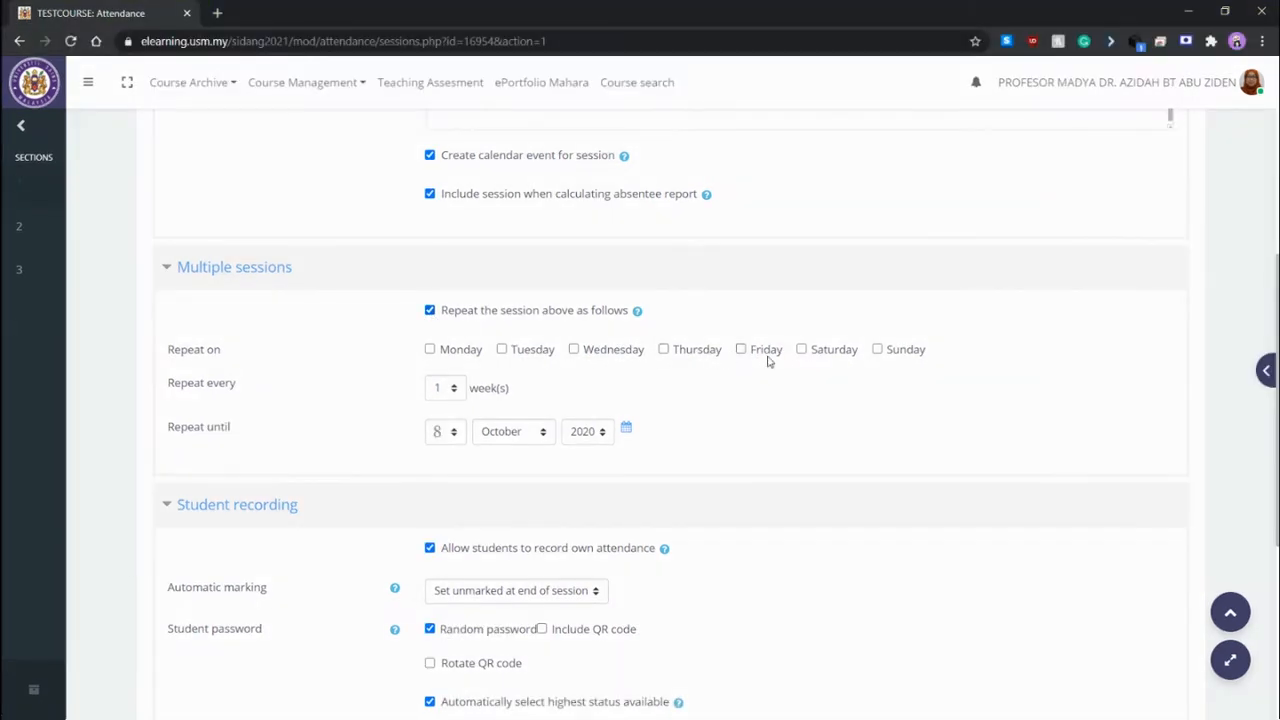
left_click(801, 349)
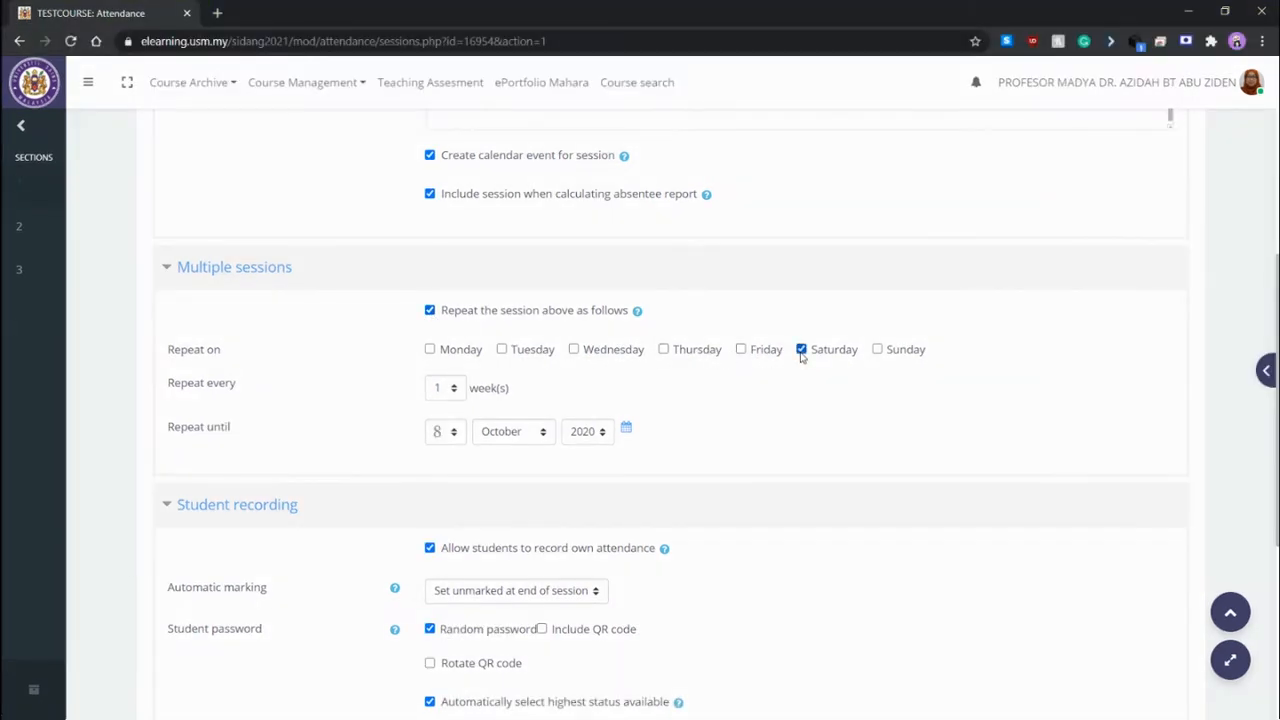
mouse_move(500, 433)
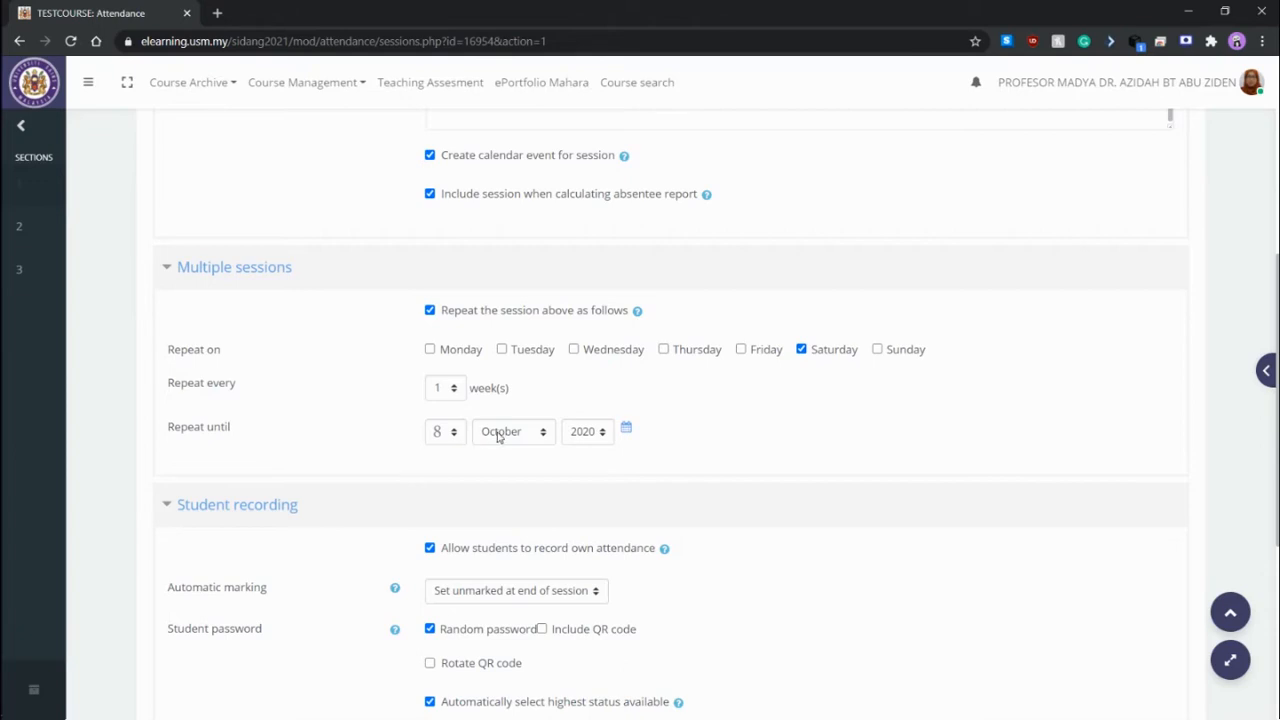
left_click(442, 431)
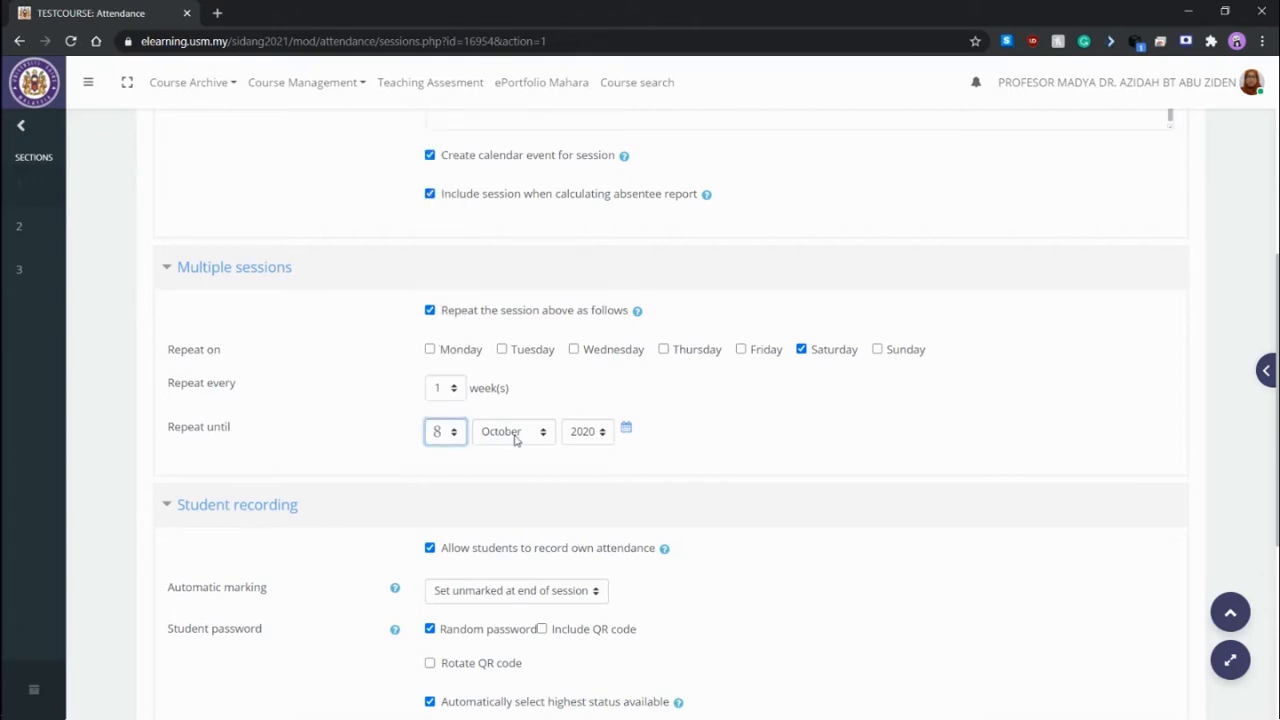
left_click(512, 431)
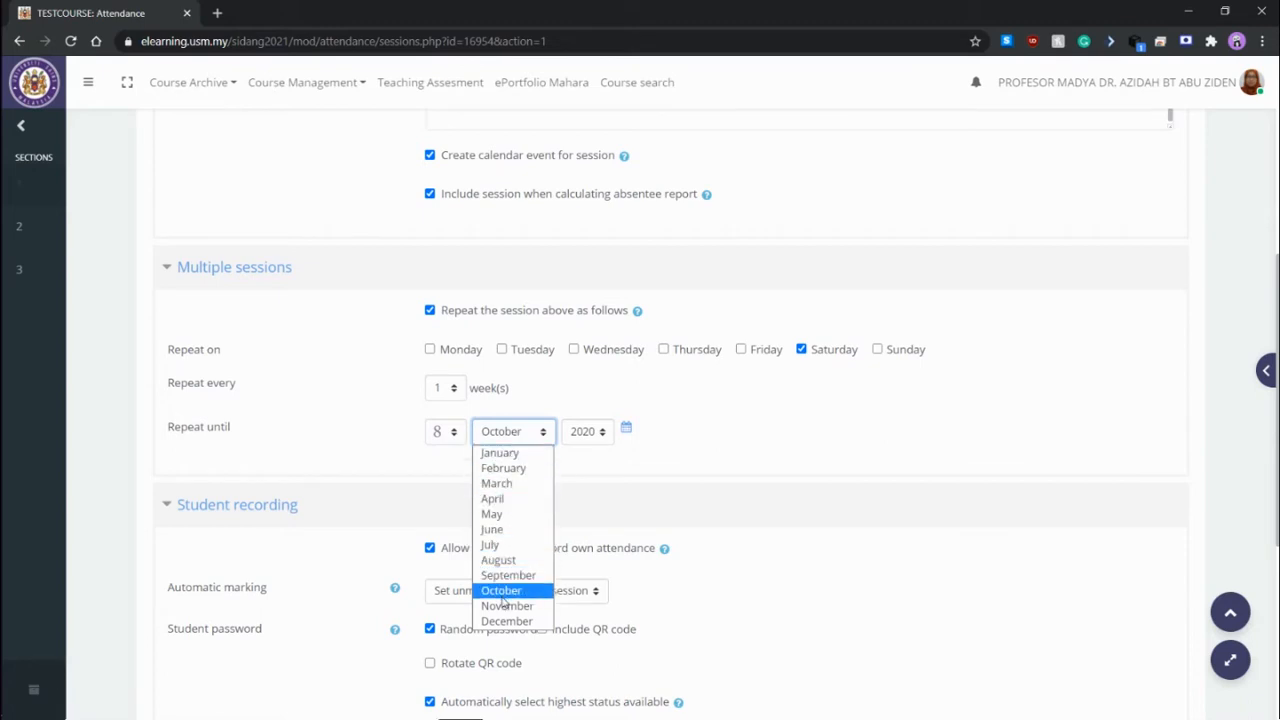
left_click(509, 605)
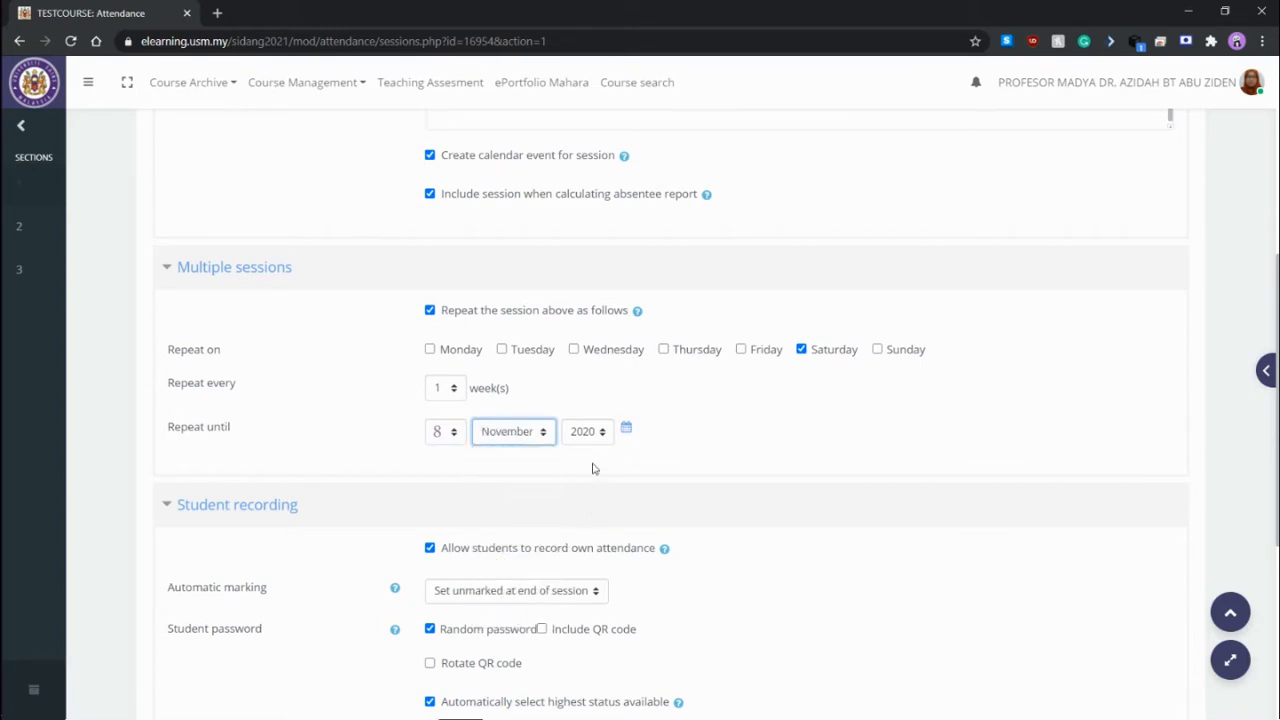
mouse_move(606, 472)
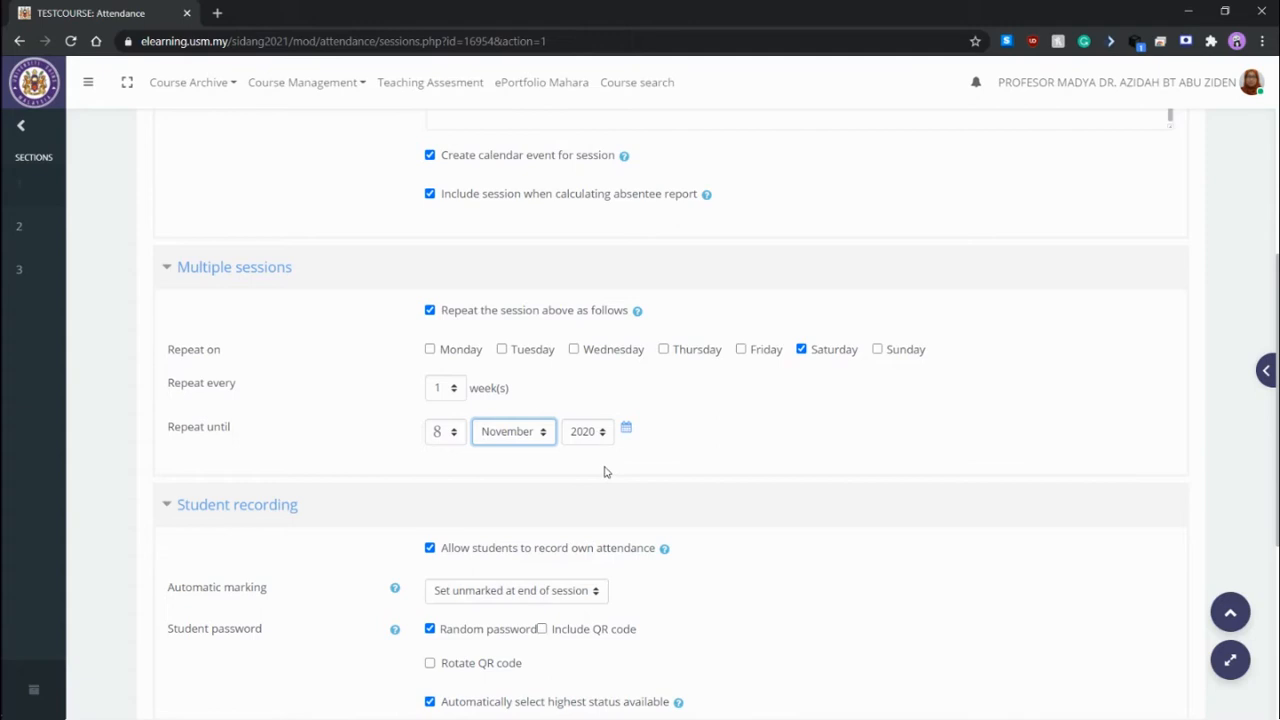
scroll("down", 3)
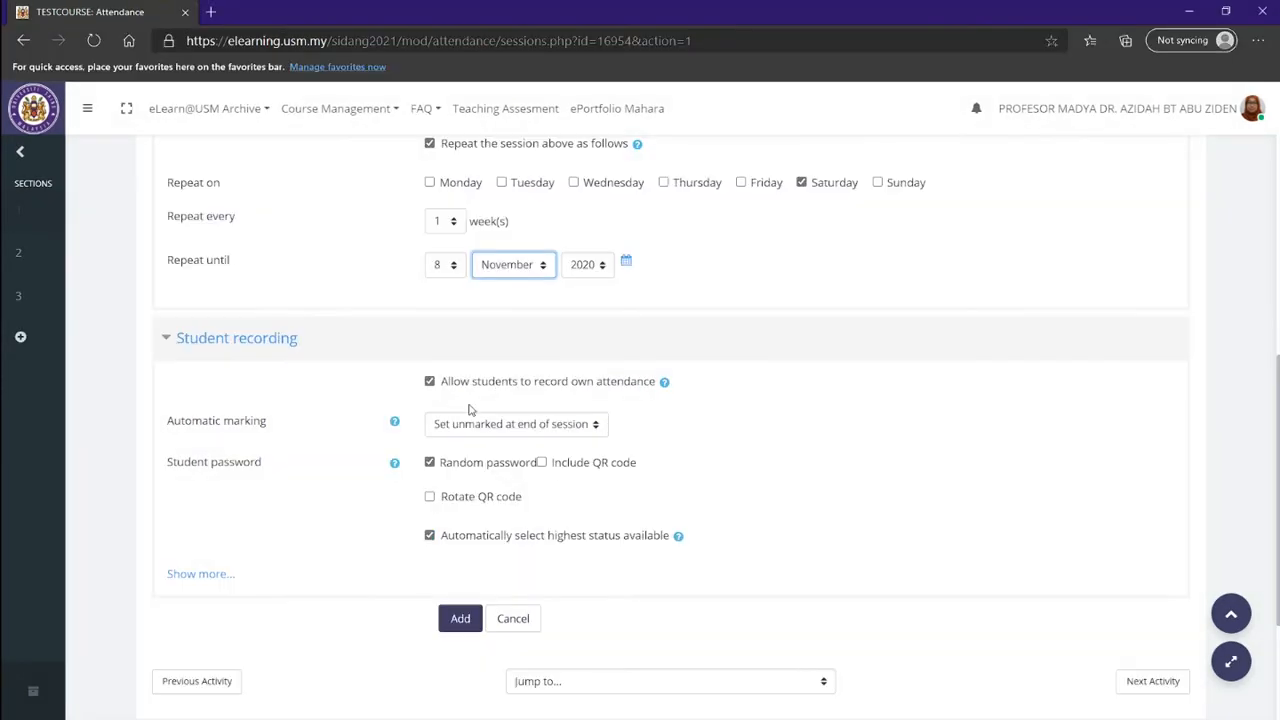
mouse_move(688, 415)
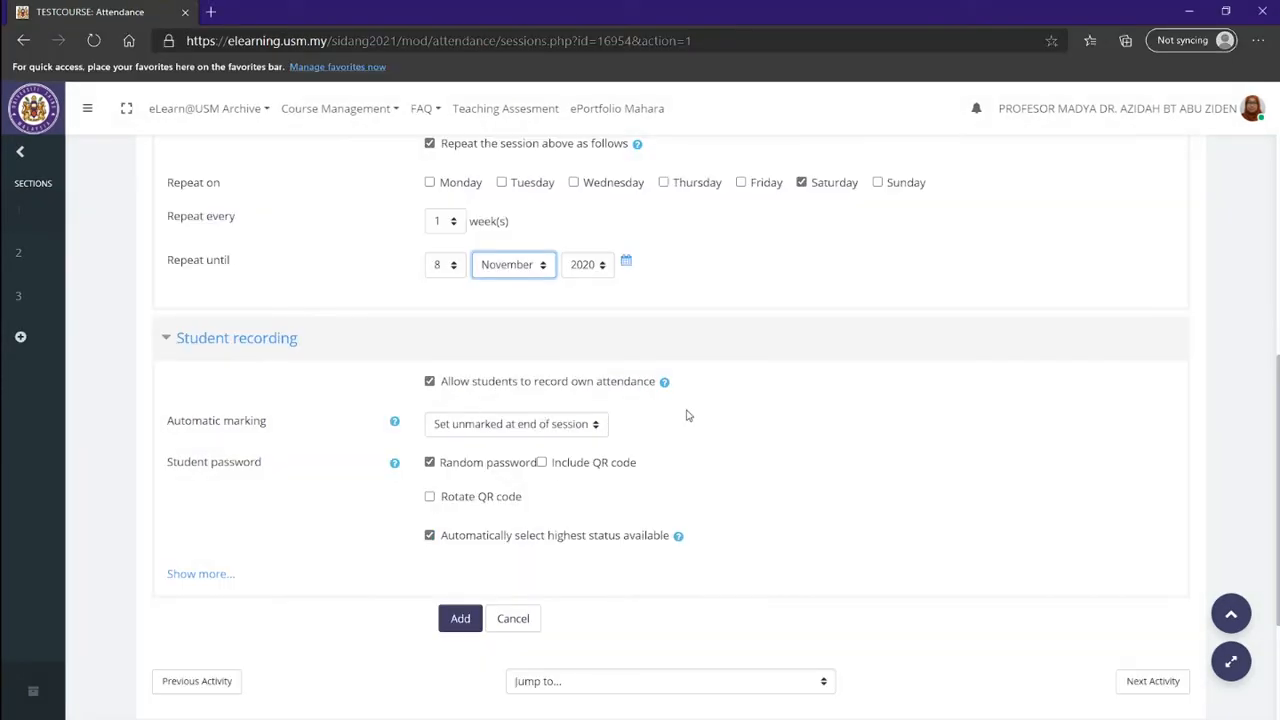
mouse_move(402, 453)
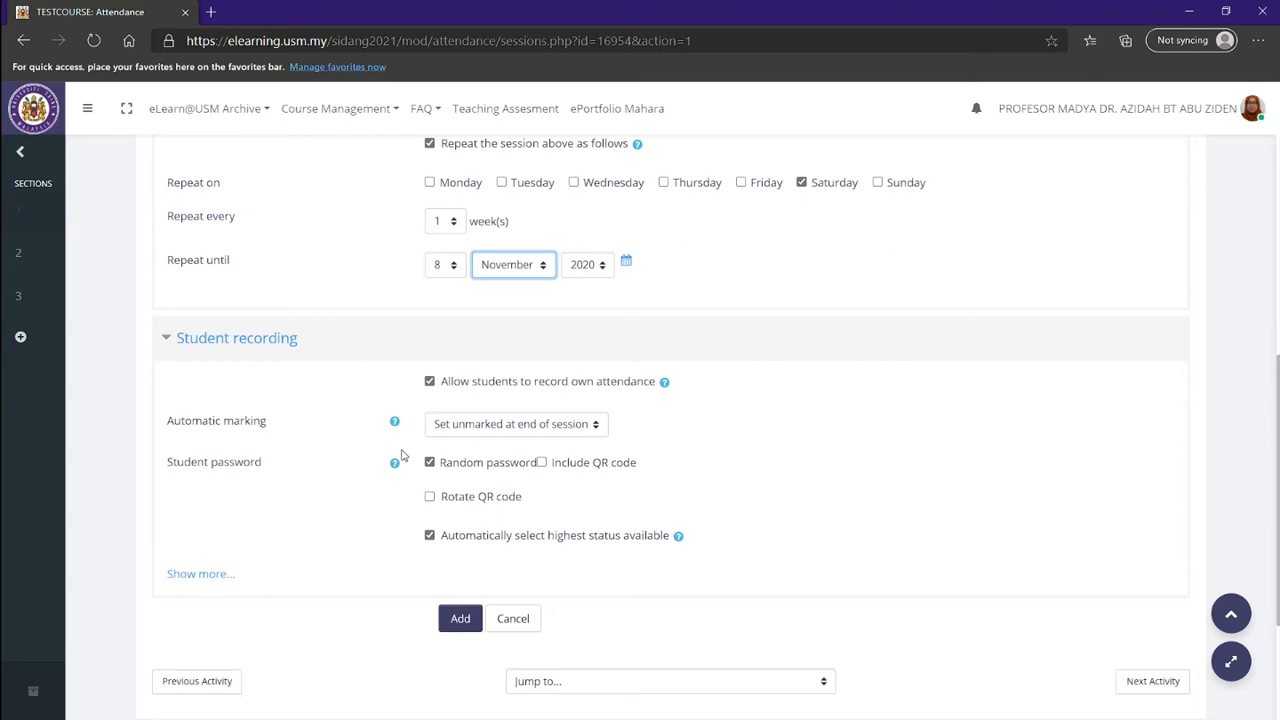
mouse_move(537, 478)
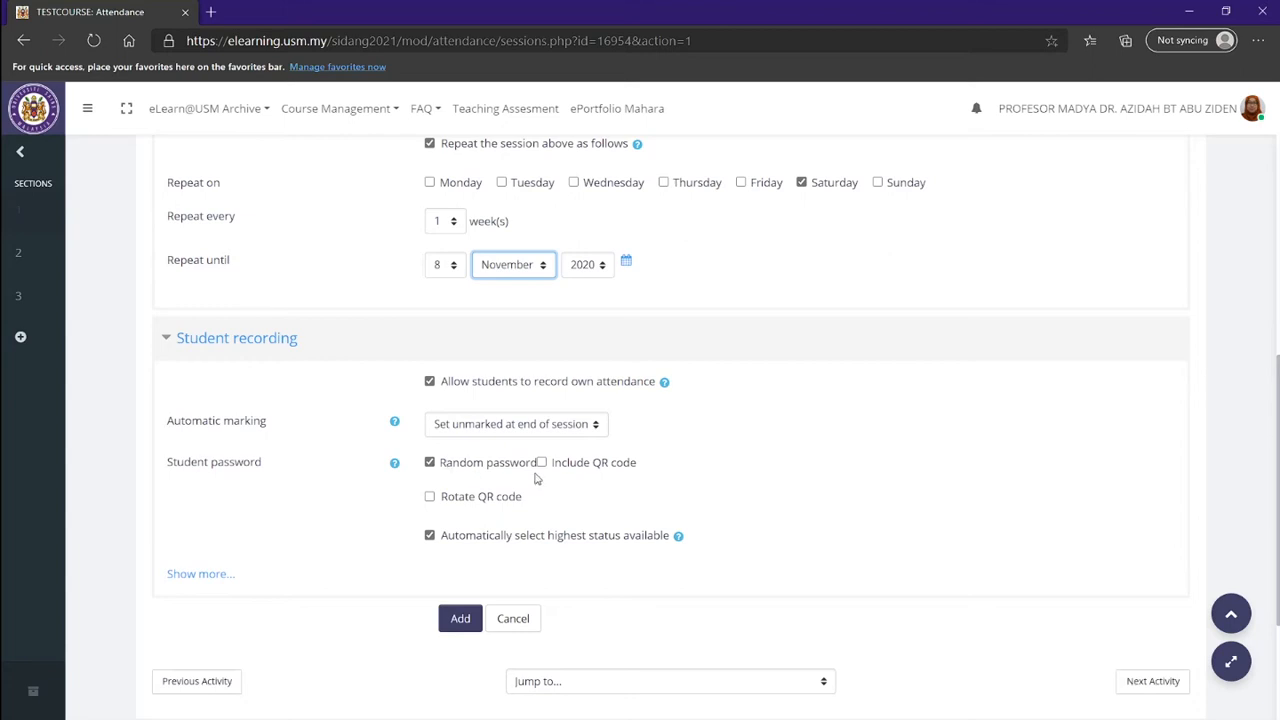
left_click(544, 462)
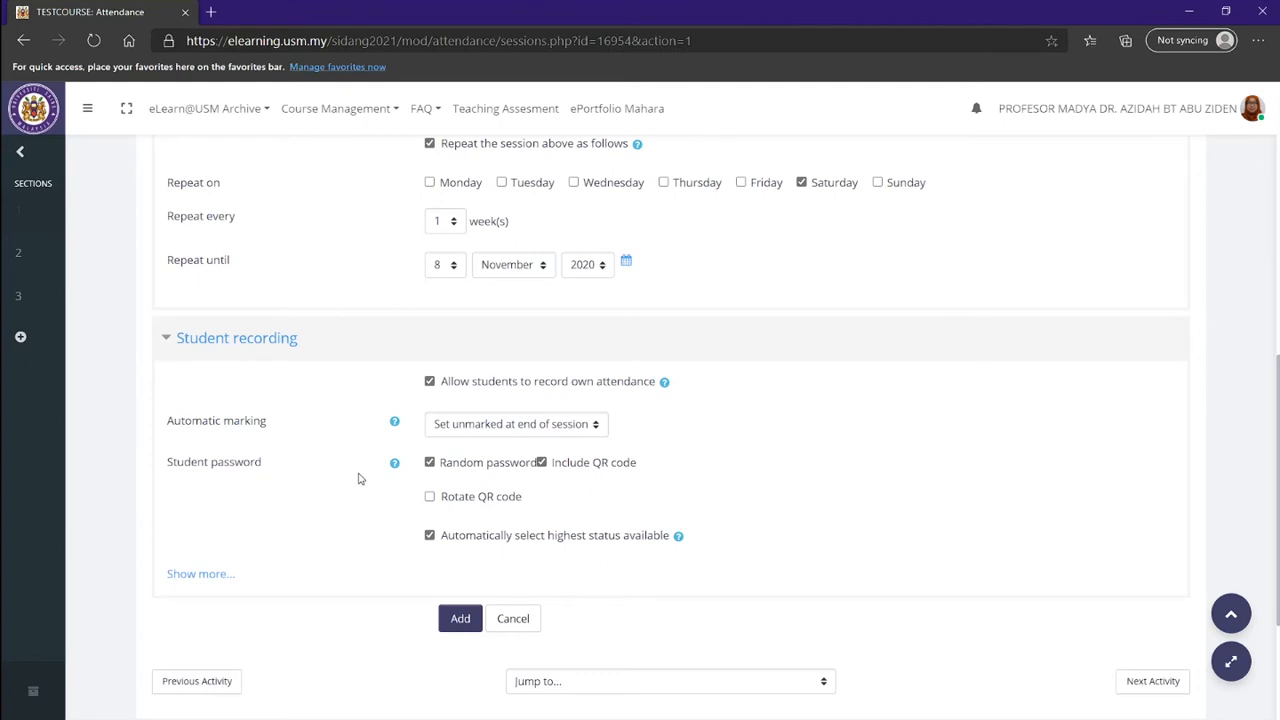
mouse_move(451, 446)
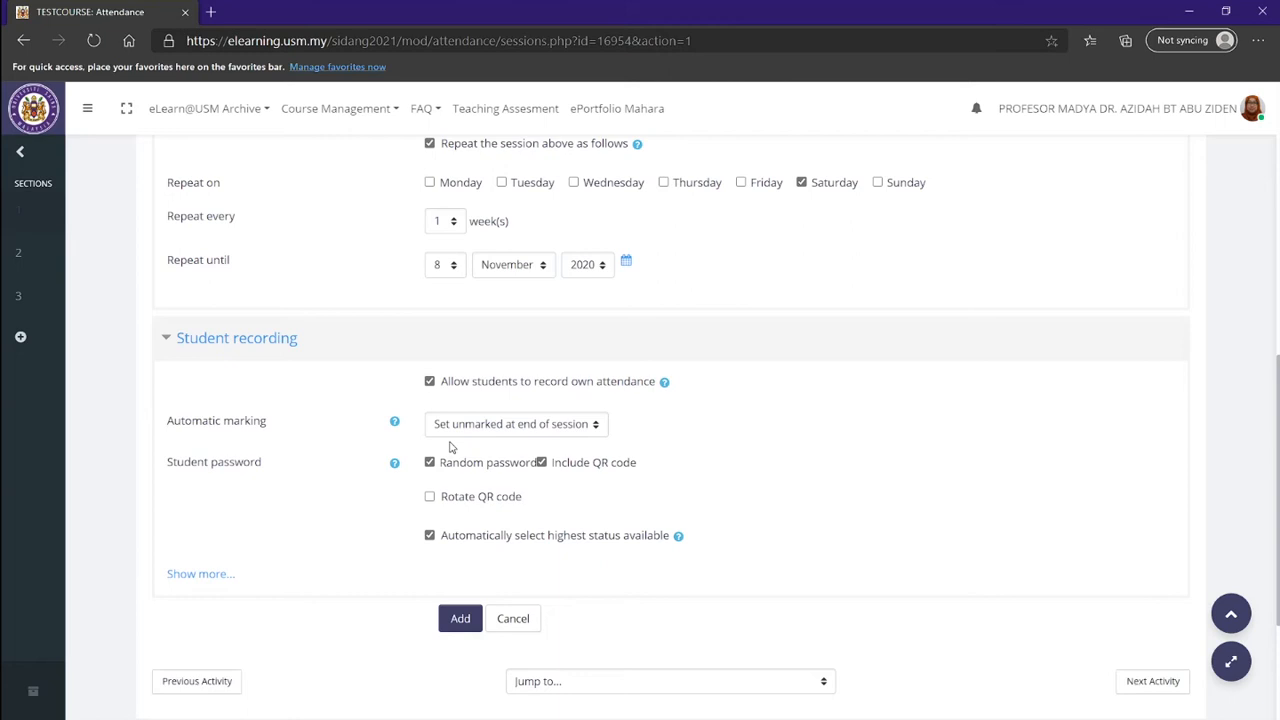
mouse_move(368, 448)
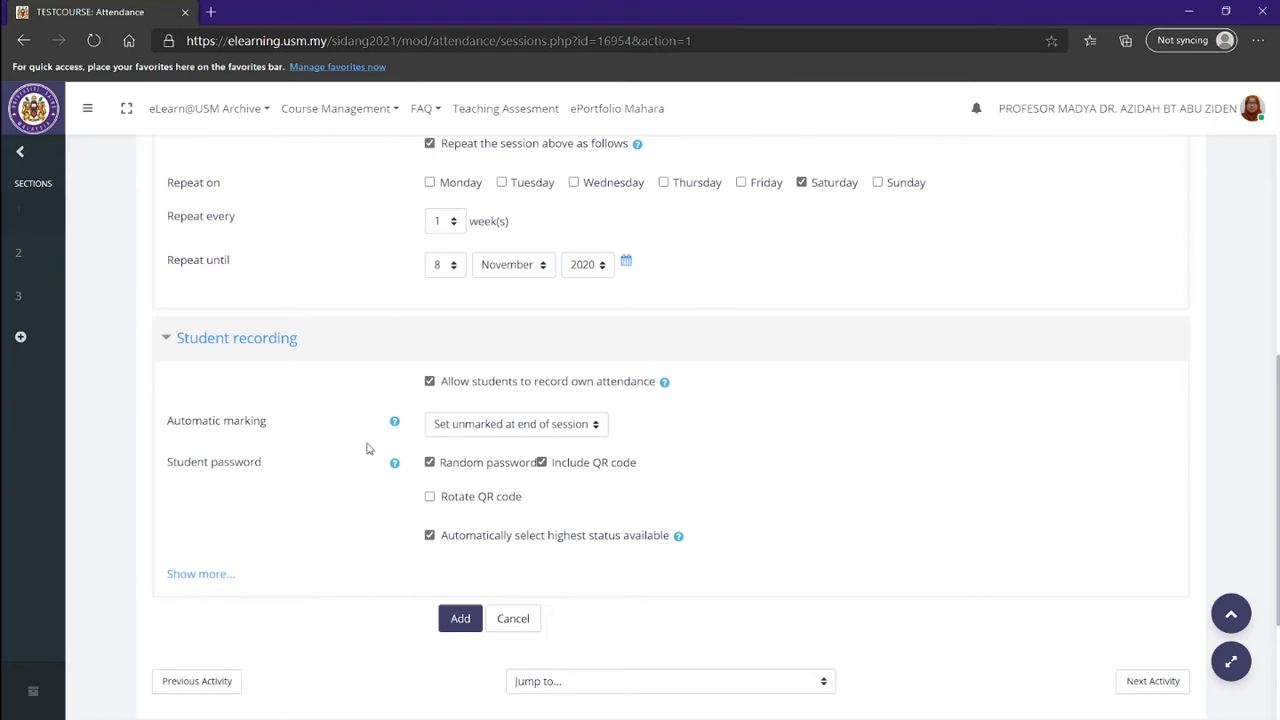
mouse_move(312, 496)
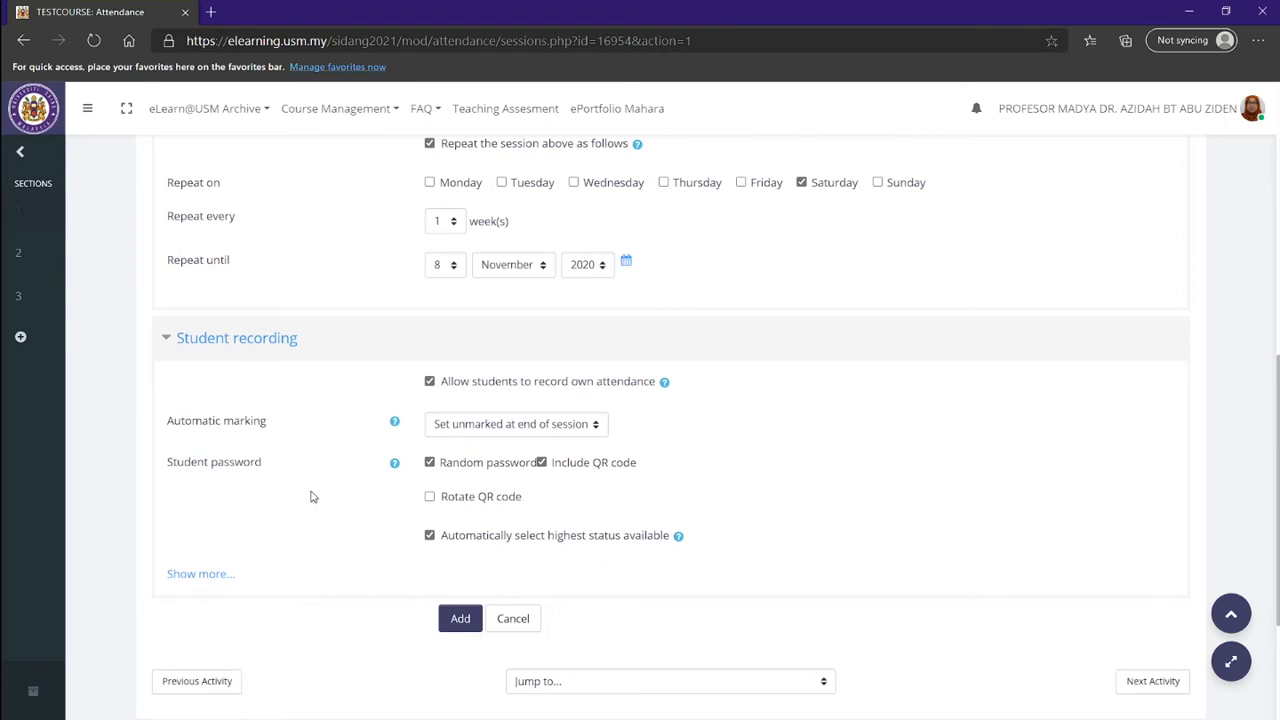
mouse_move(442, 483)
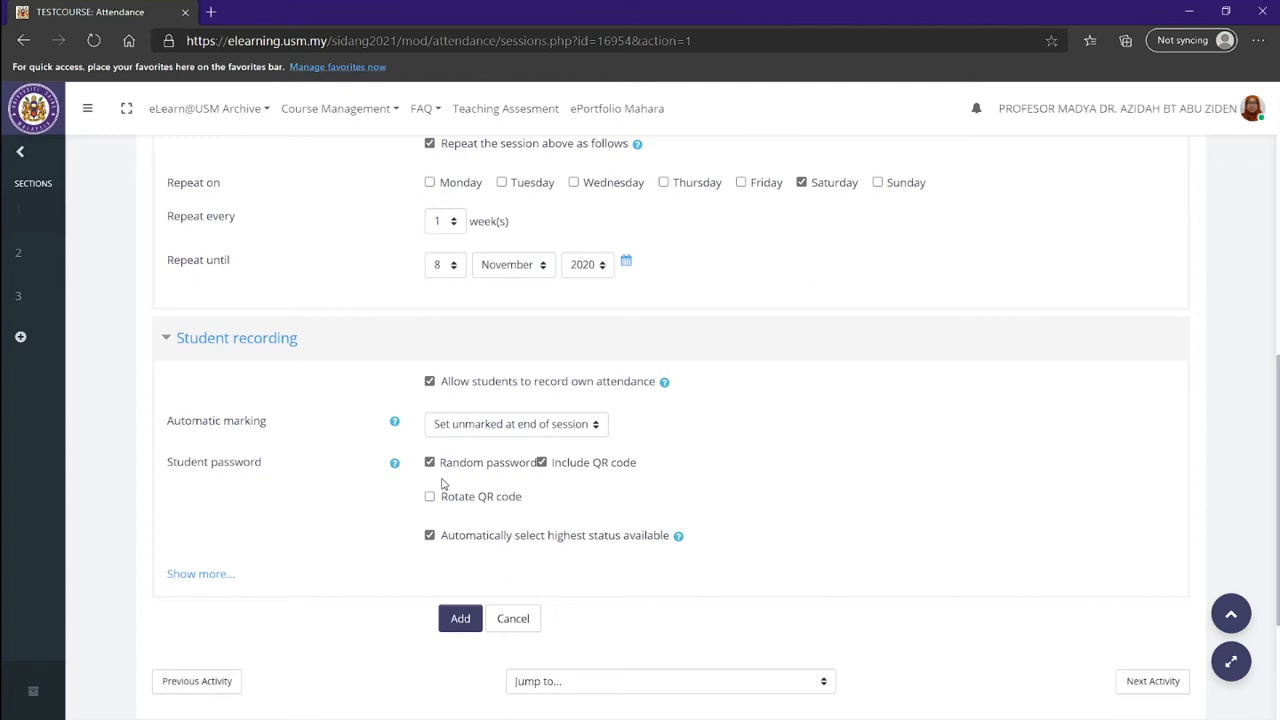
mouse_move(610, 498)
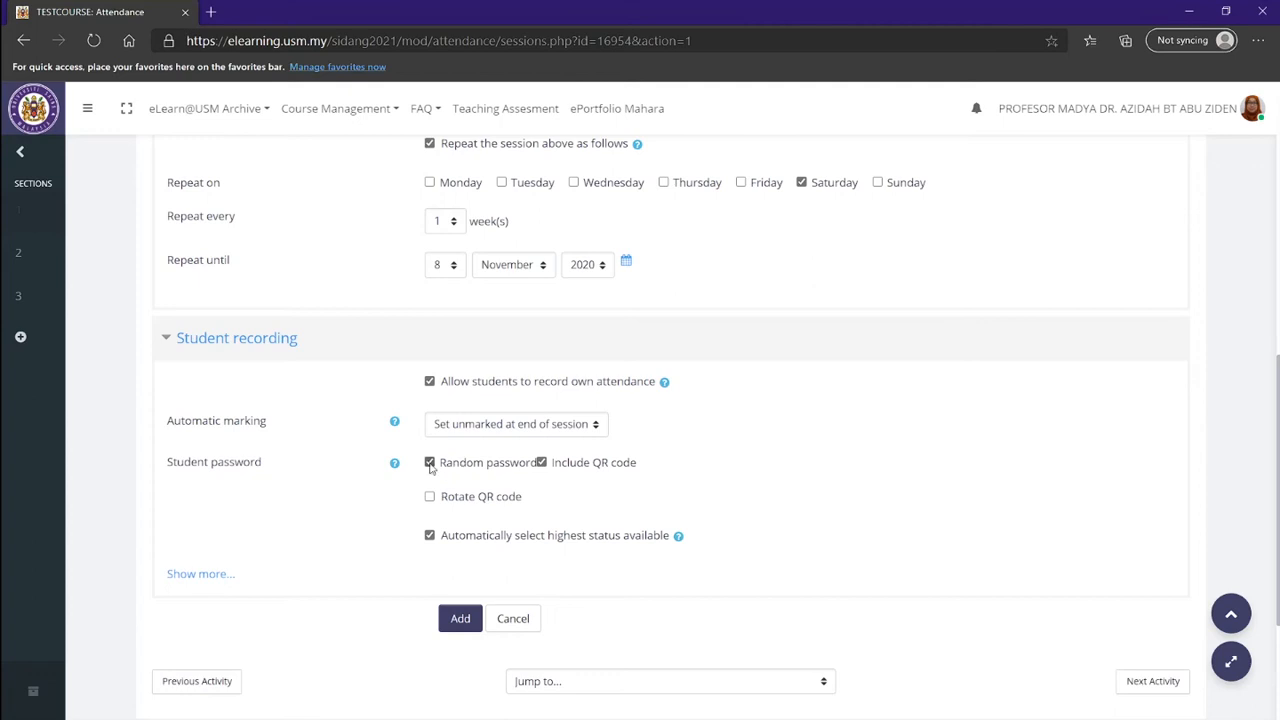
left_click(429, 462)
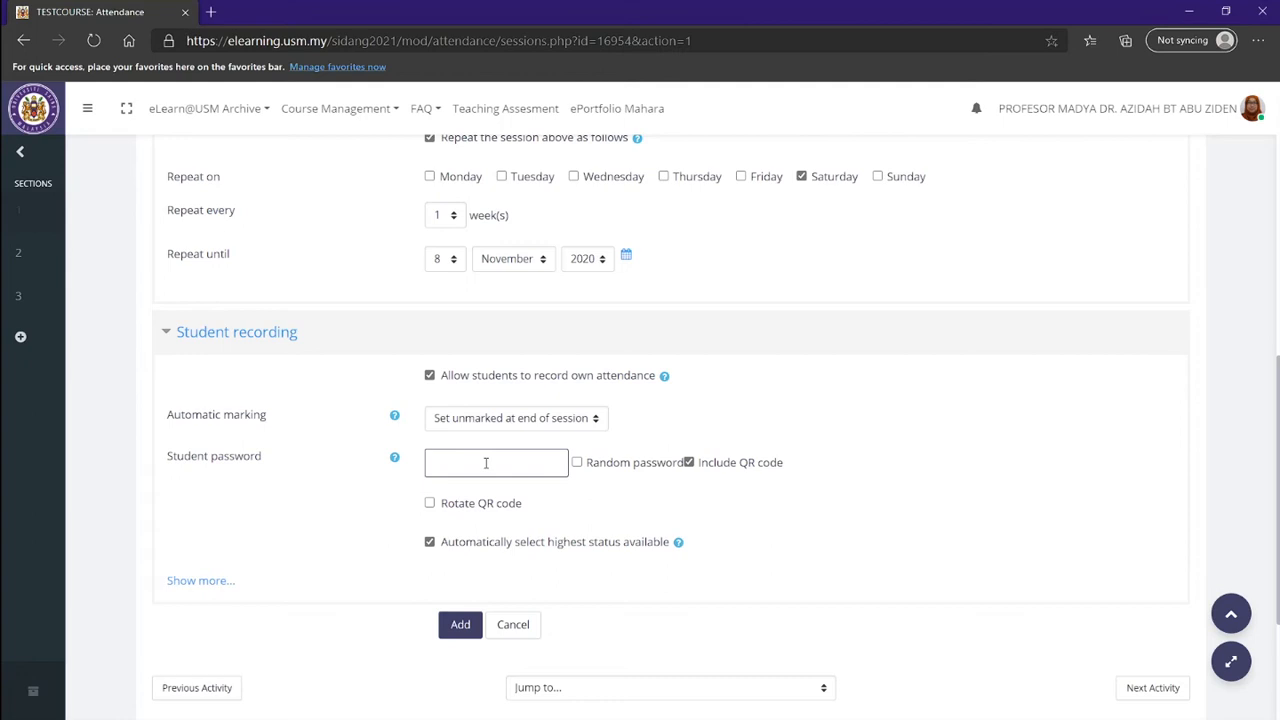
left_click(495, 462)
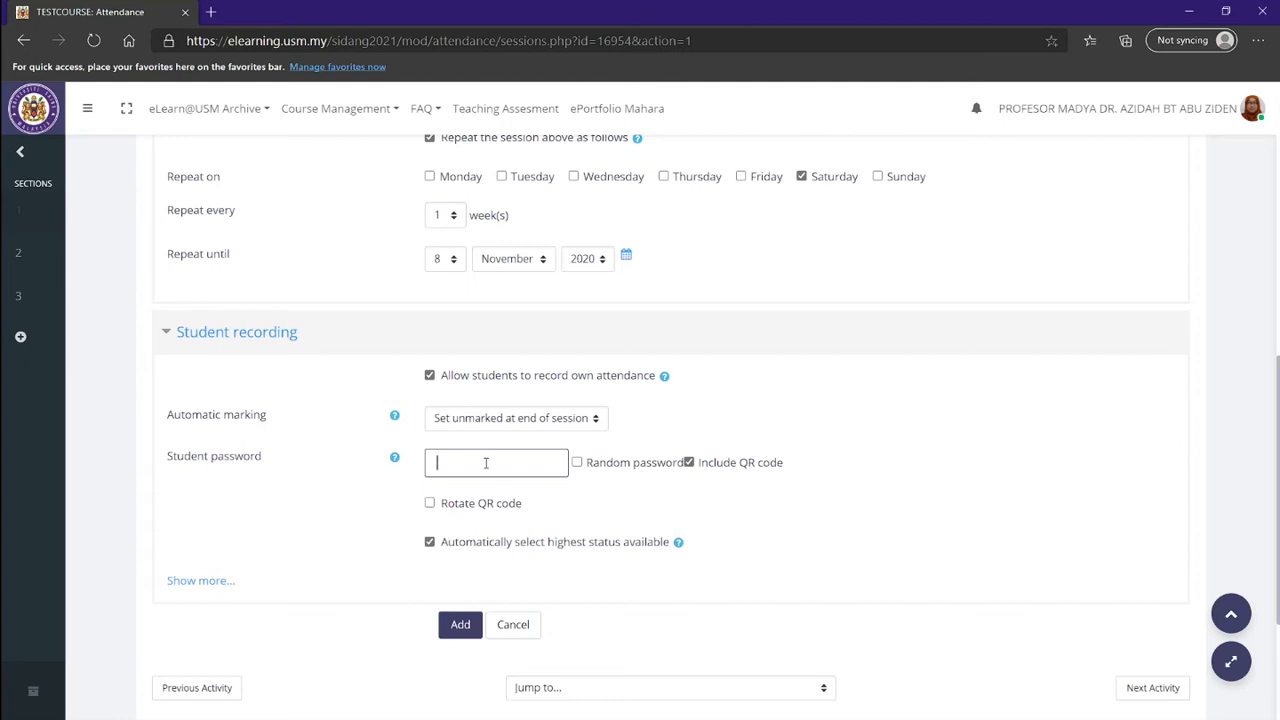
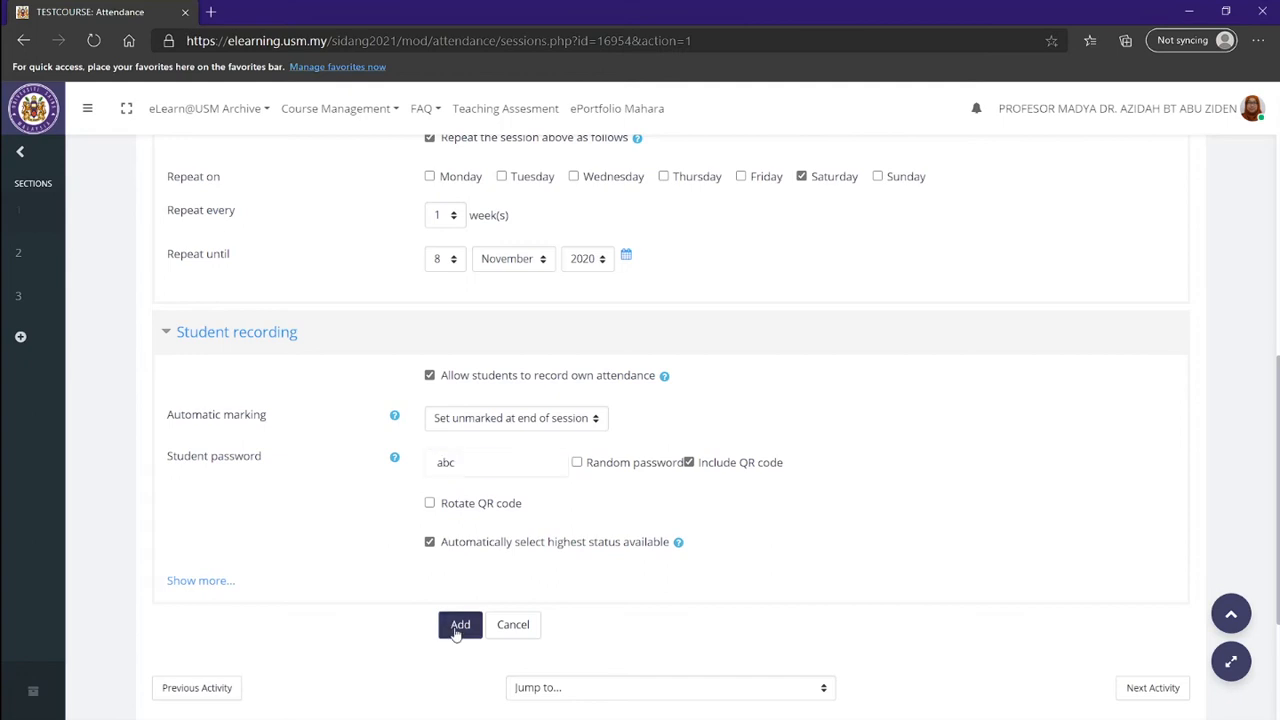
left_click(460, 625)
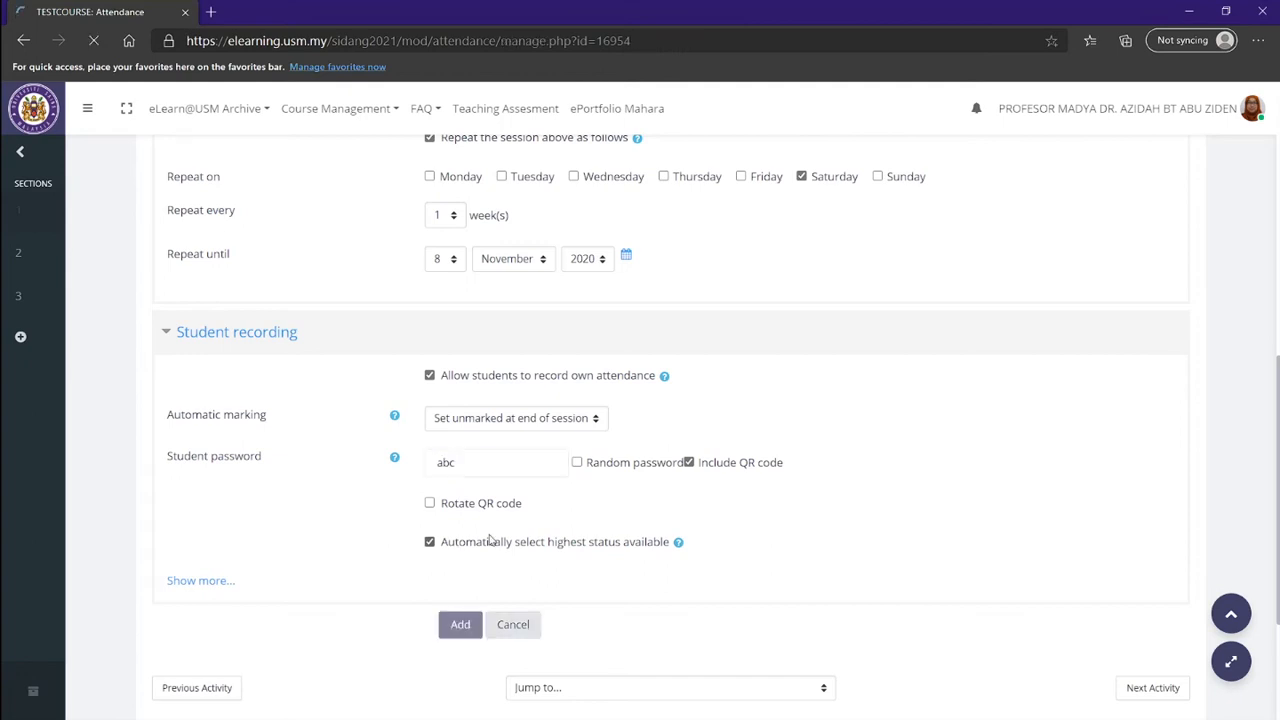
Step: Review the five generated Saturday sessions, then go to the Status set page
left_click(459, 624)
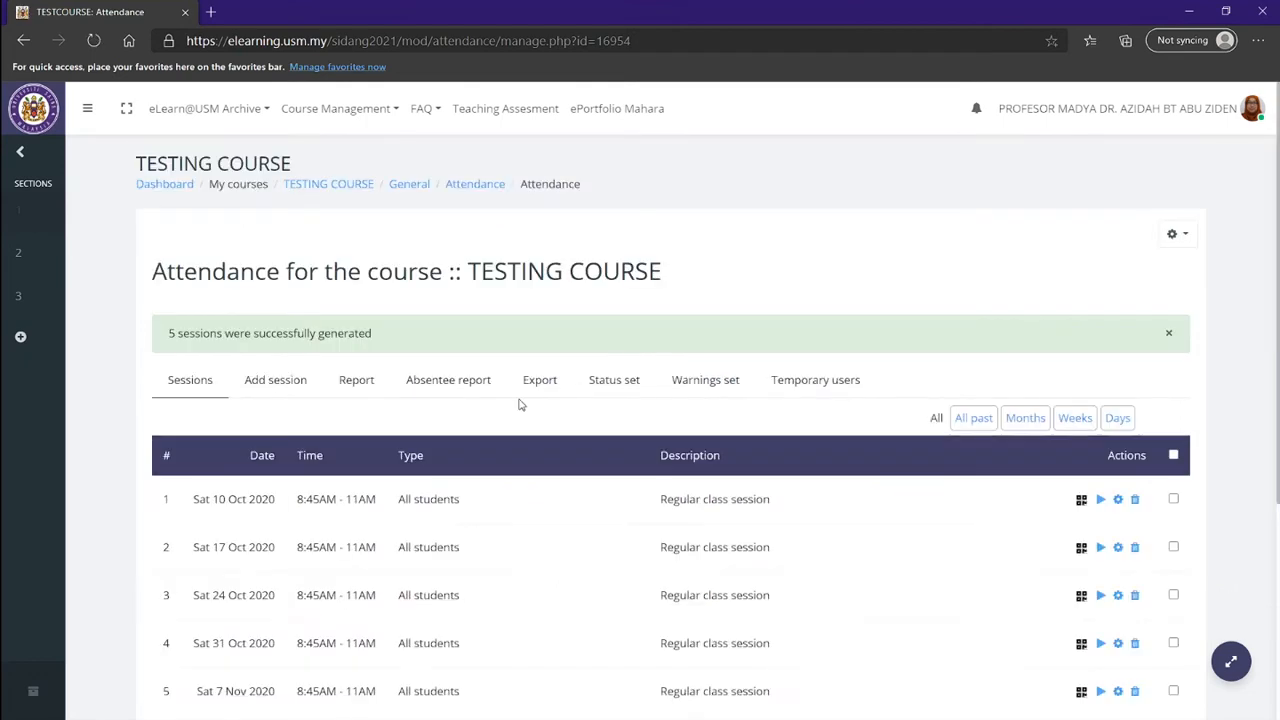
scroll("down", 3)
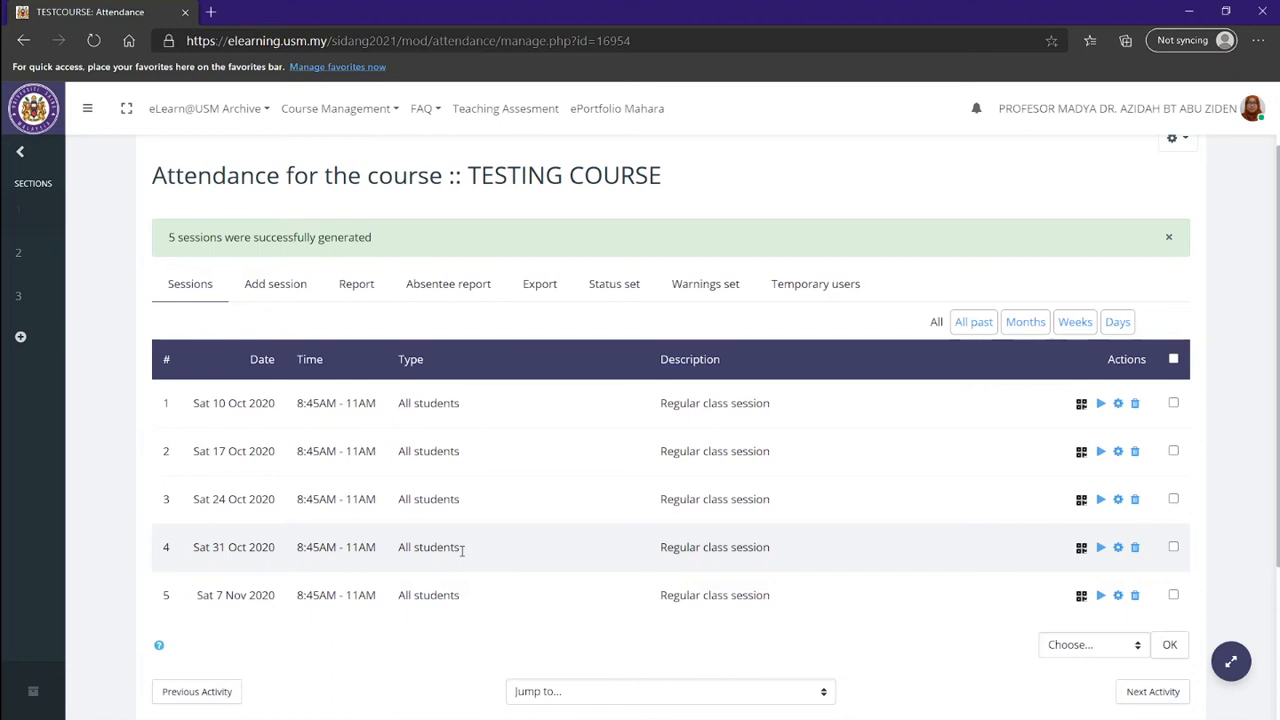
mouse_move(539, 333)
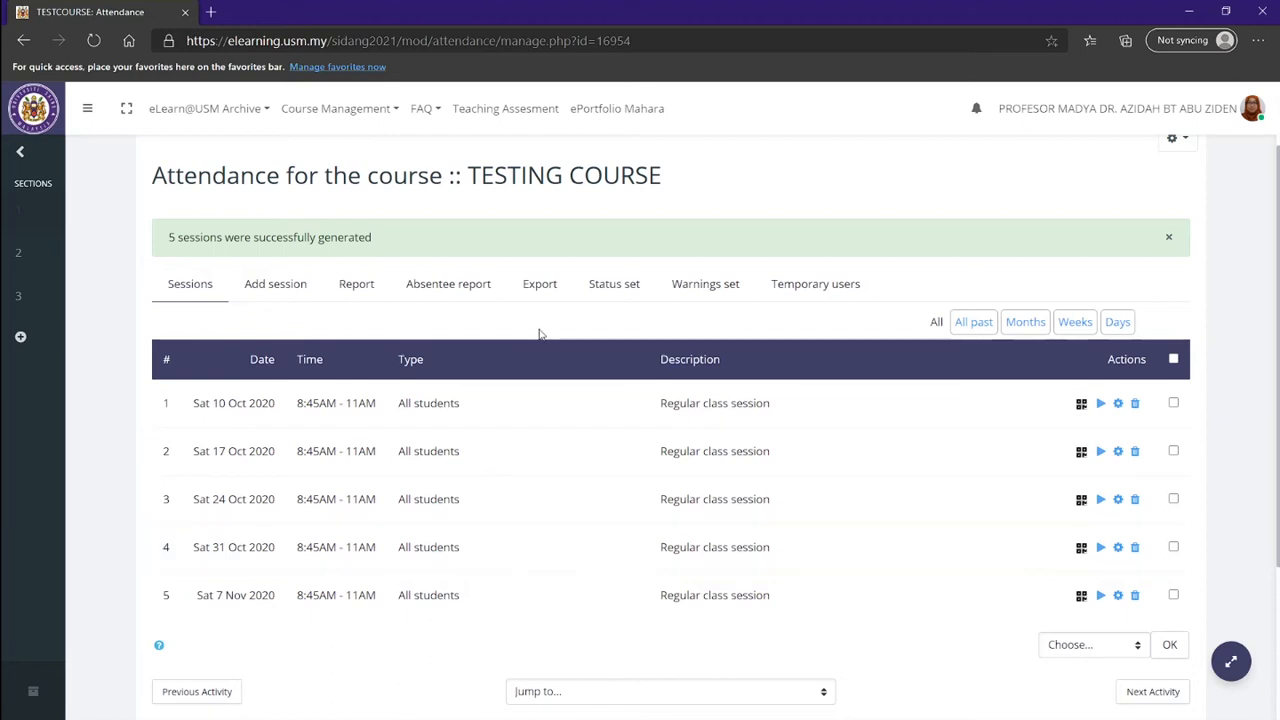
mouse_move(492, 339)
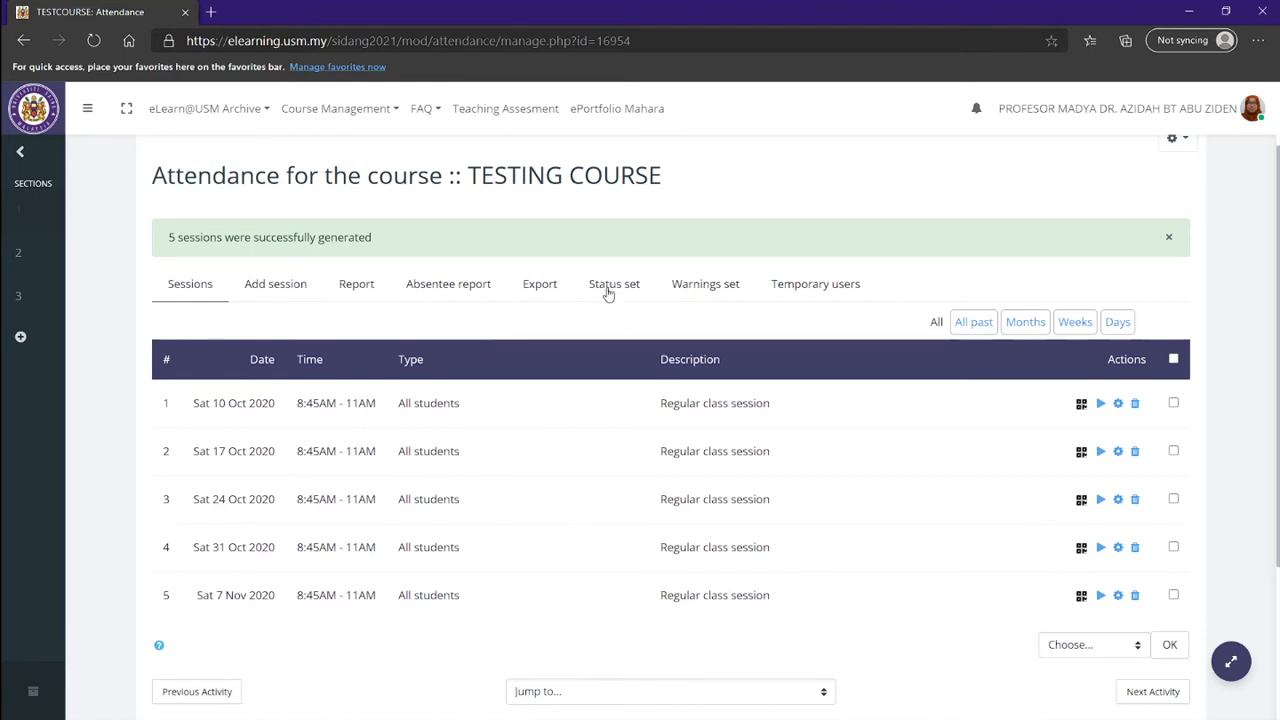
left_click(613, 283)
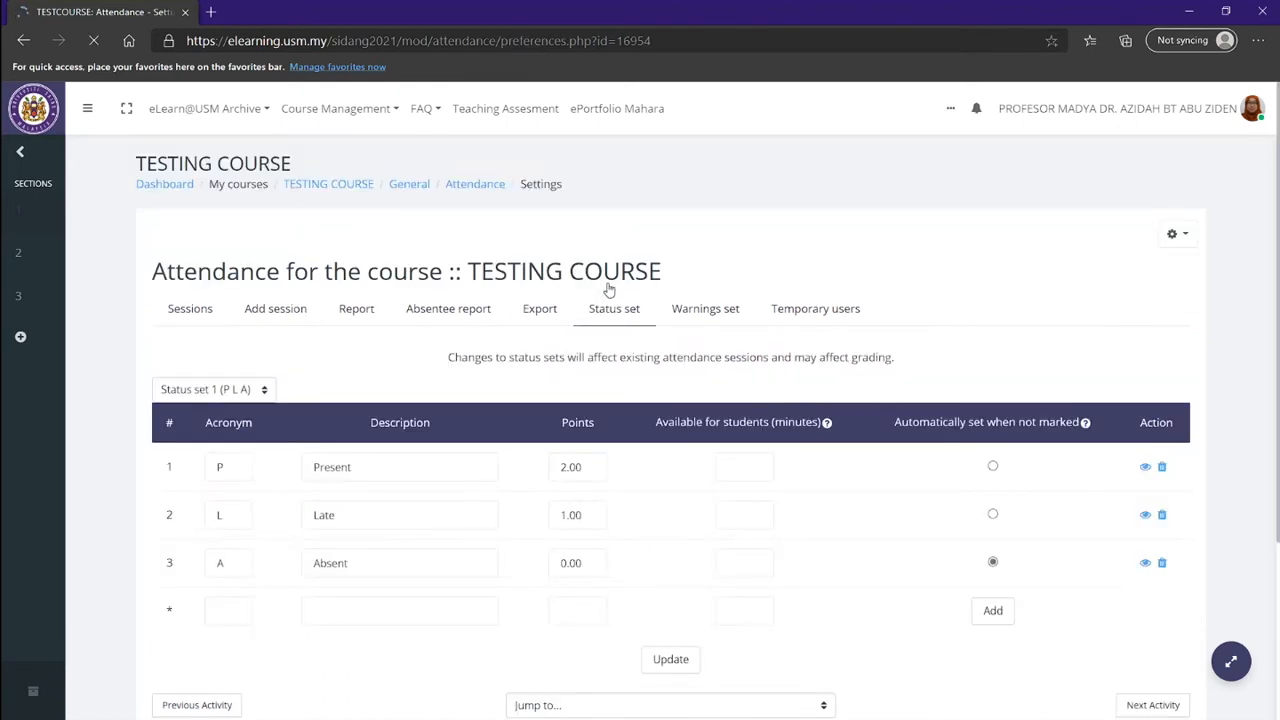
Step: Let students self-record Present for 45 minutes and update the status set
scroll("down", 3)
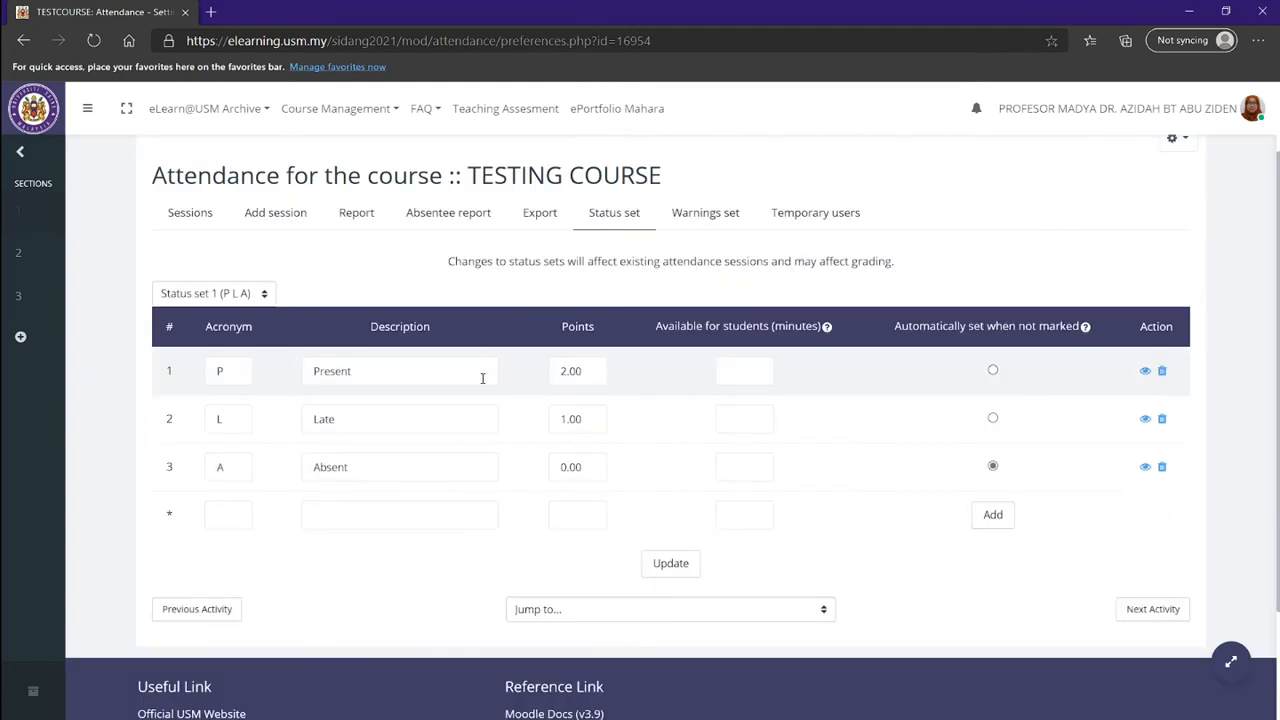
mouse_move(500, 491)
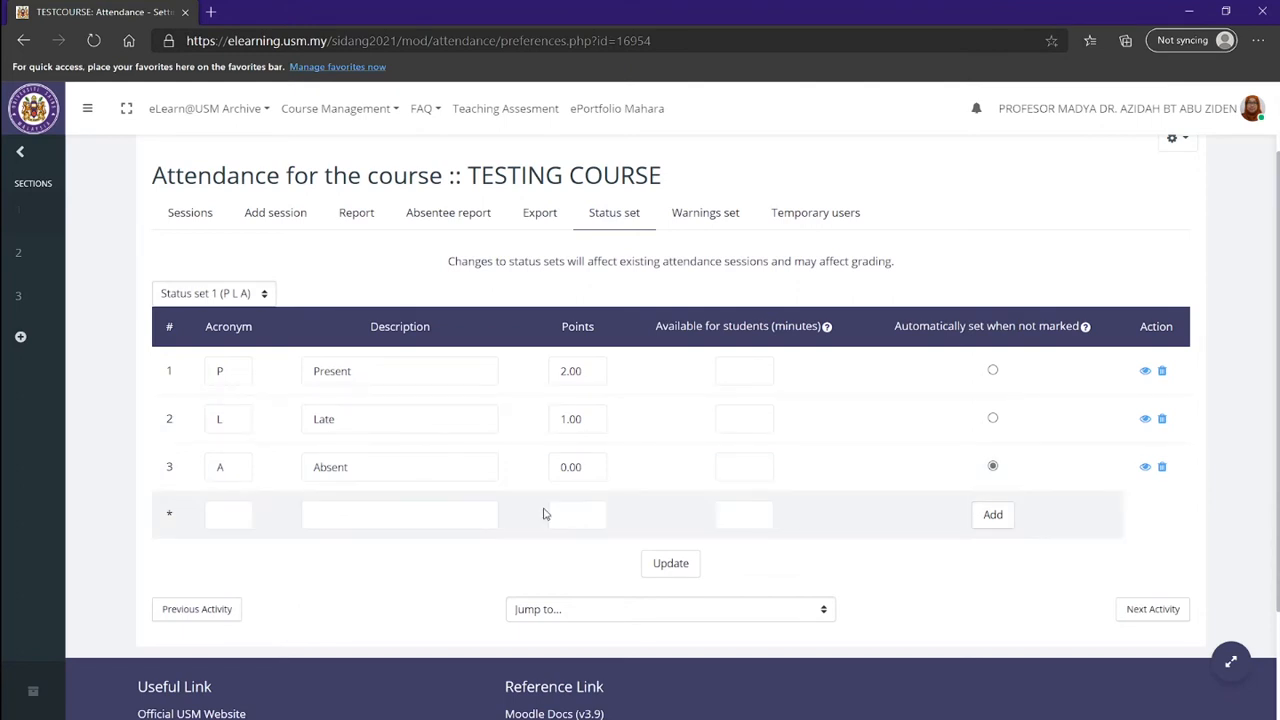
mouse_move(518, 464)
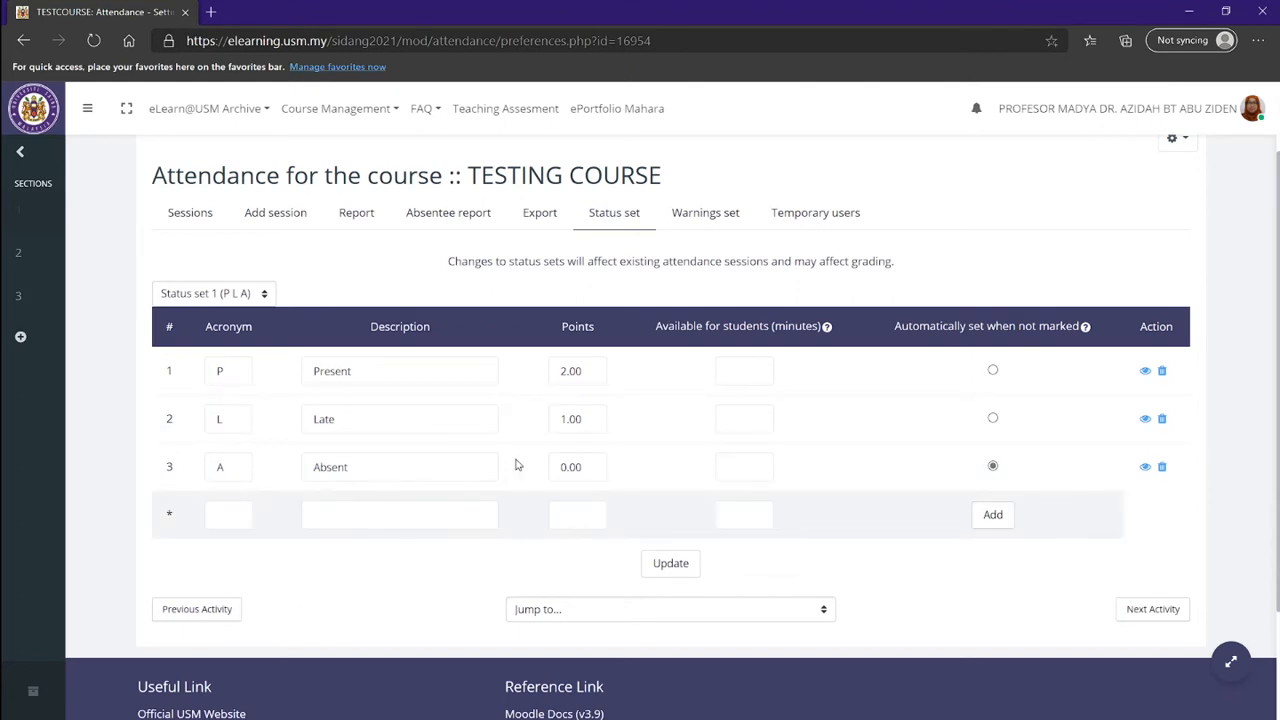
mouse_move(651, 361)
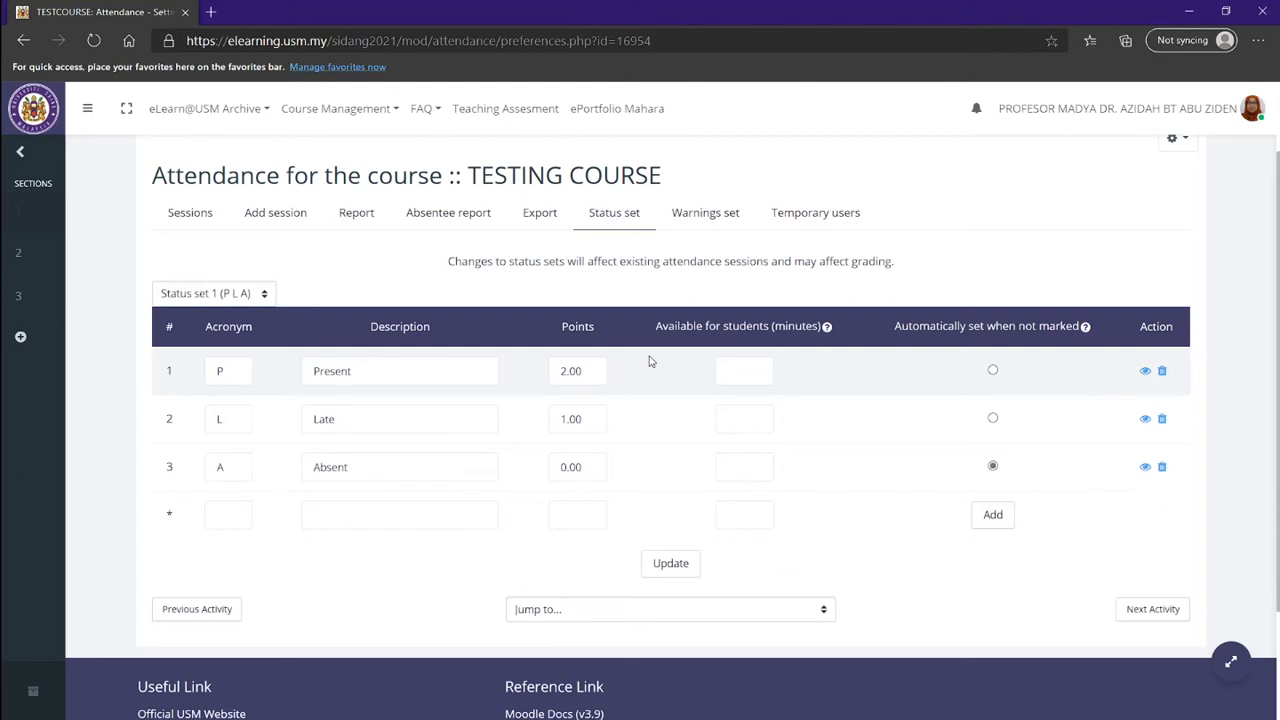
left_click(744, 370)
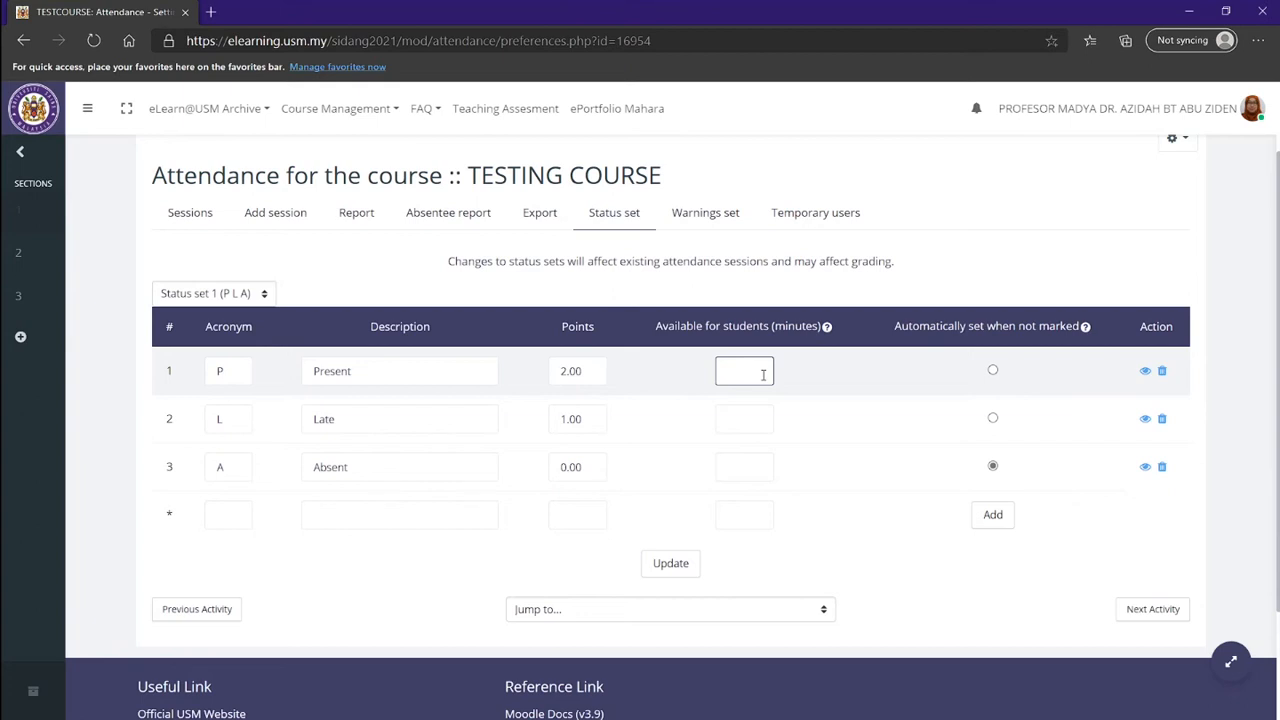
type("45")
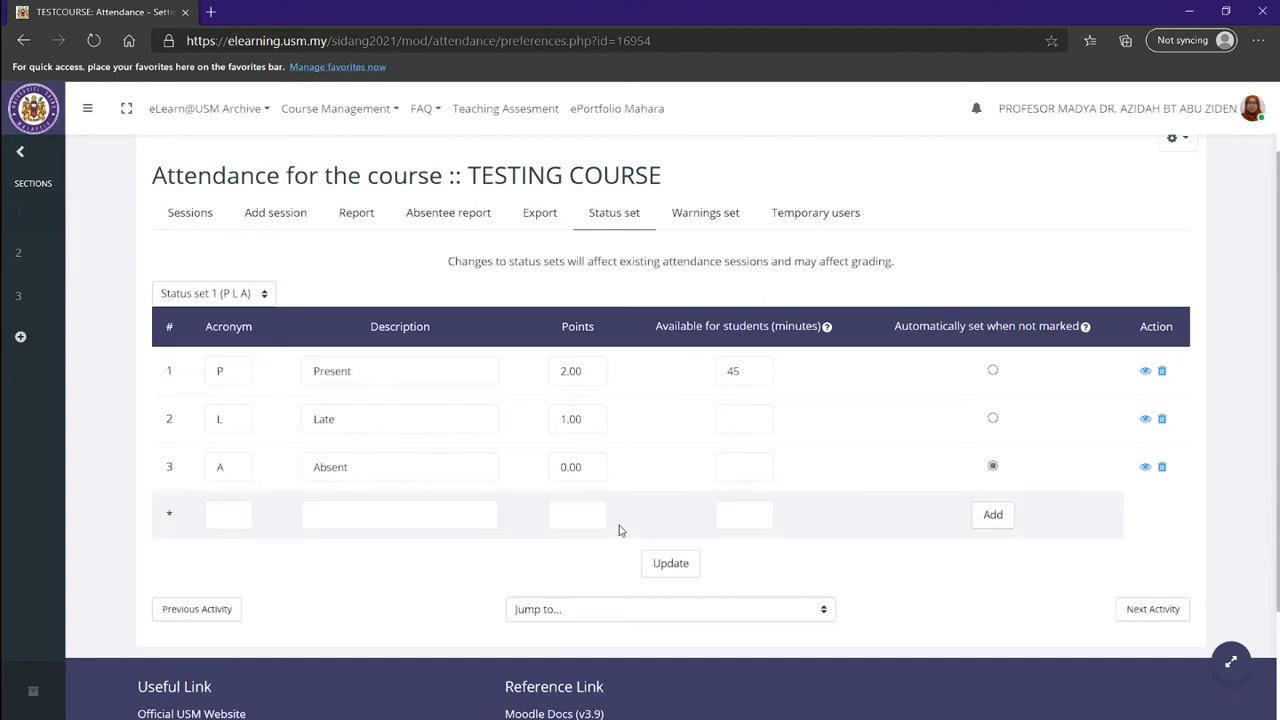
mouse_move(635, 380)
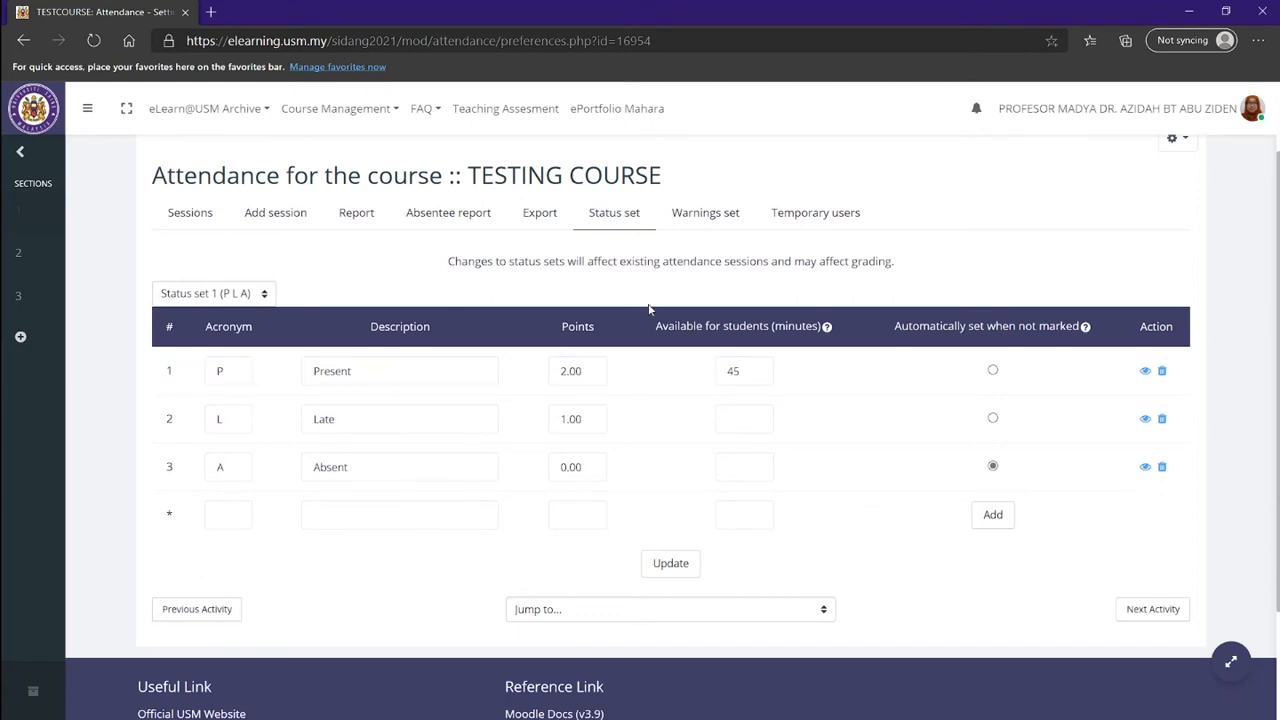
mouse_move(646, 376)
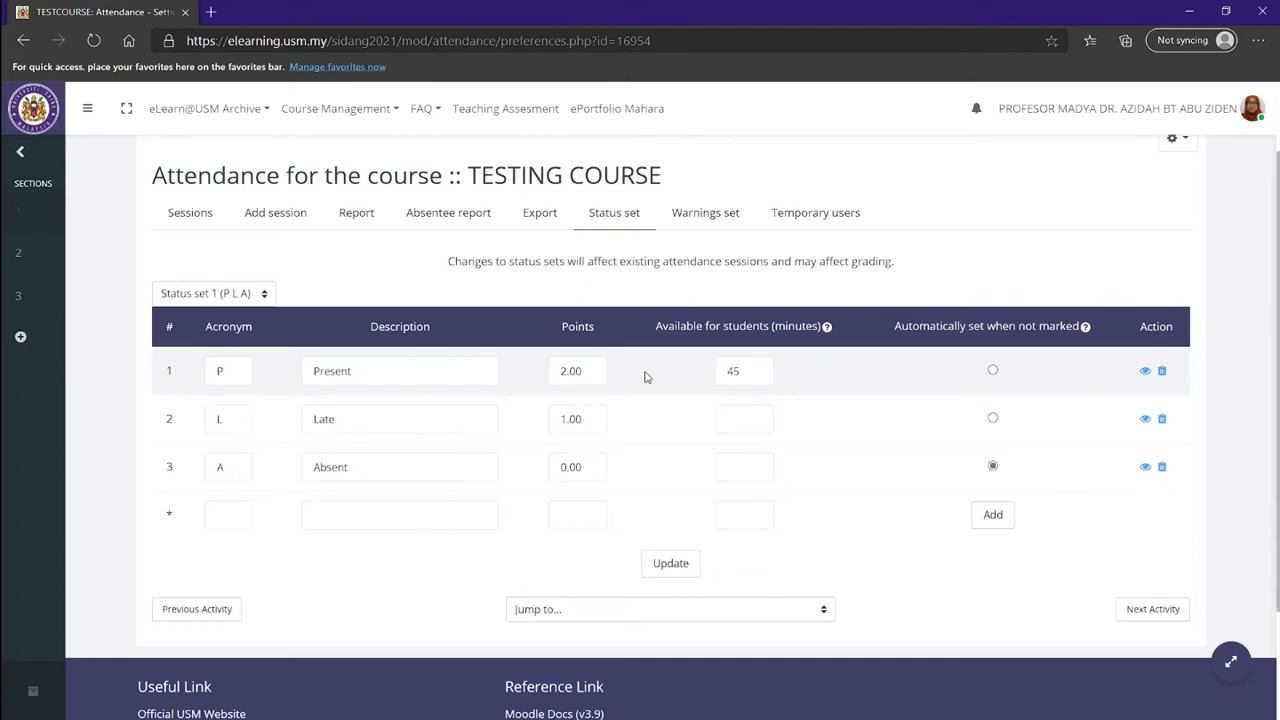
mouse_move(746, 357)
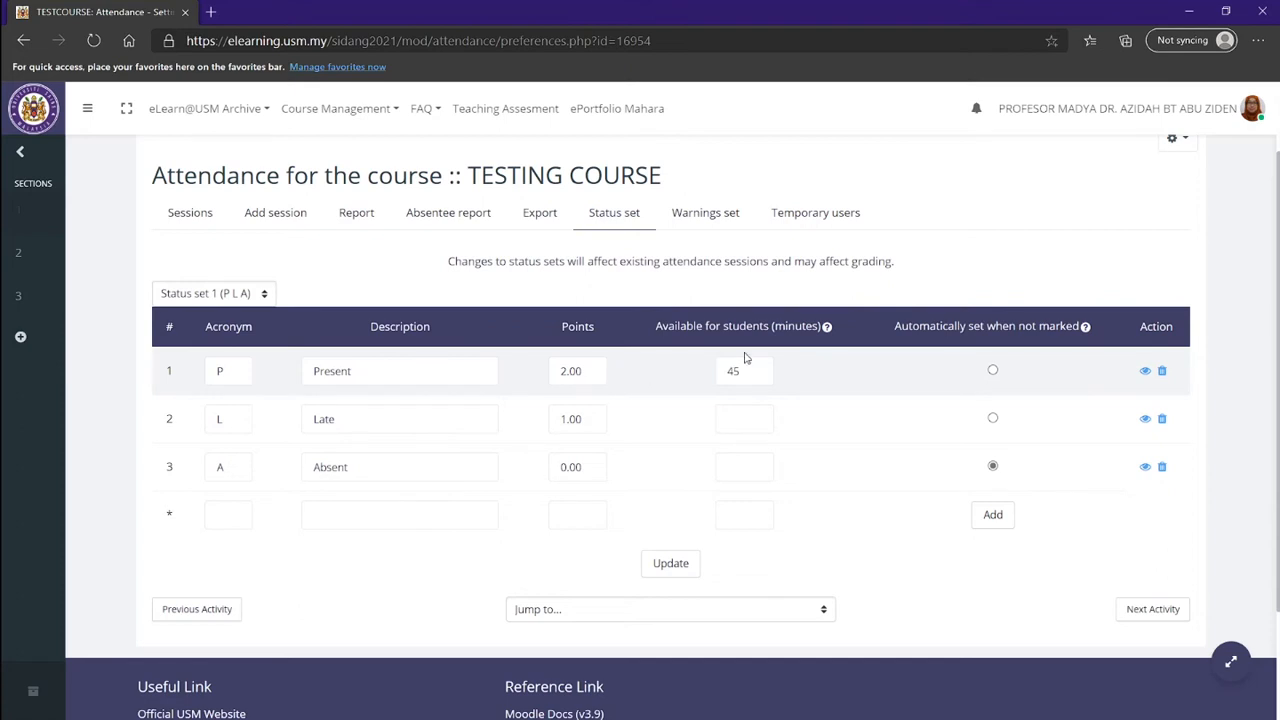
mouse_move(657, 438)
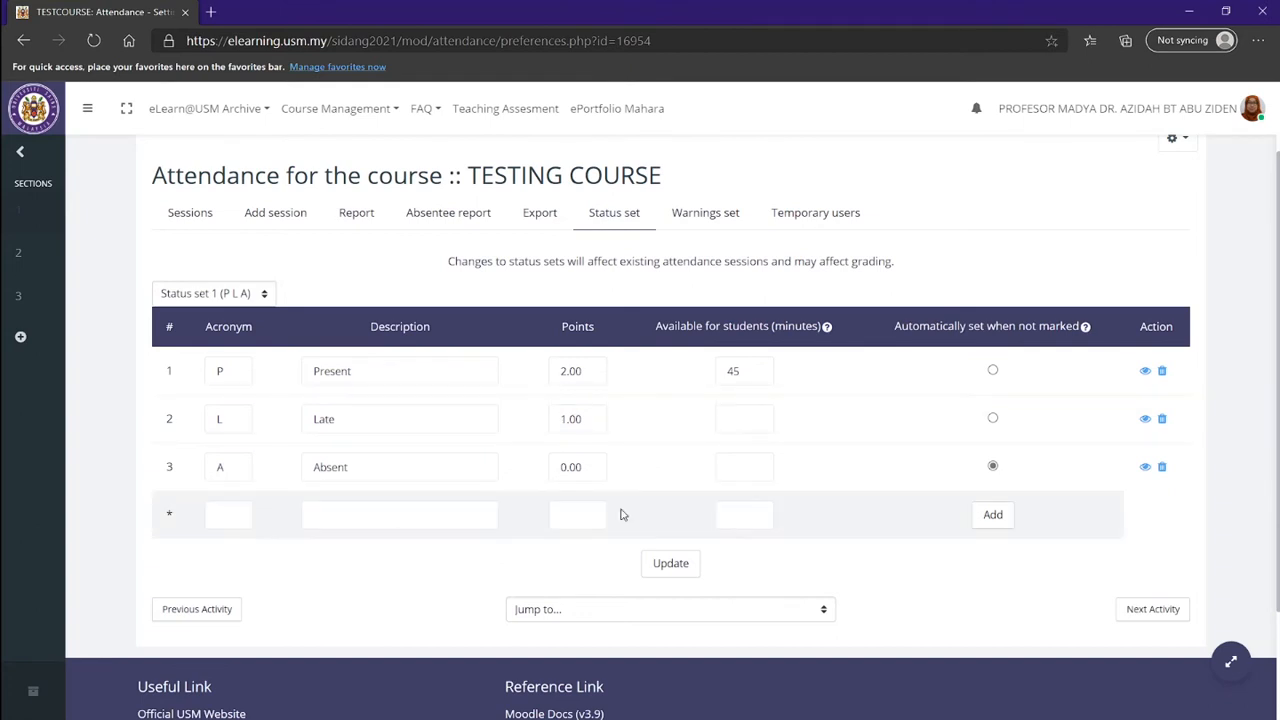
mouse_move(641, 522)
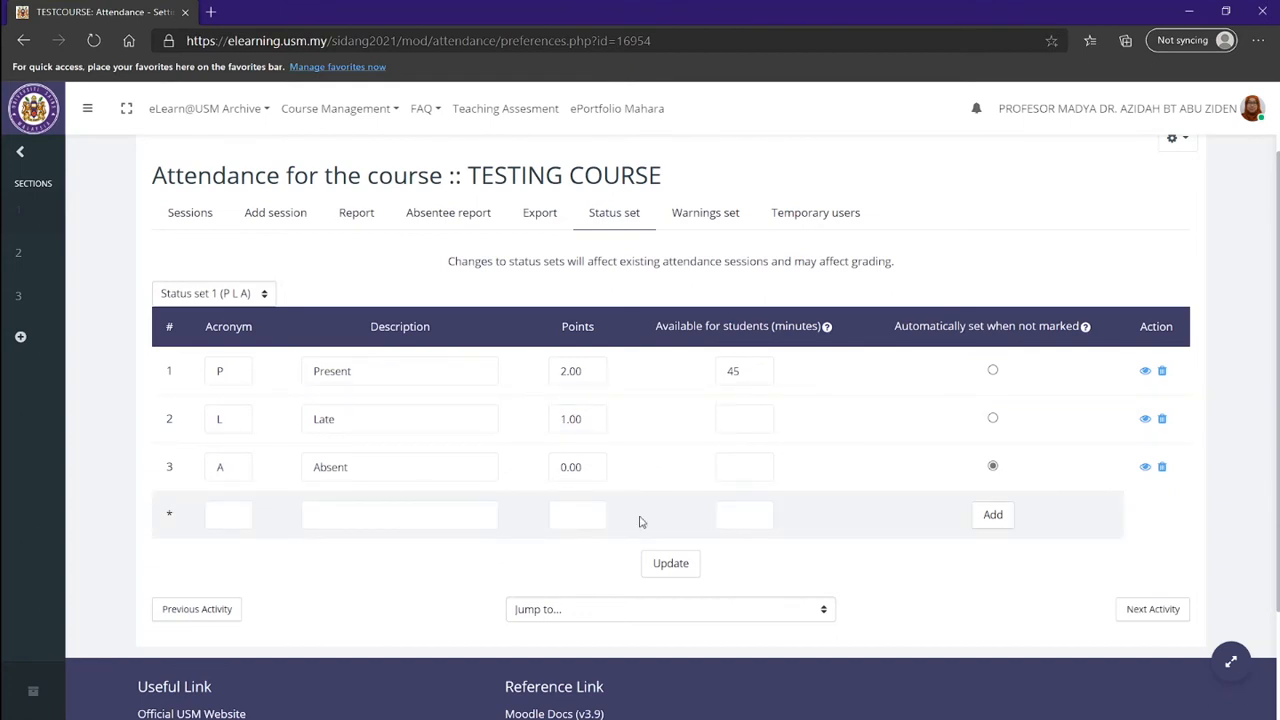
mouse_move(625, 476)
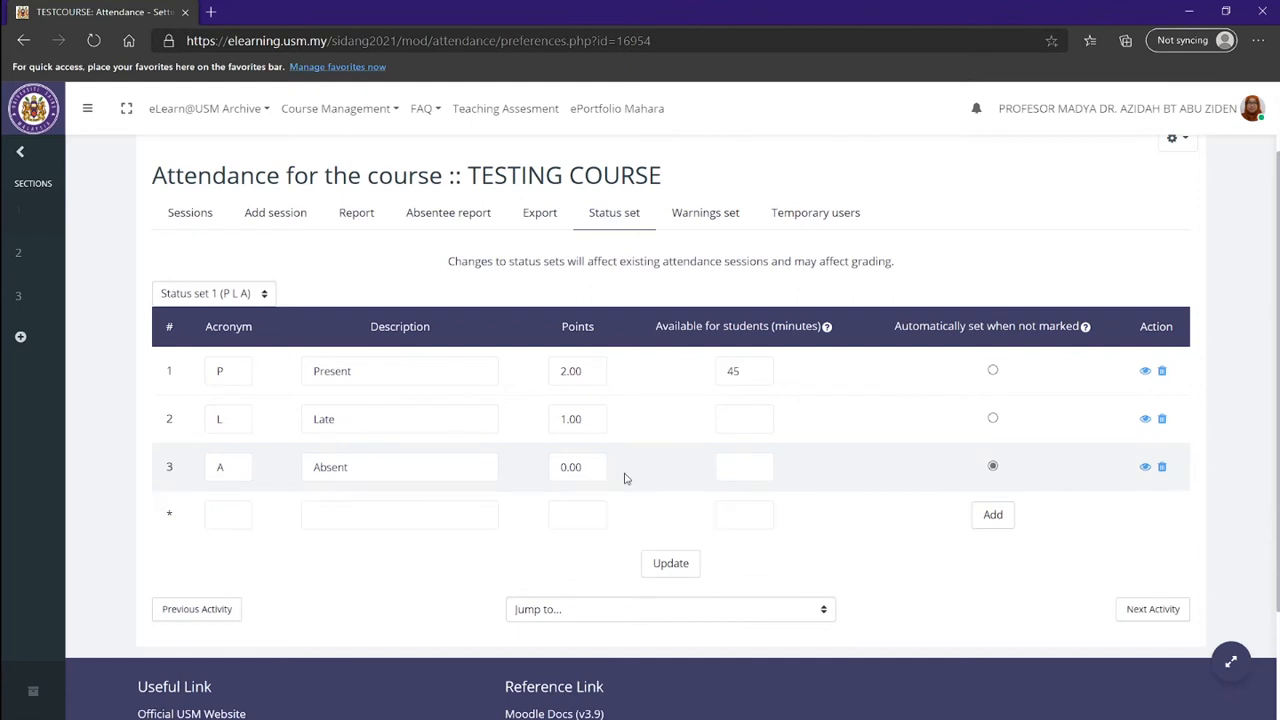
left_click(670, 563)
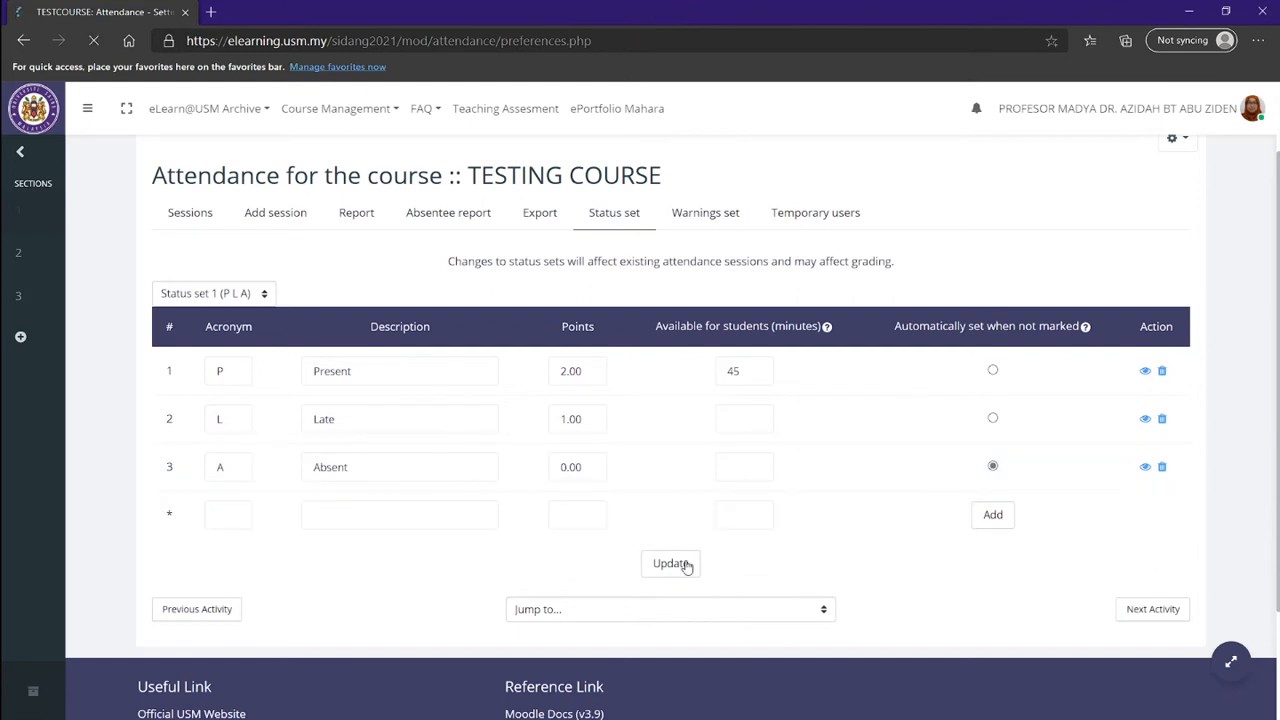
left_click(670, 563)
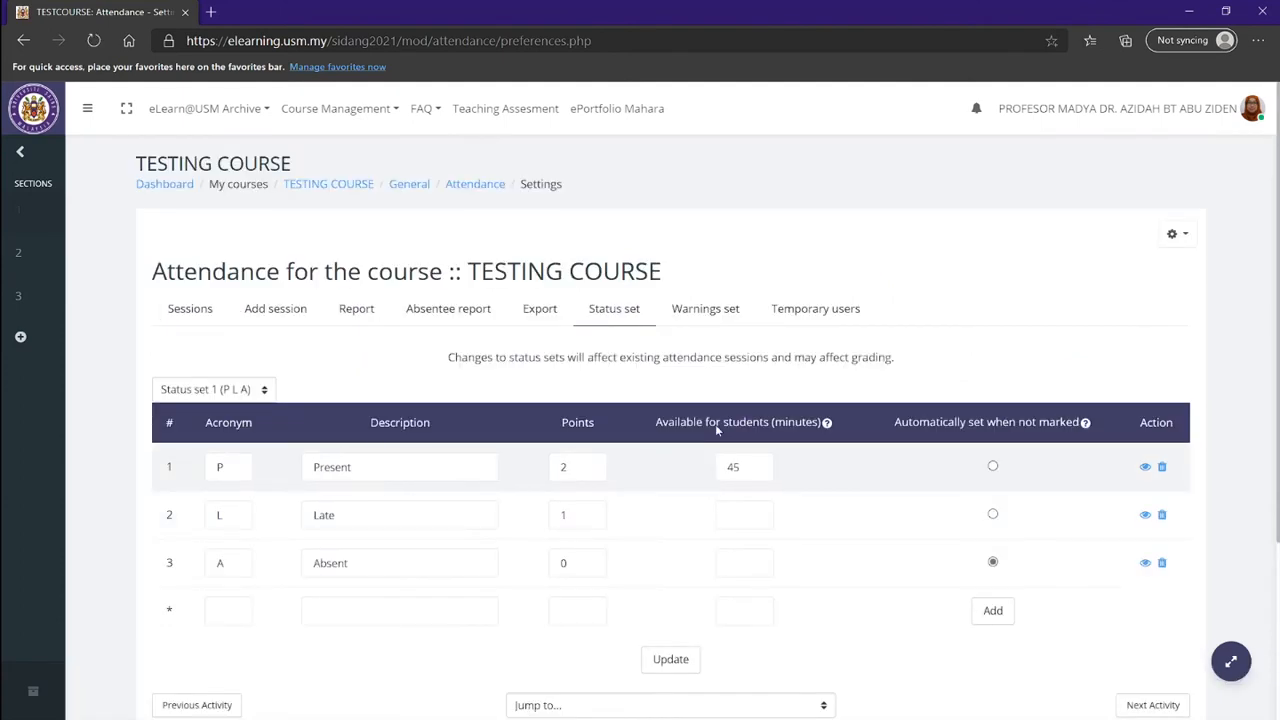
mouse_move(555, 585)
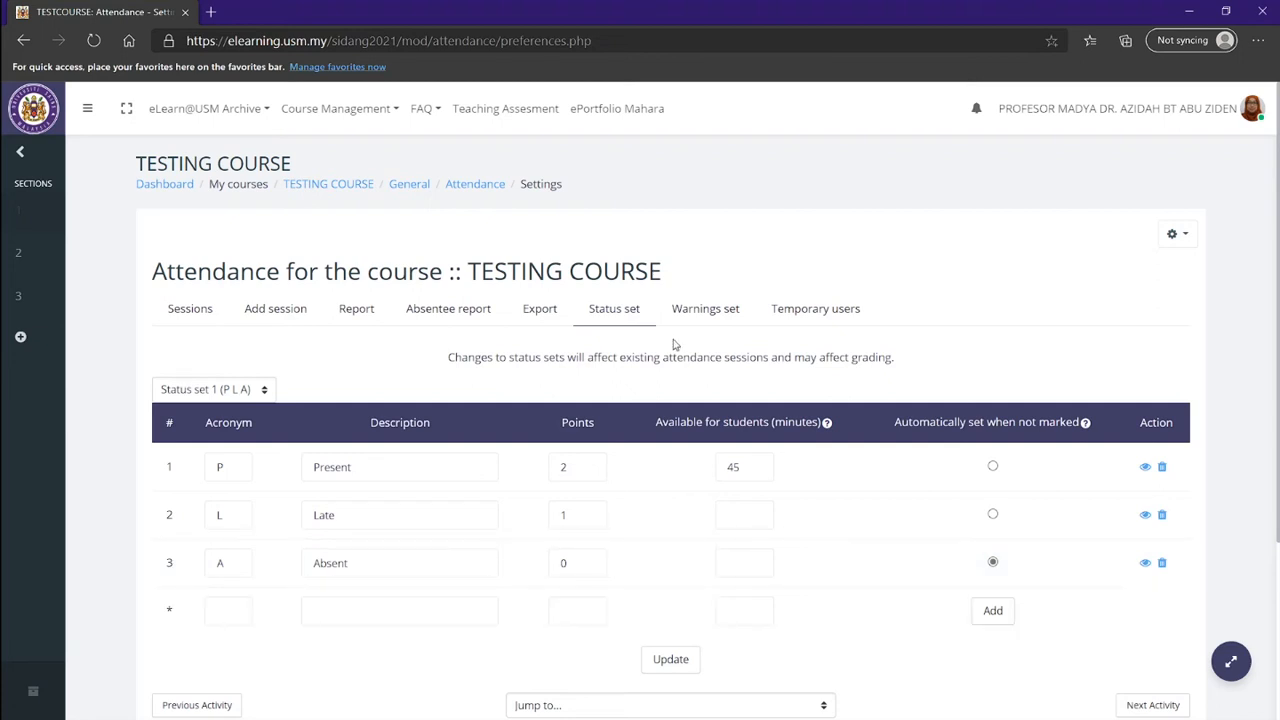
Step: Add a warning for attendance under 70% after 5 sessions, emailing the user once
left_click(706, 308)
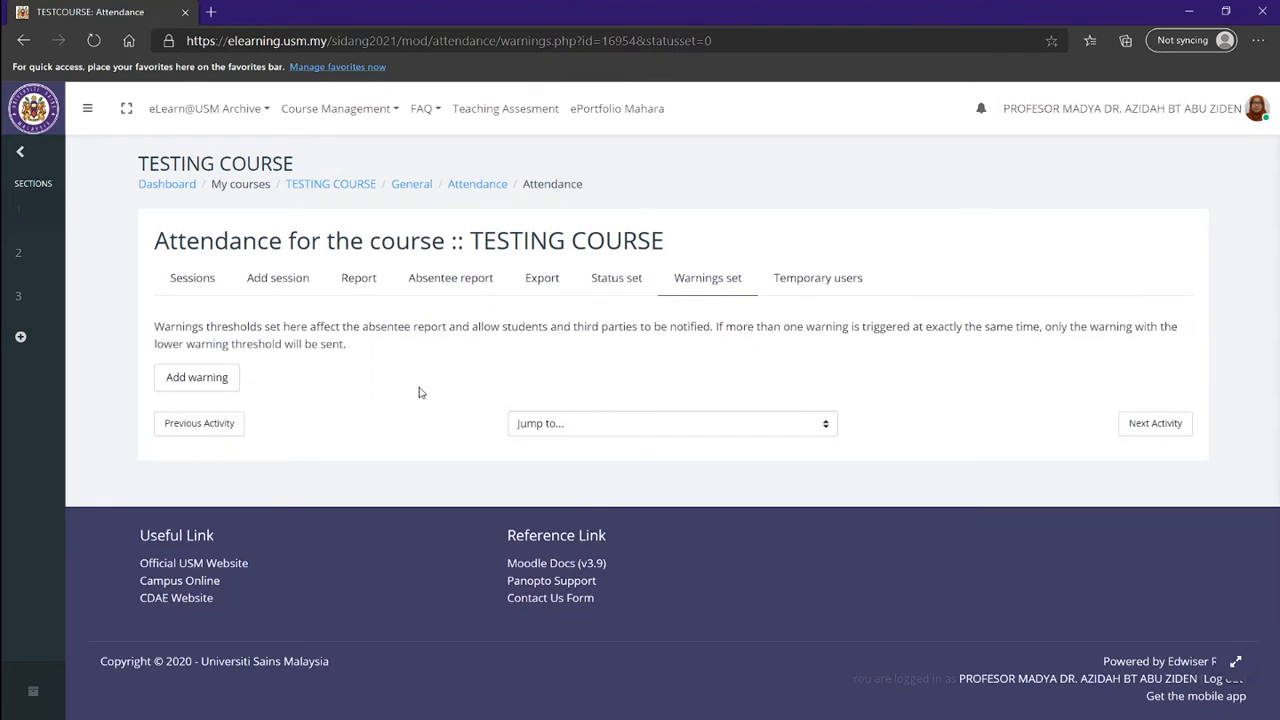
mouse_move(200, 397)
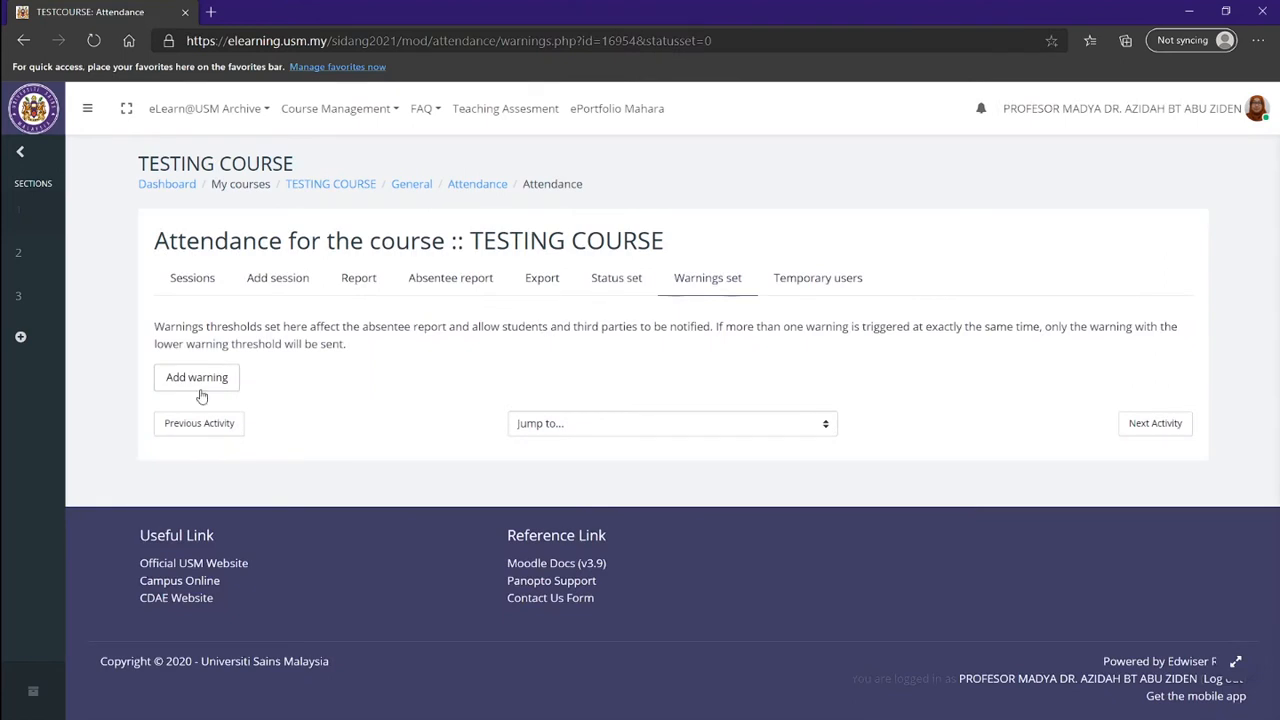
left_click(196, 377)
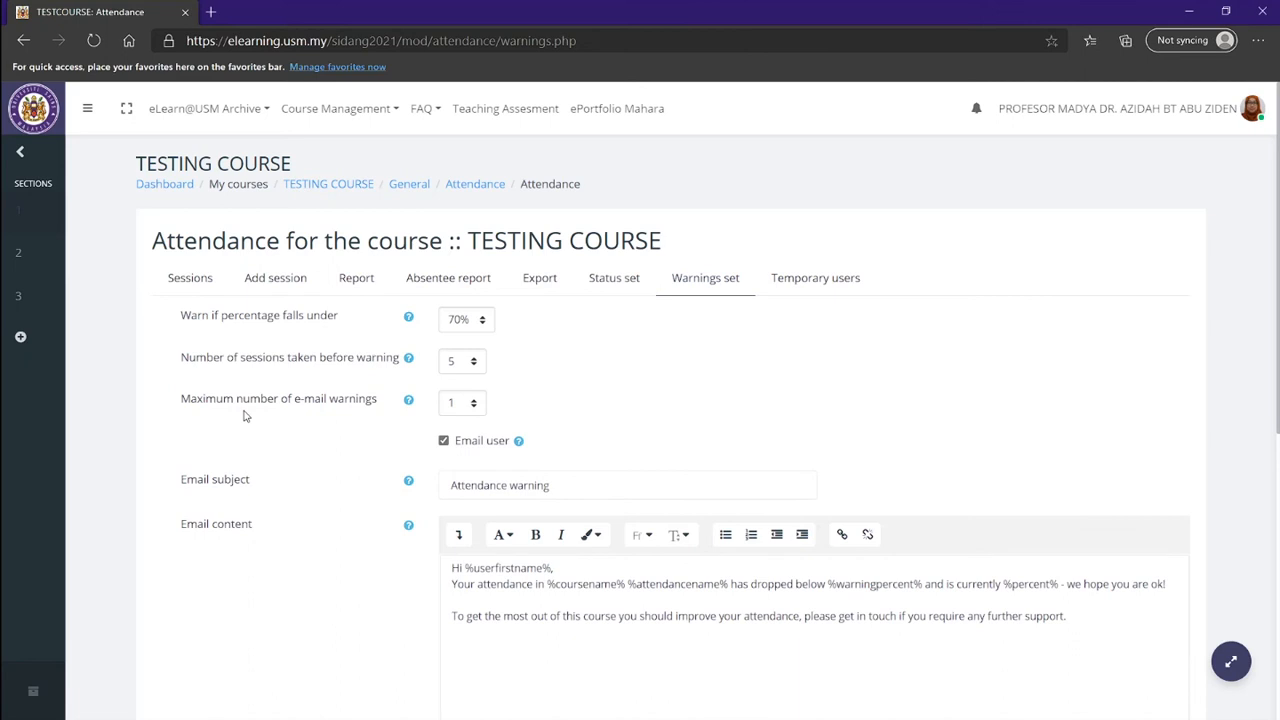
mouse_move(318, 454)
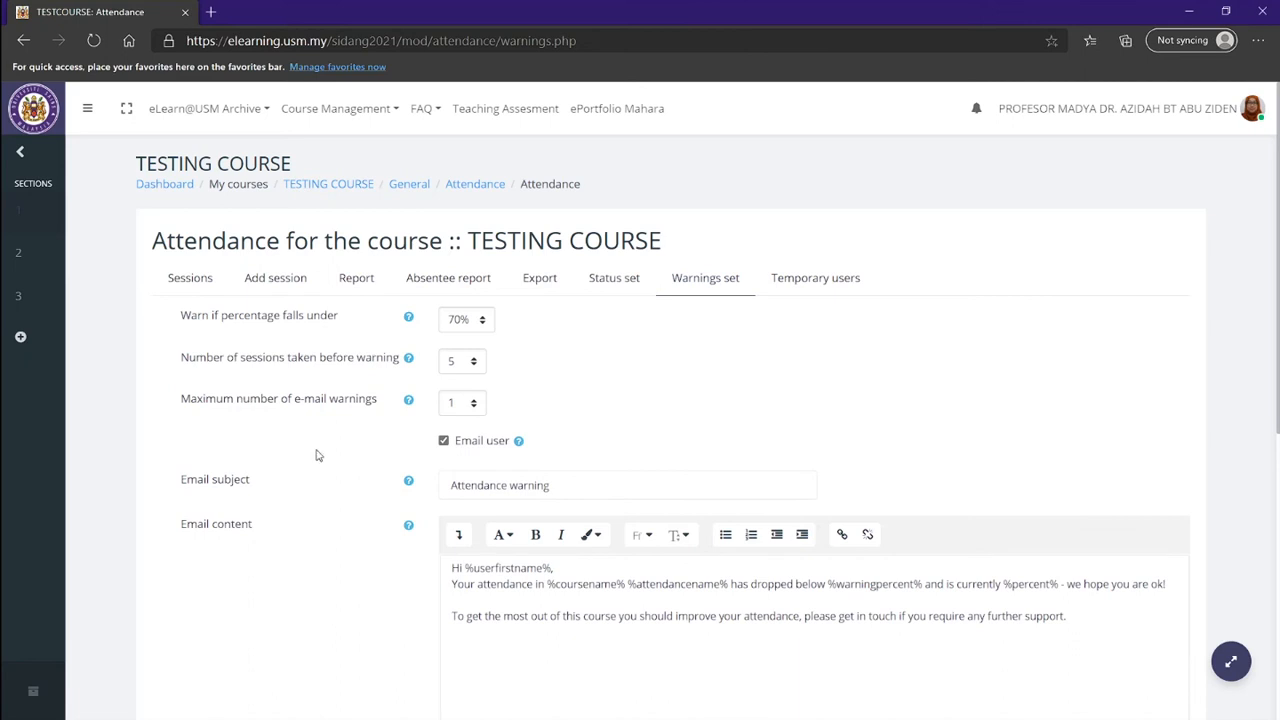
mouse_move(304, 434)
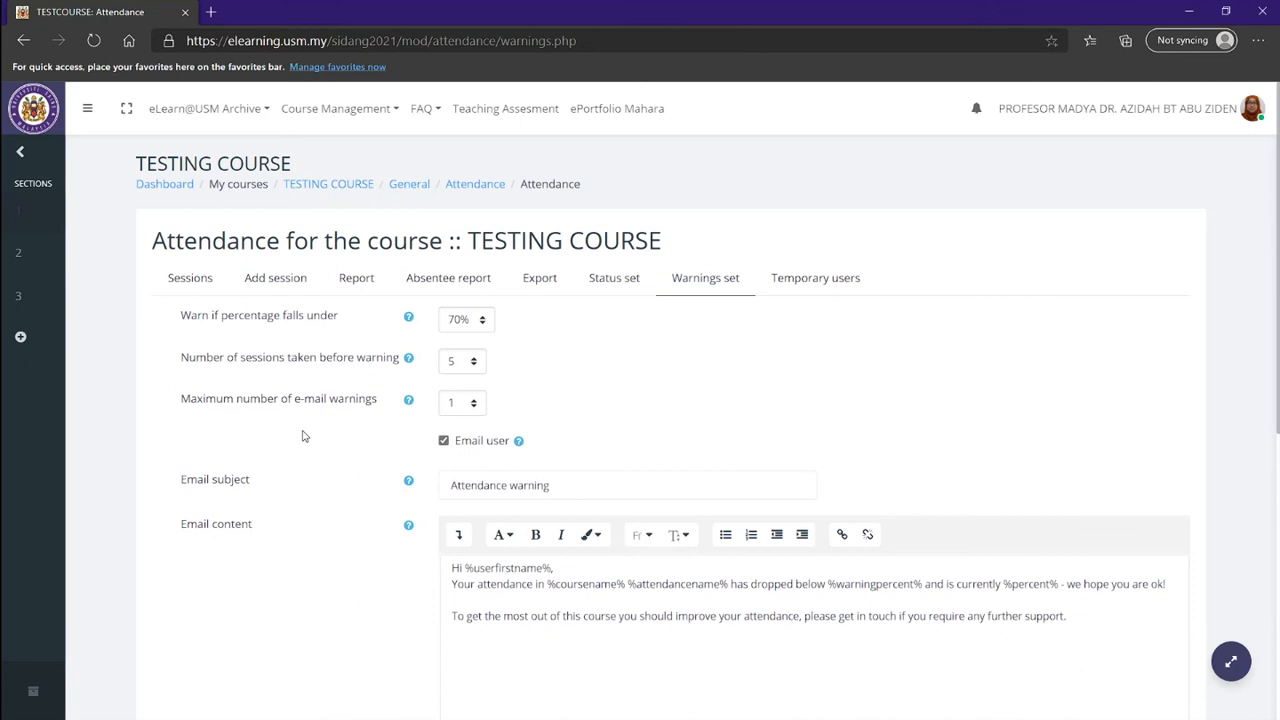
mouse_move(335, 368)
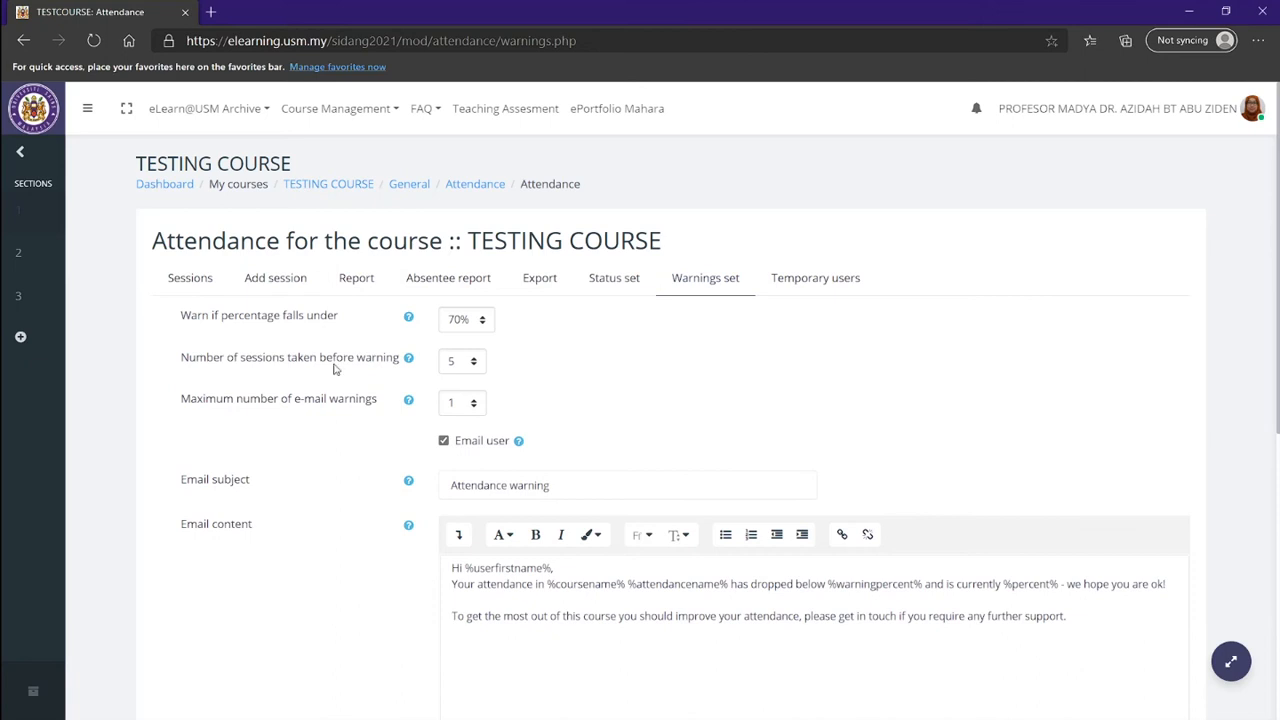
mouse_move(426, 352)
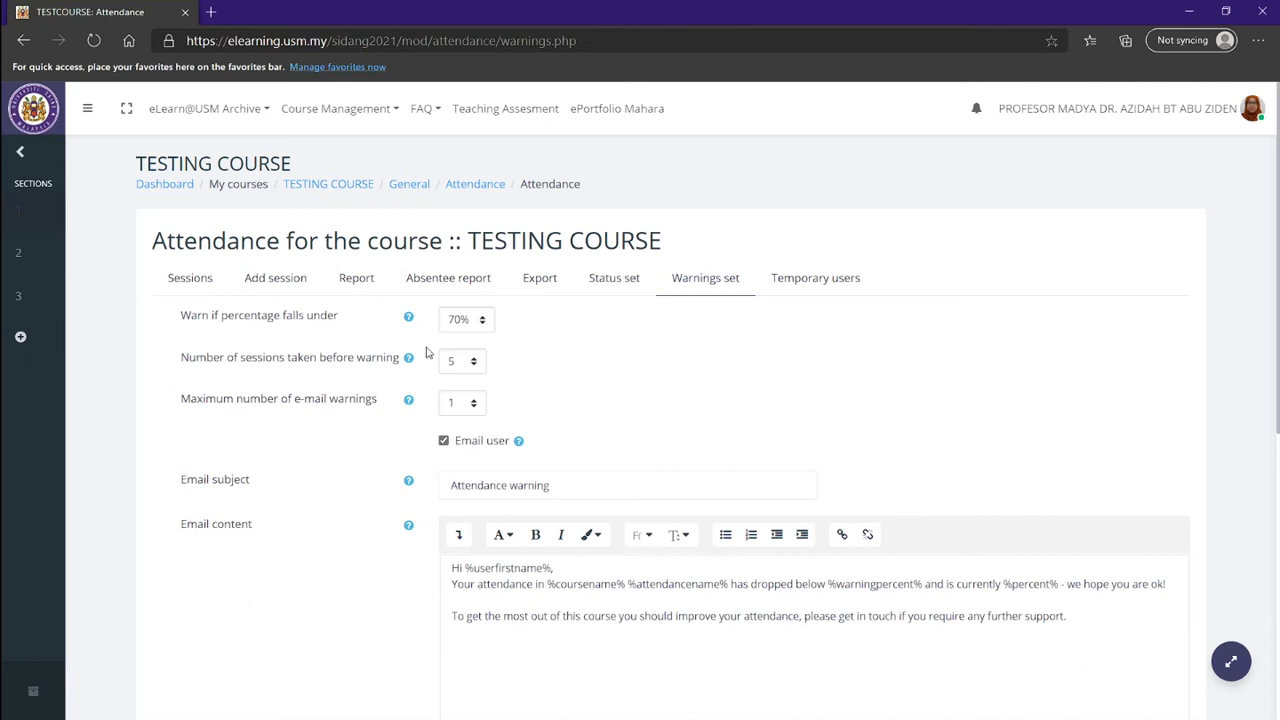
mouse_move(337, 381)
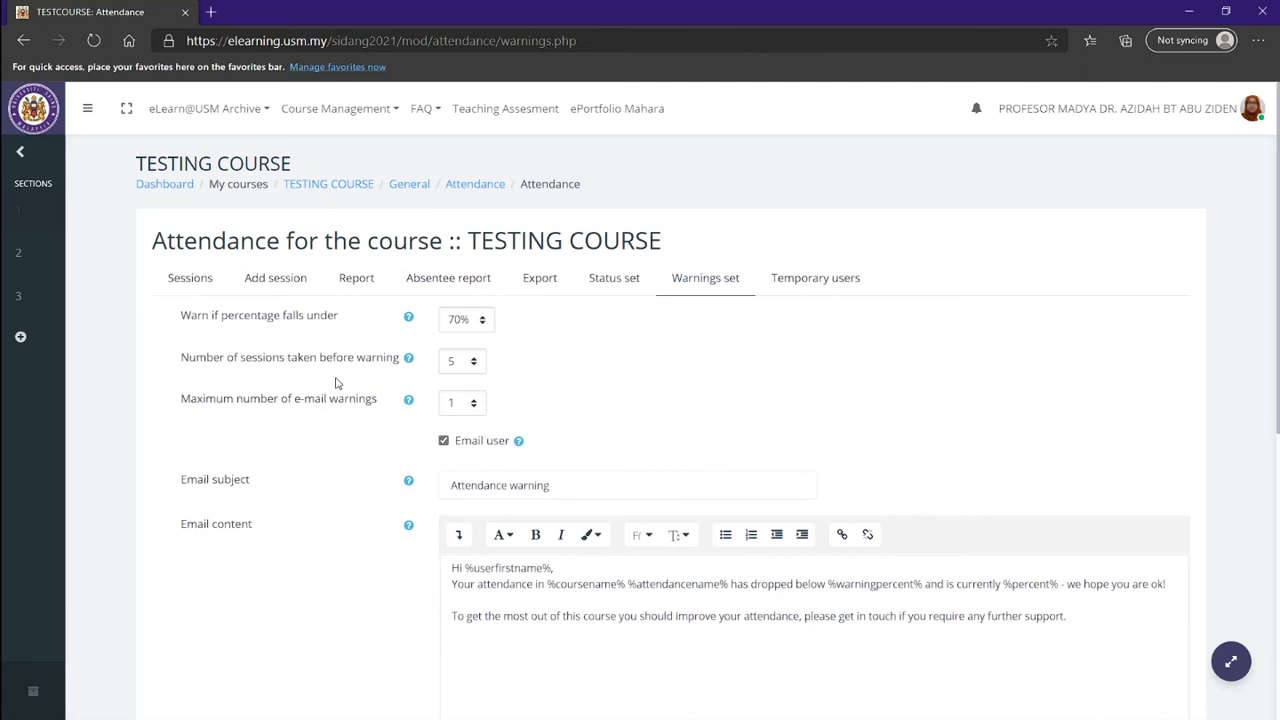
mouse_move(428, 379)
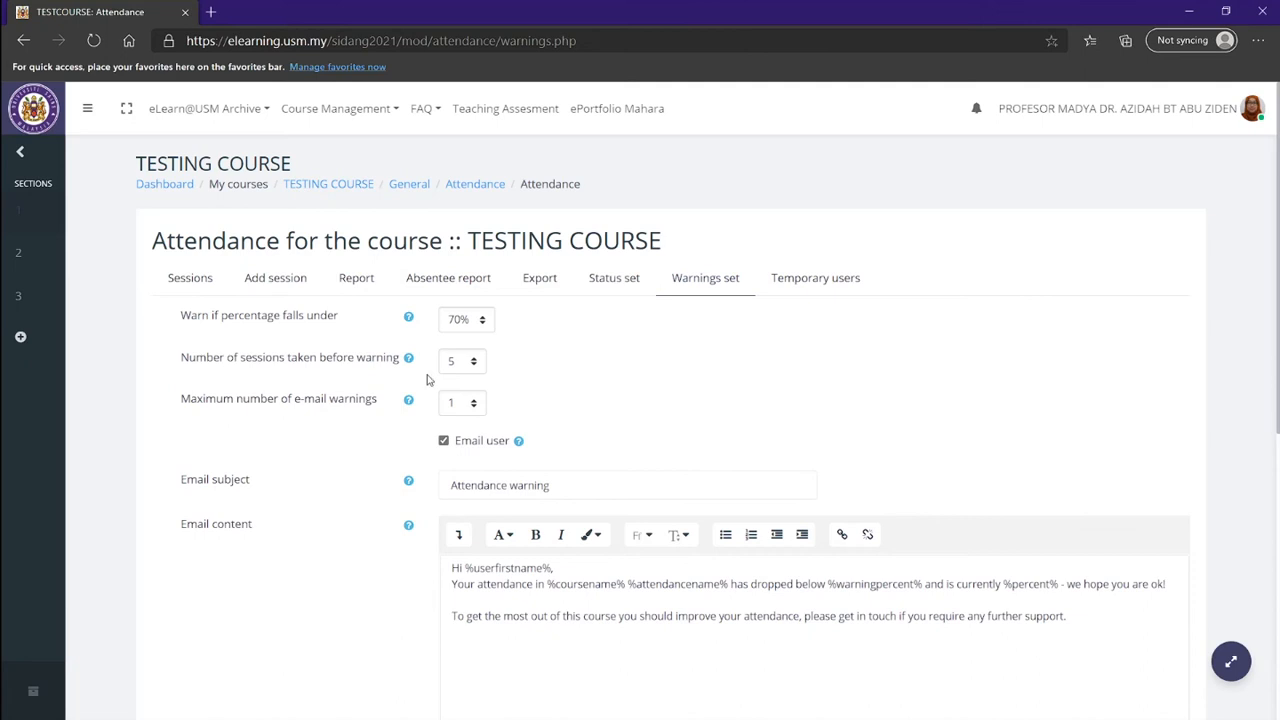
scroll("down", 3)
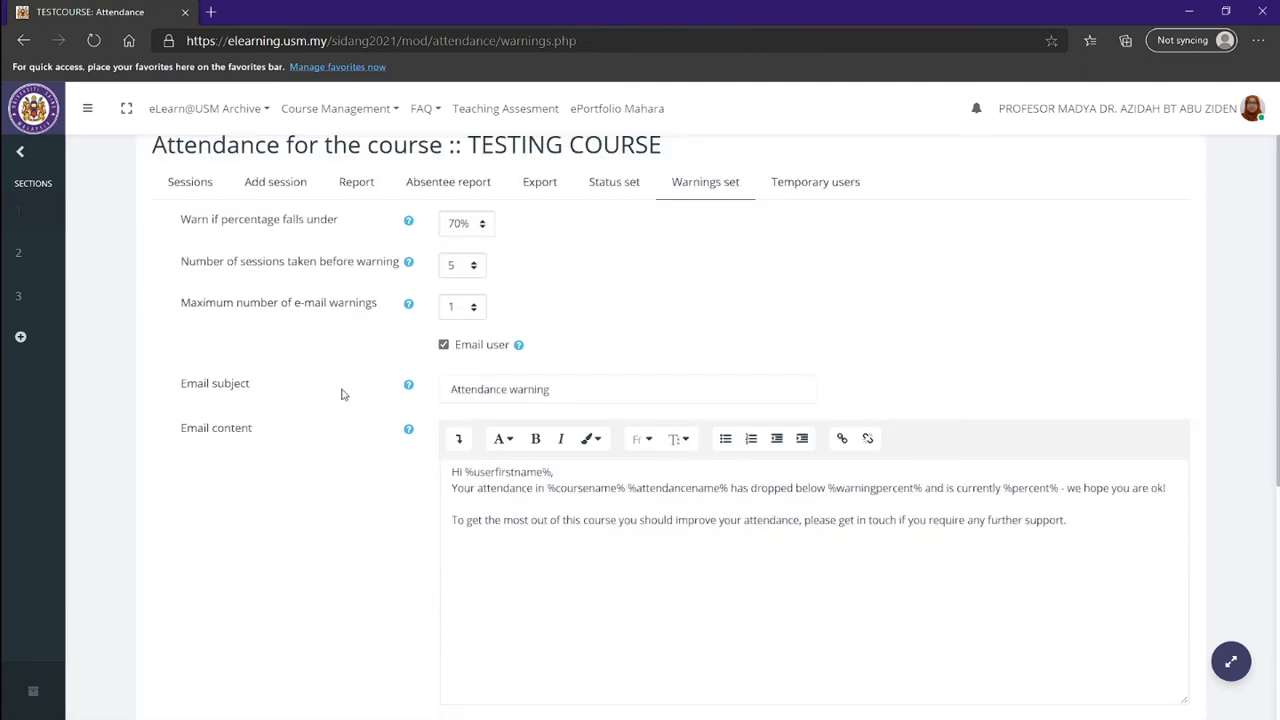
mouse_move(367, 397)
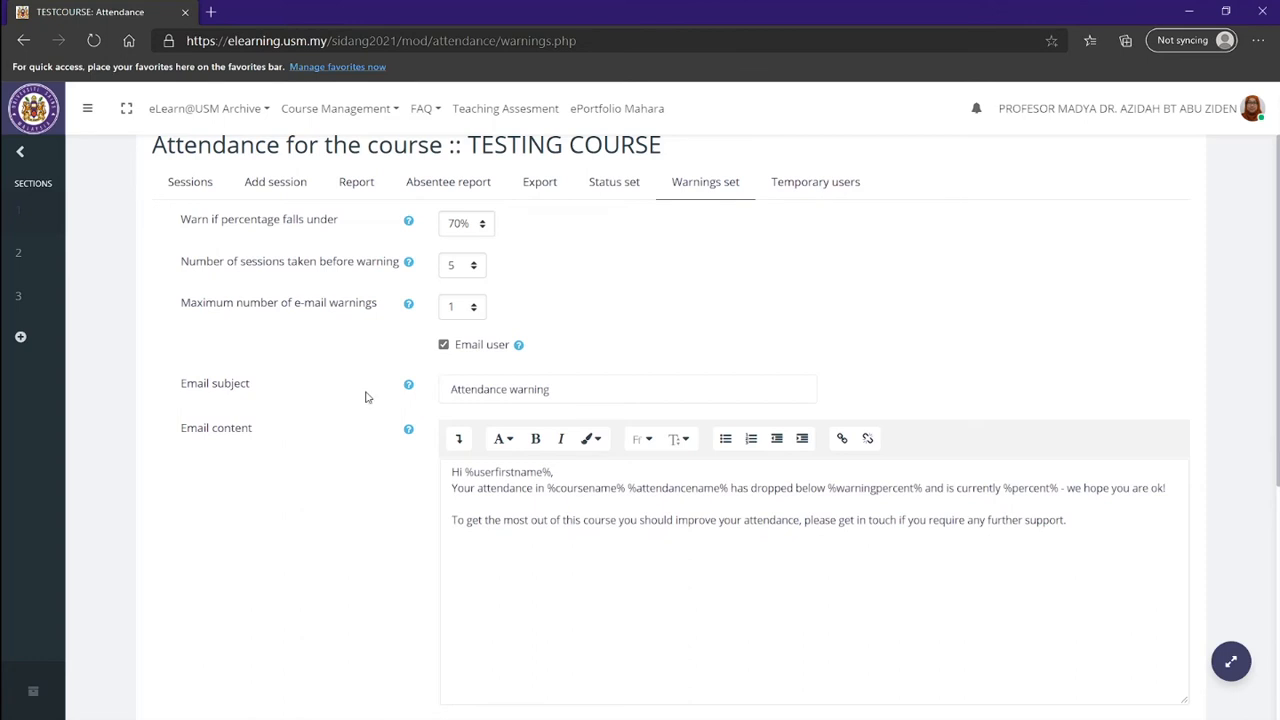
mouse_move(322, 478)
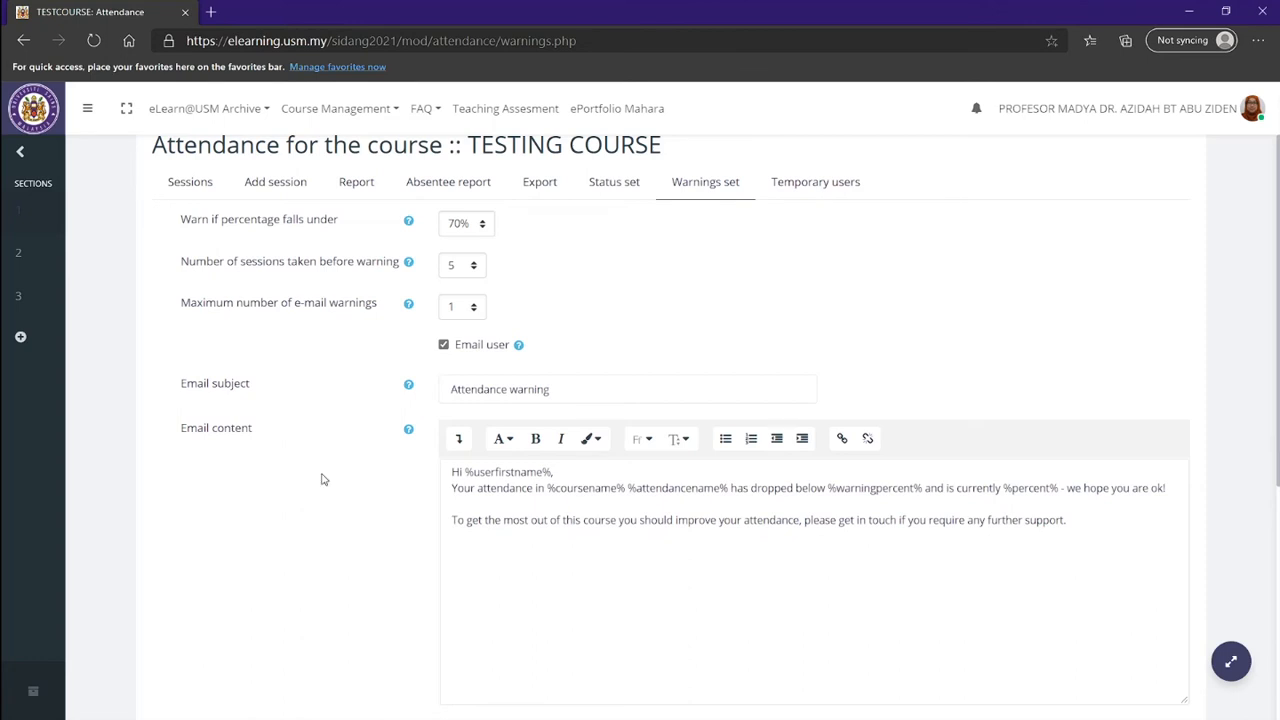
scroll("down", 3)
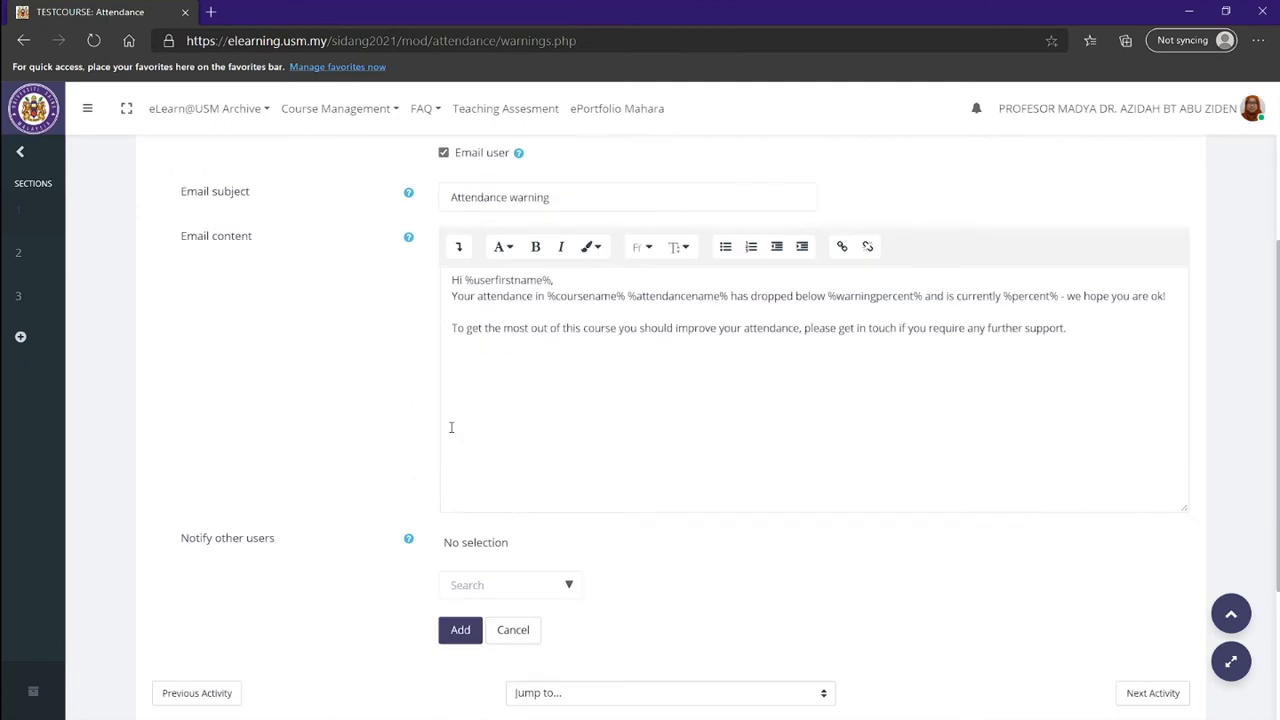
left_click(460, 630)
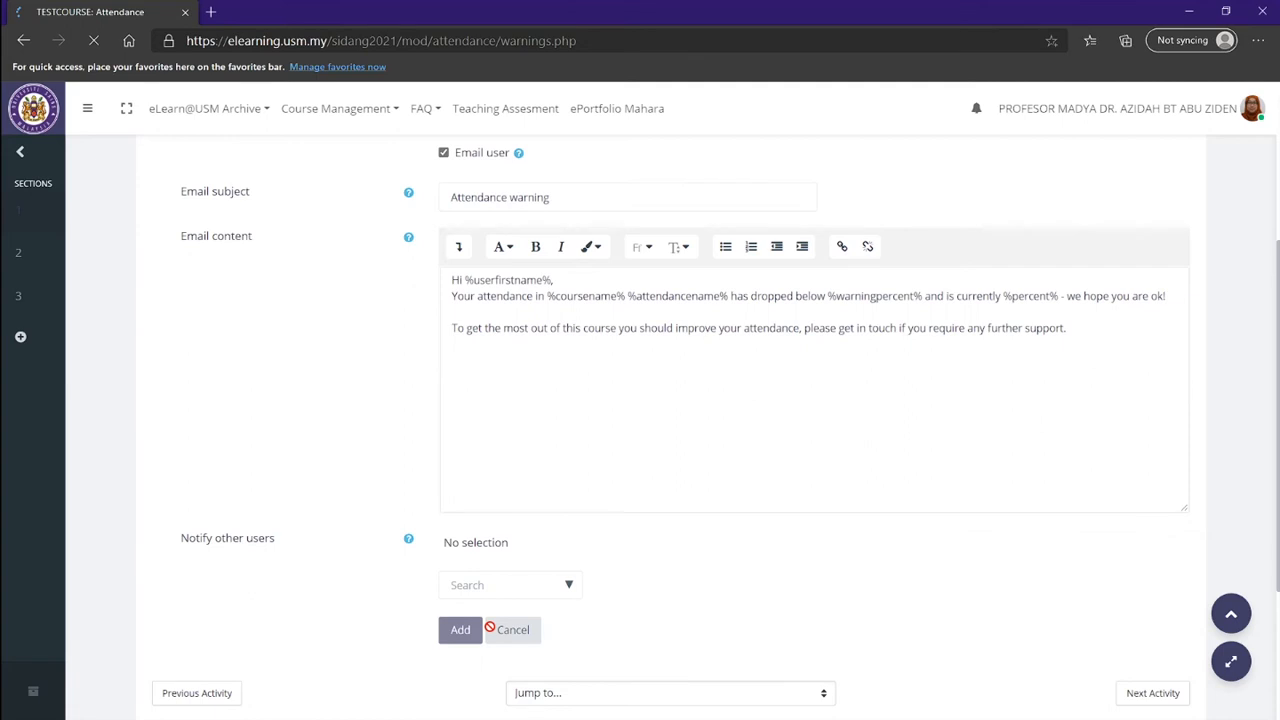
Step: Review the warnings table showing the new 70 threshold, 5-session 'Attendance warning' entry
left_click(457, 629)
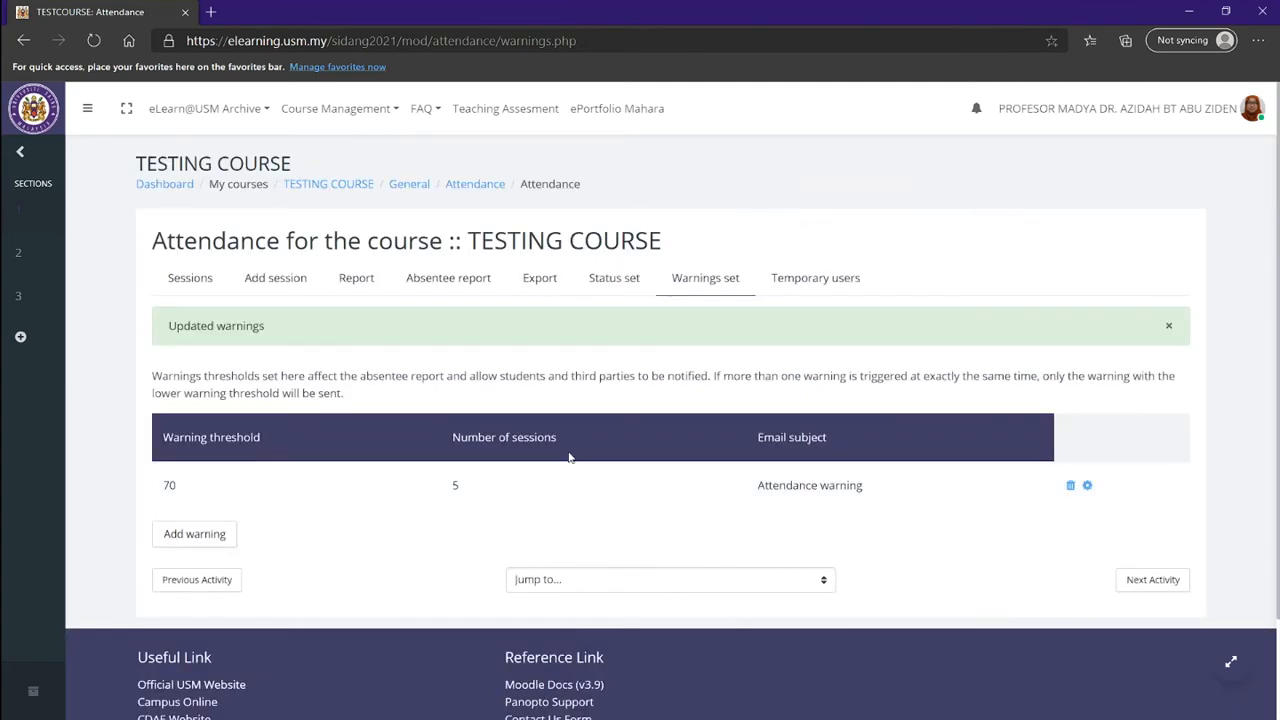
mouse_move(477, 488)
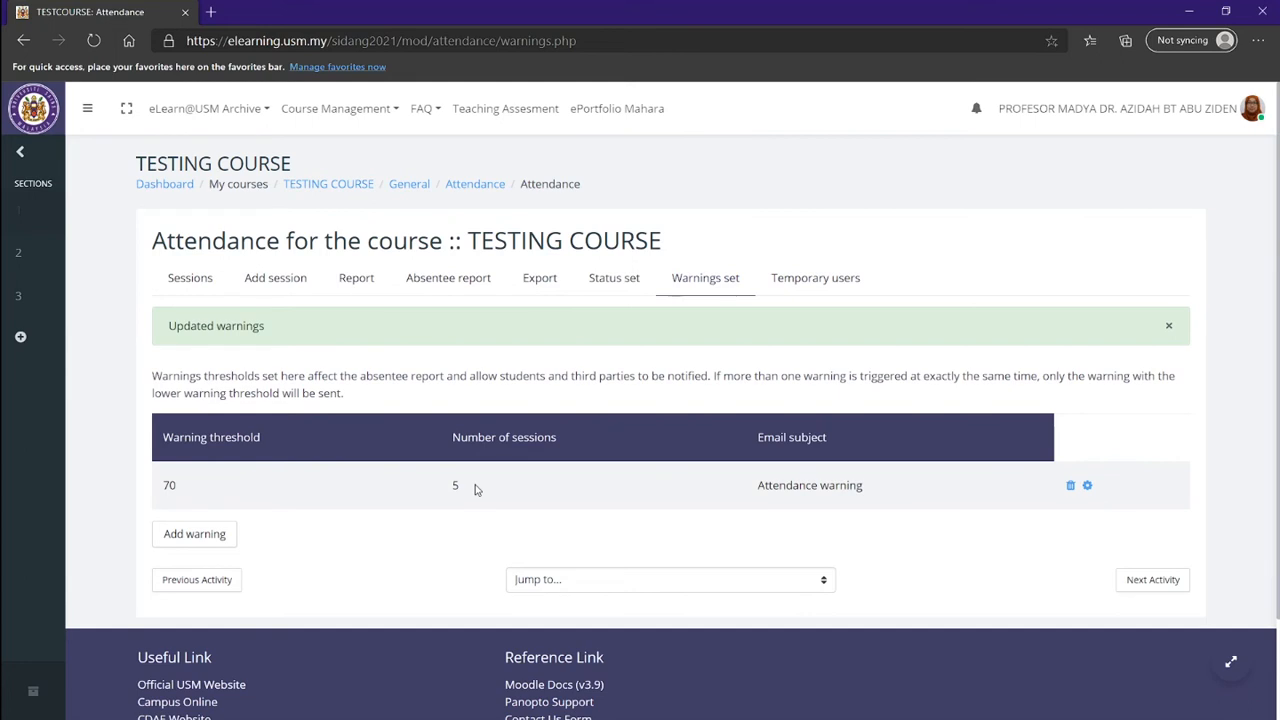
mouse_move(514, 518)
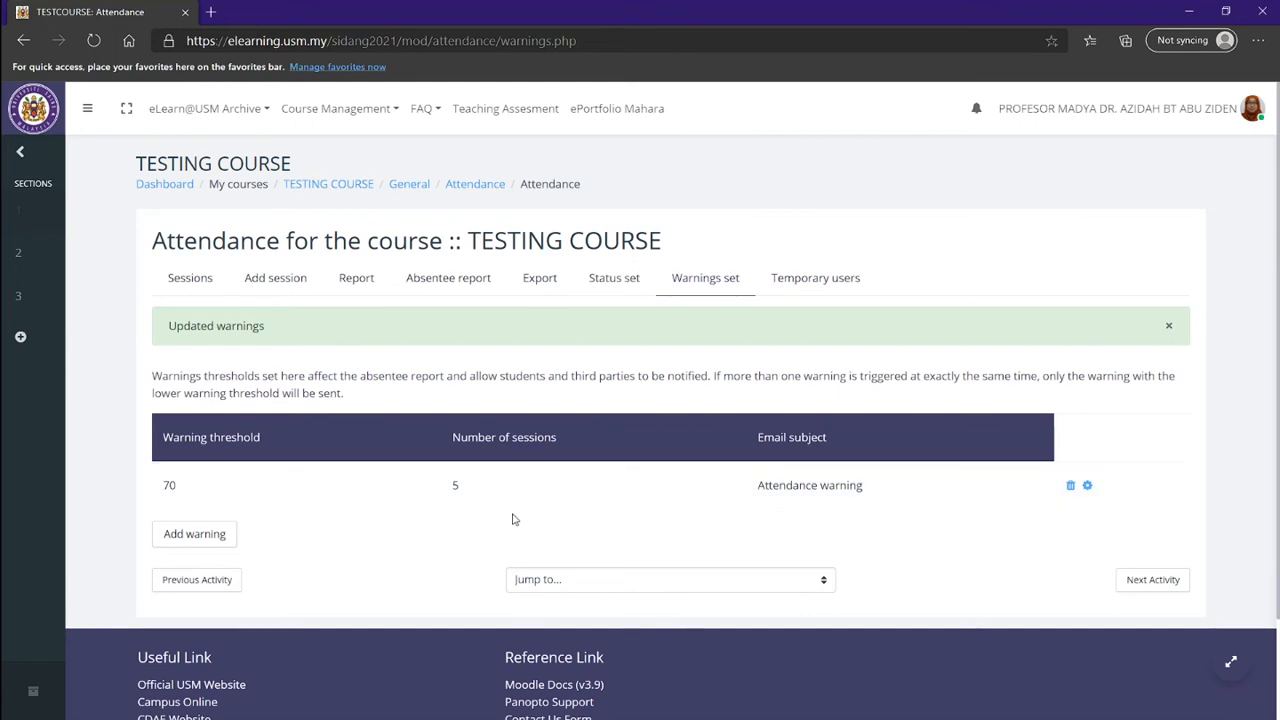
mouse_move(577, 403)
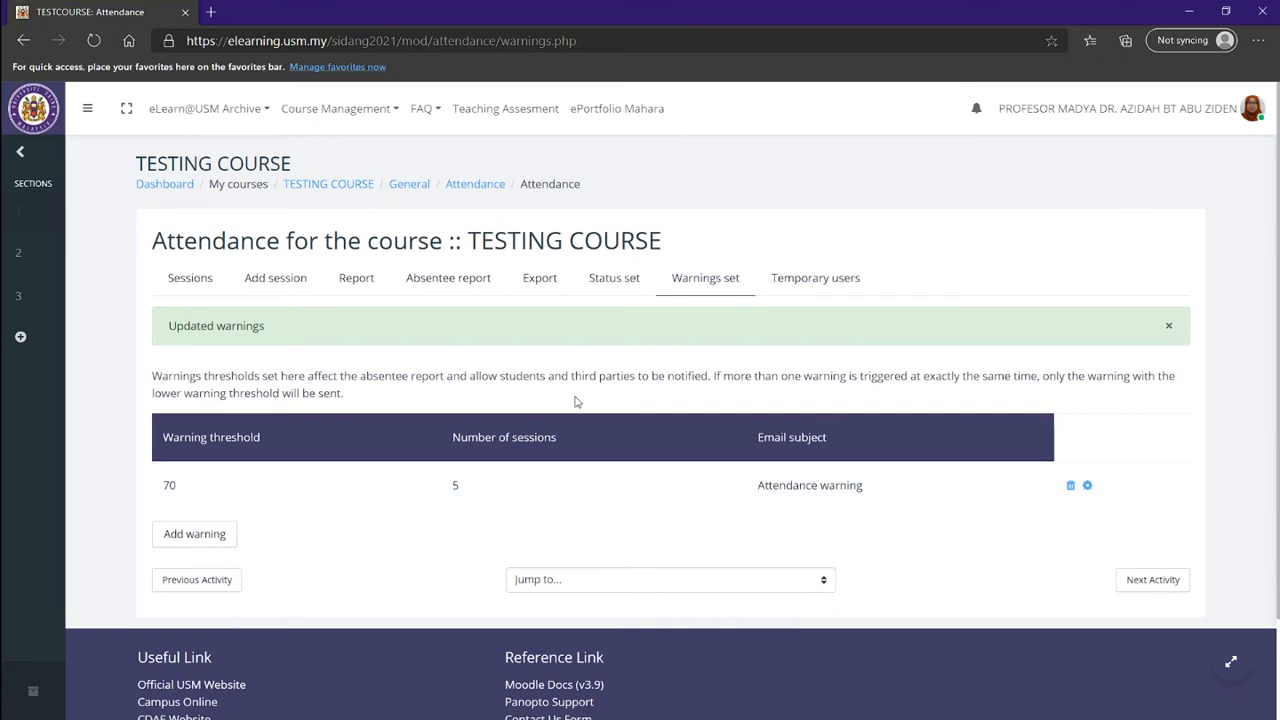
mouse_move(572, 403)
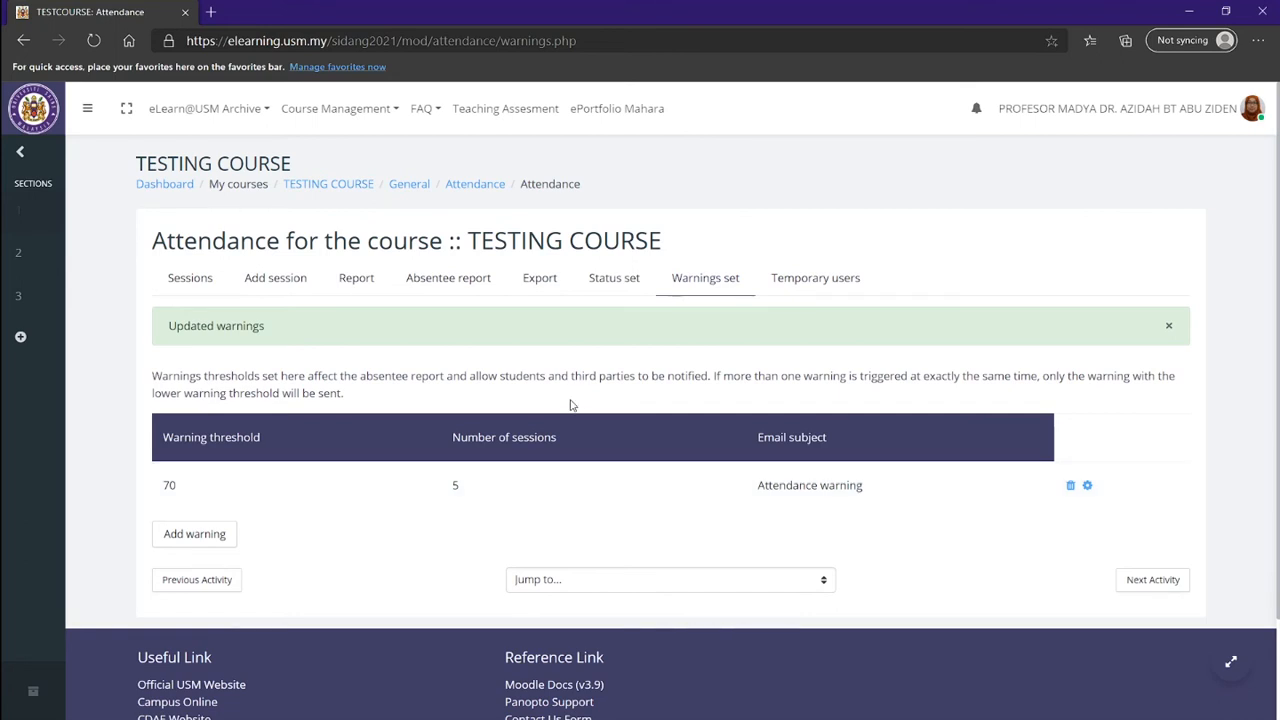
left_click(815, 278)
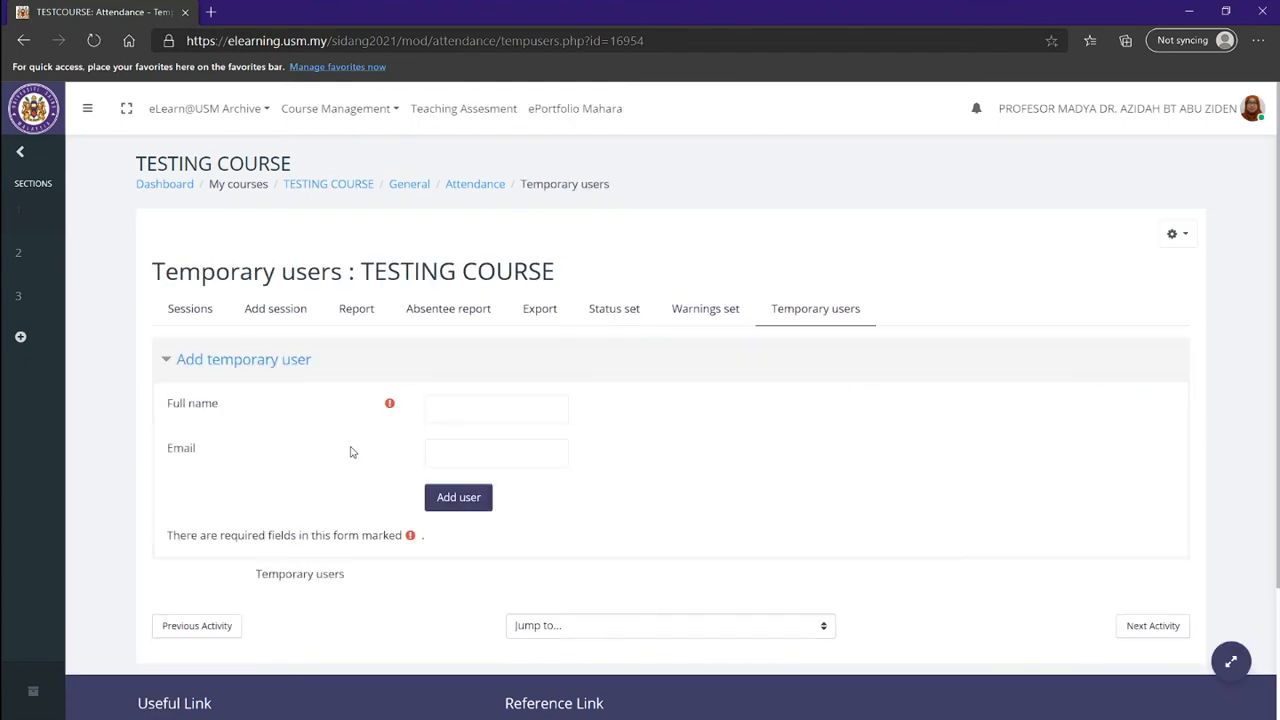
mouse_move(320, 421)
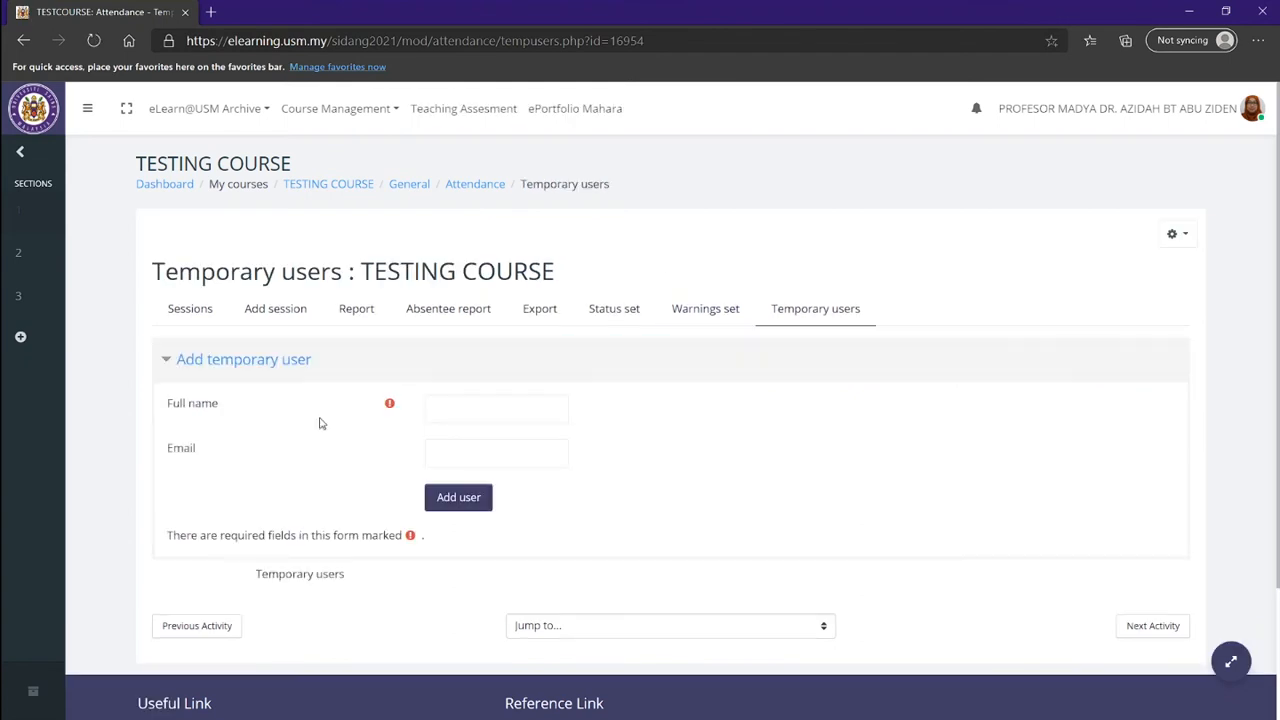
mouse_move(389, 410)
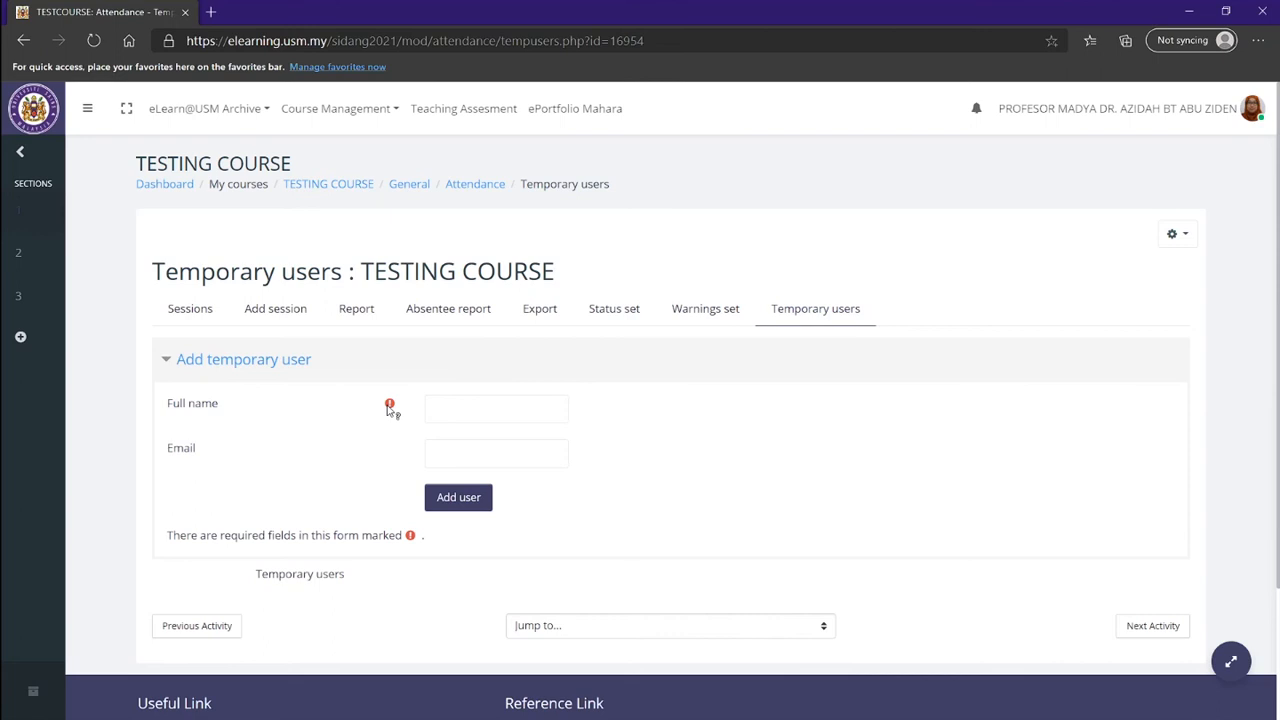
mouse_move(308, 427)
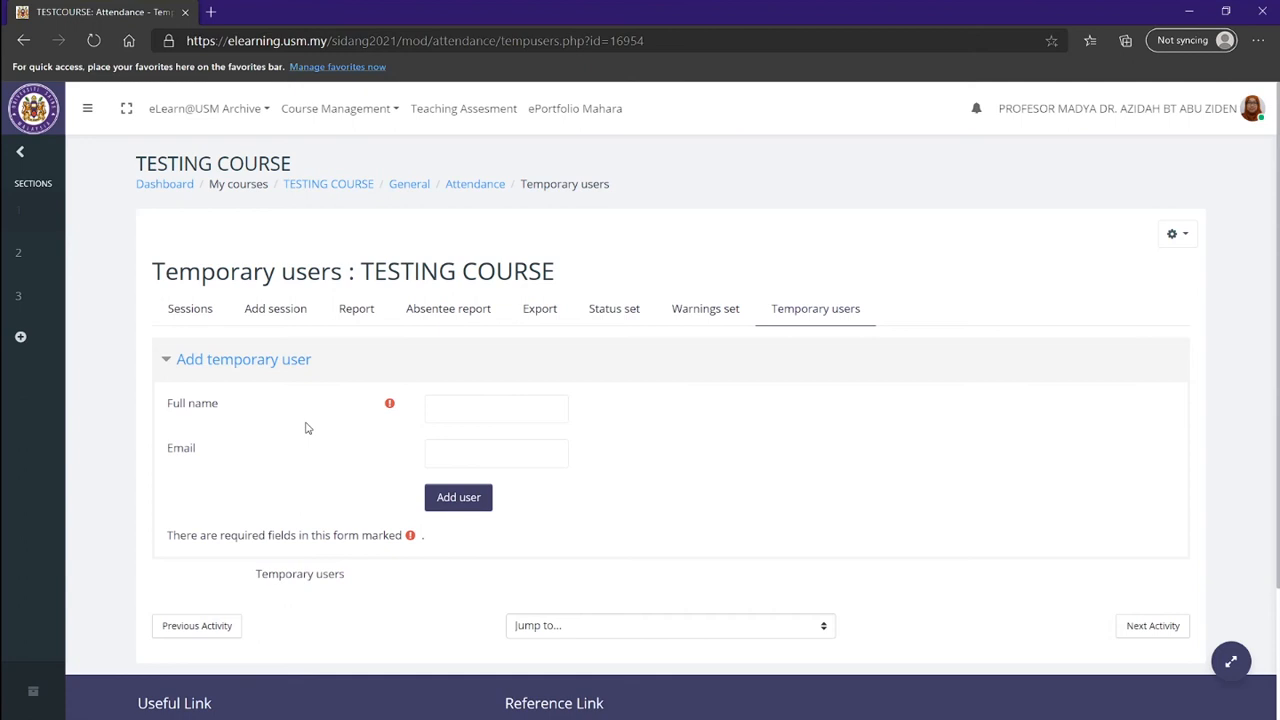
left_click(496, 408)
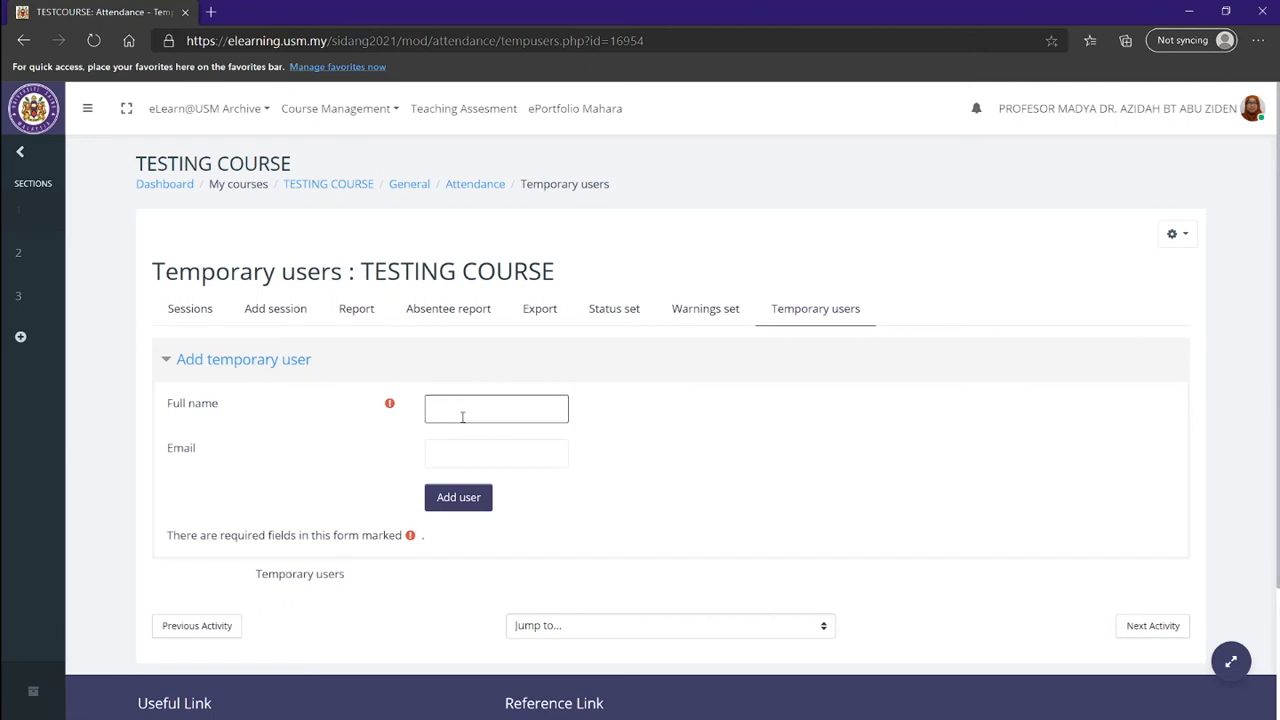
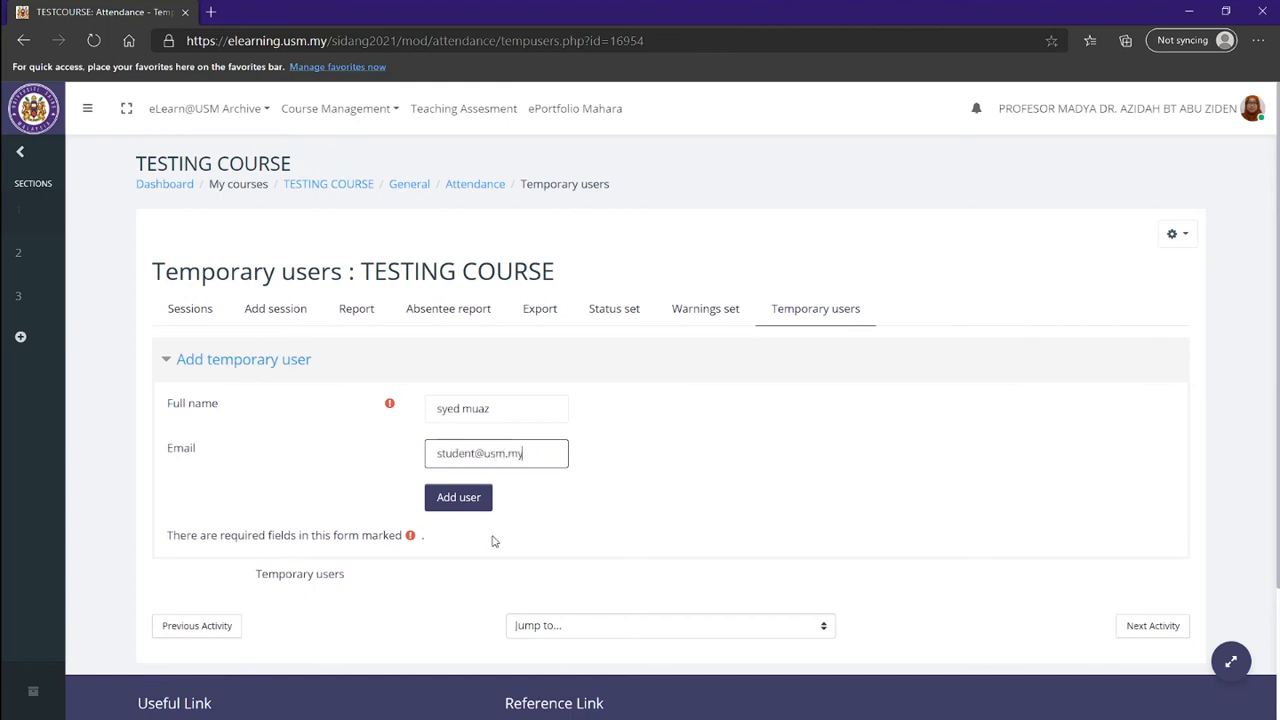
left_click(458, 497)
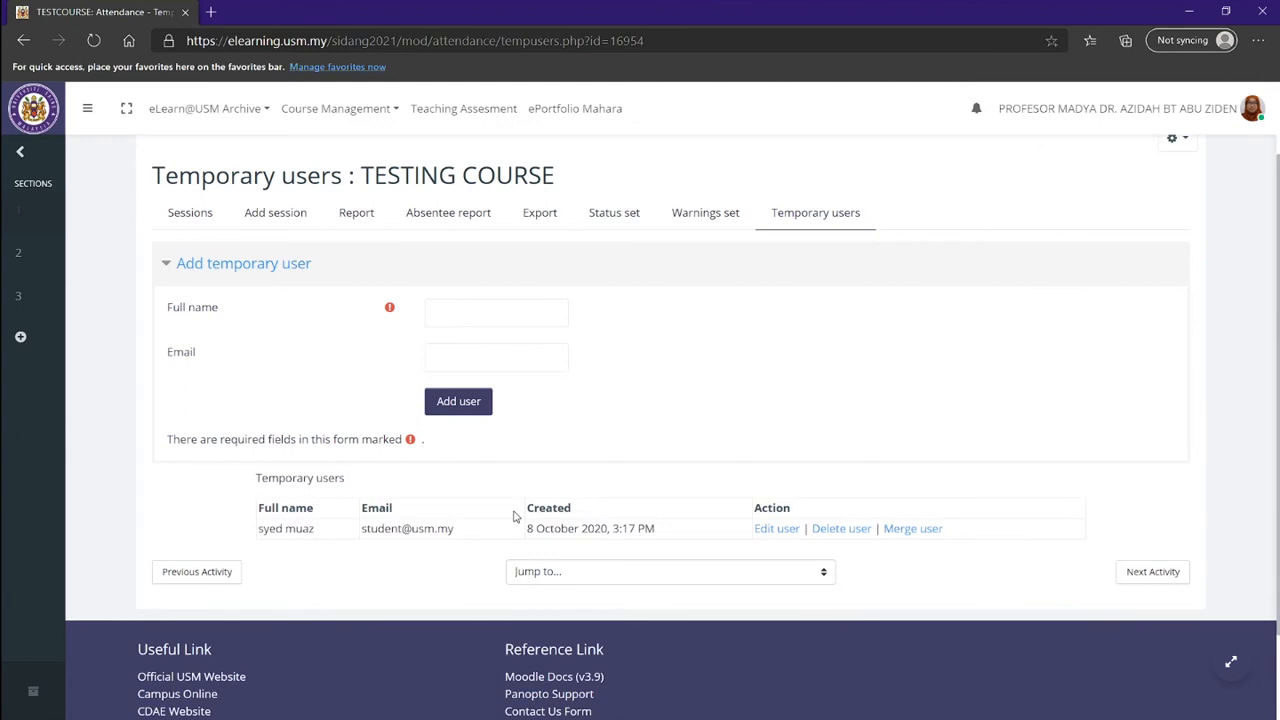
mouse_move(548, 513)
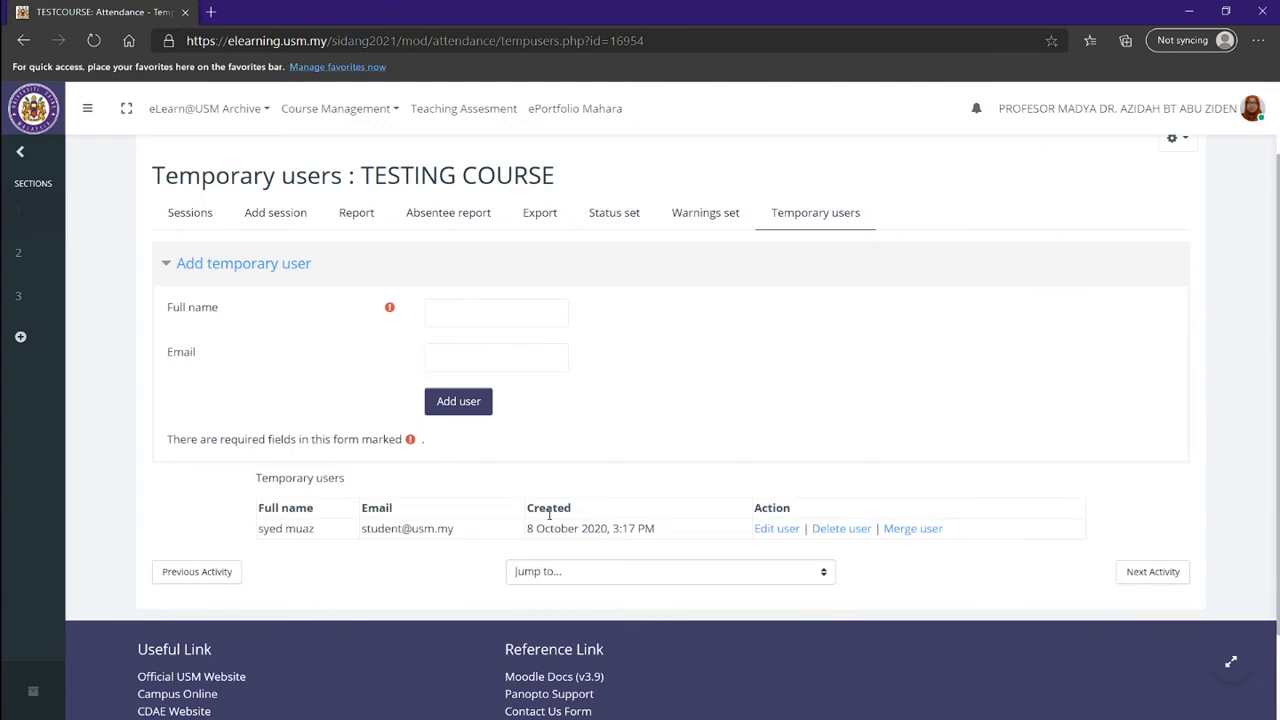
mouse_move(776, 536)
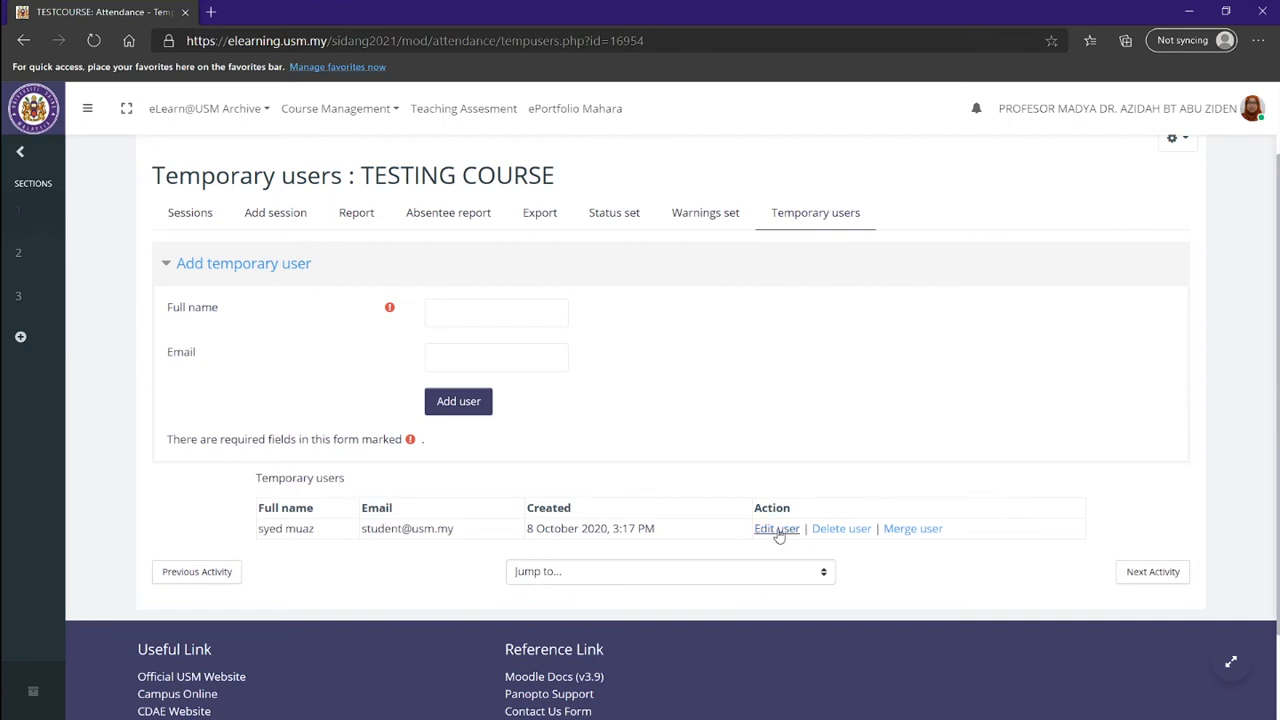
mouse_move(844, 531)
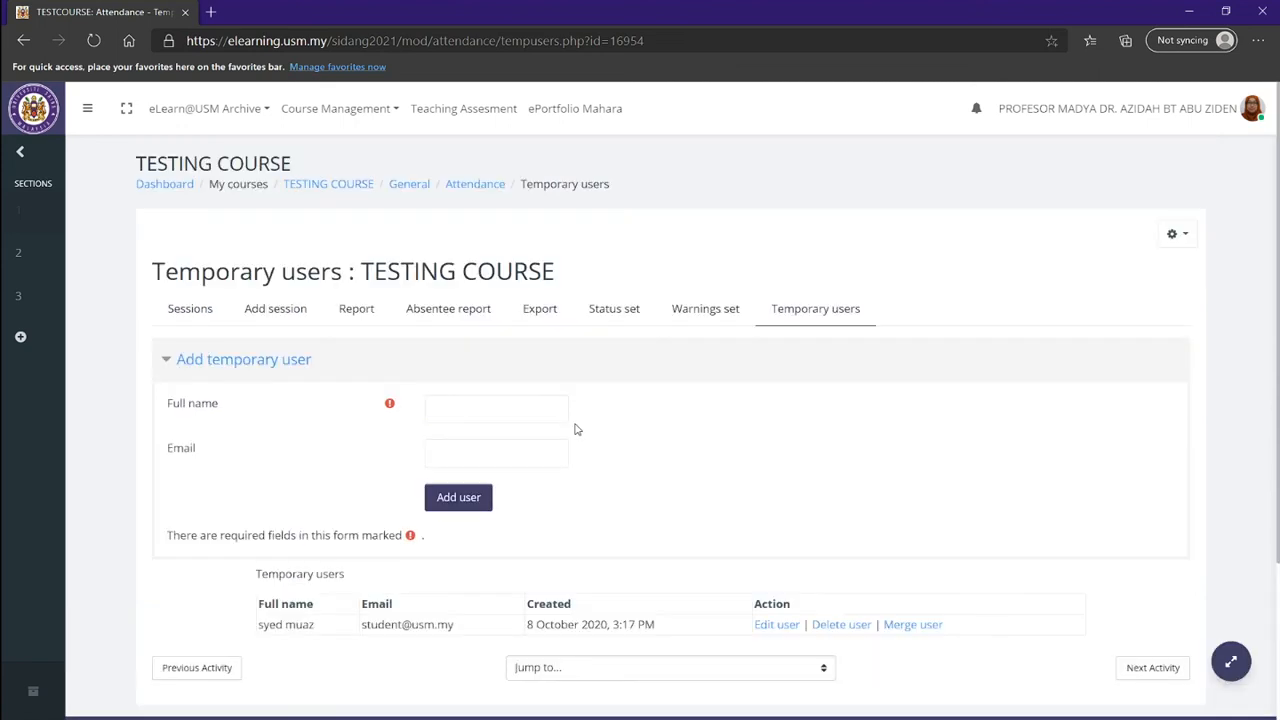
mouse_move(389, 423)
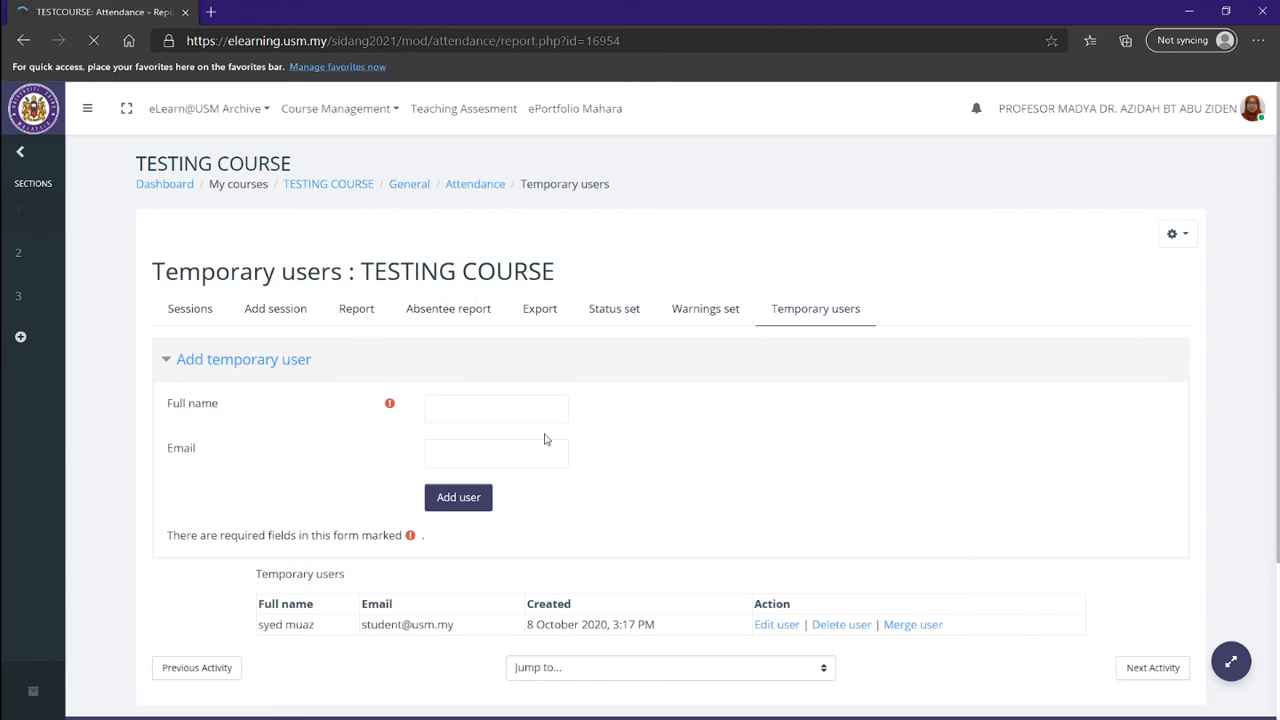
left_click(356, 308)
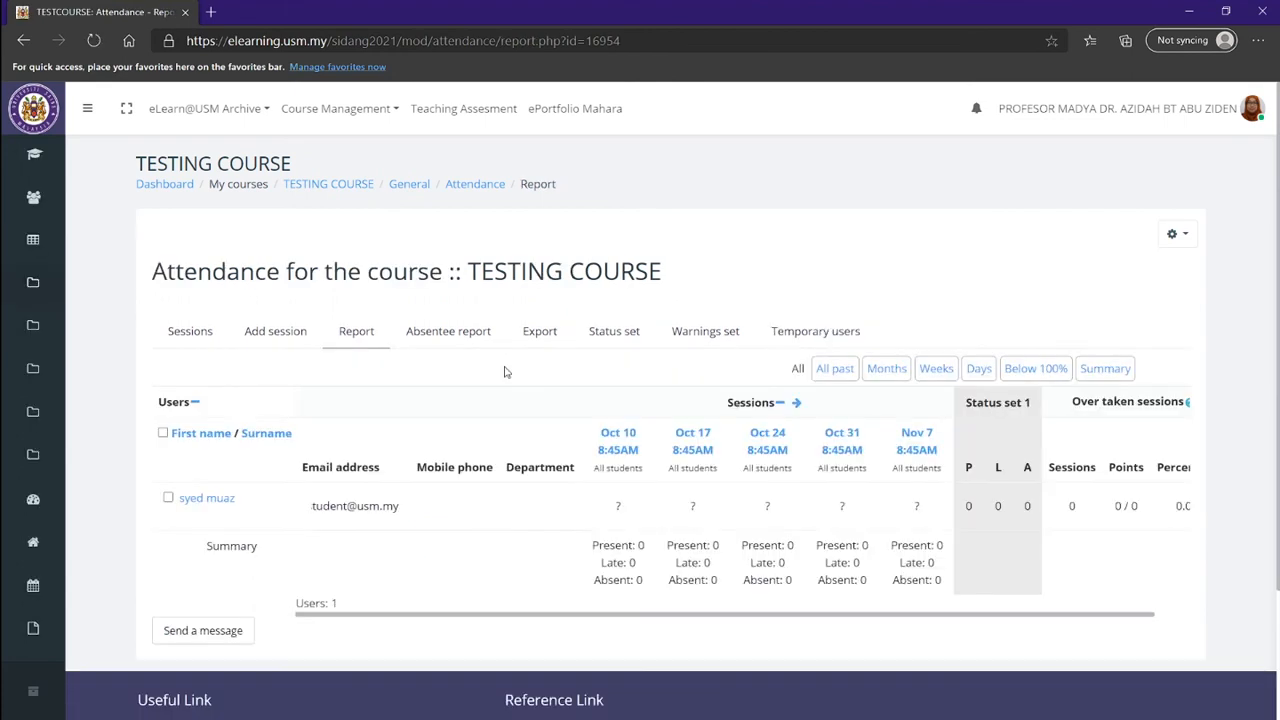
mouse_move(241, 522)
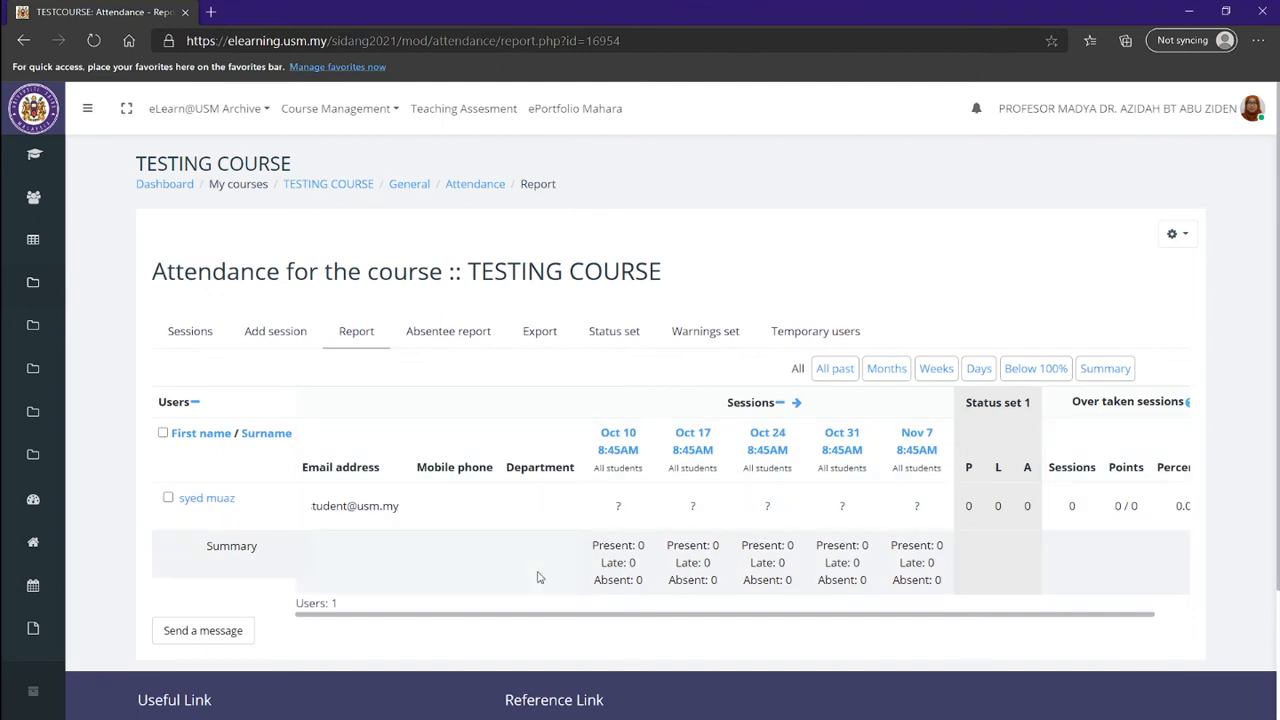
mouse_move(625, 546)
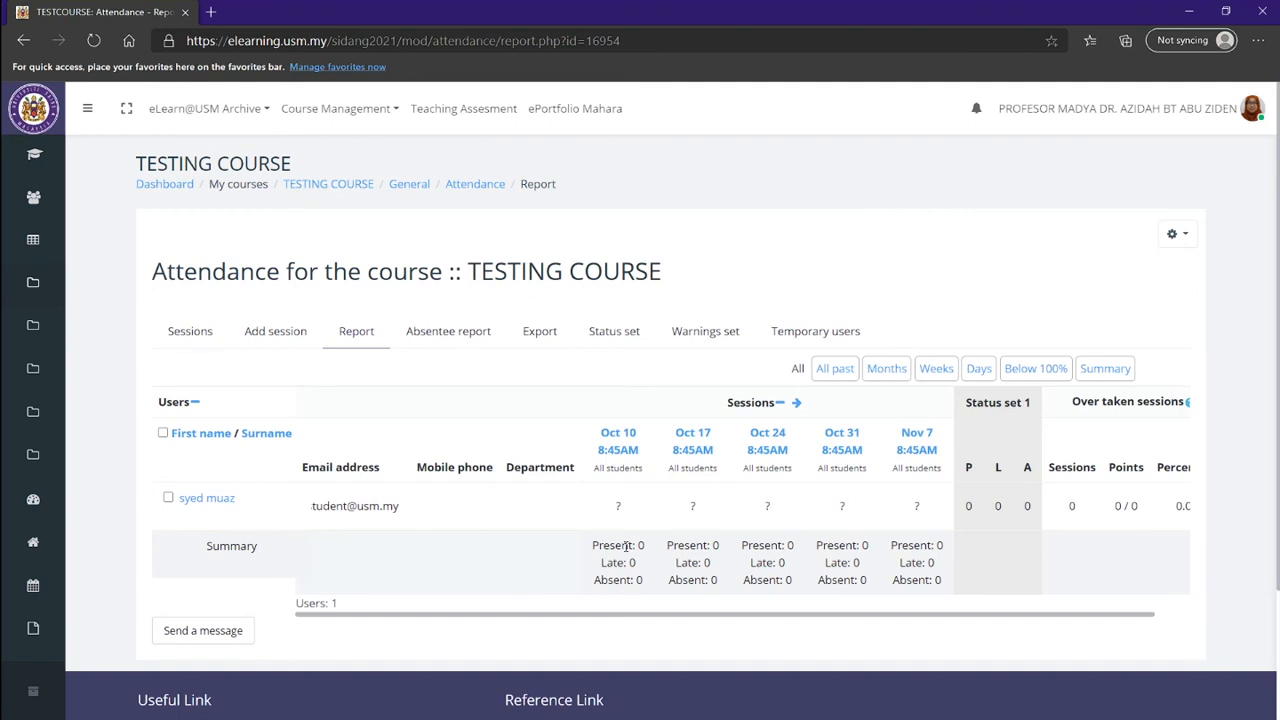
mouse_move(650, 582)
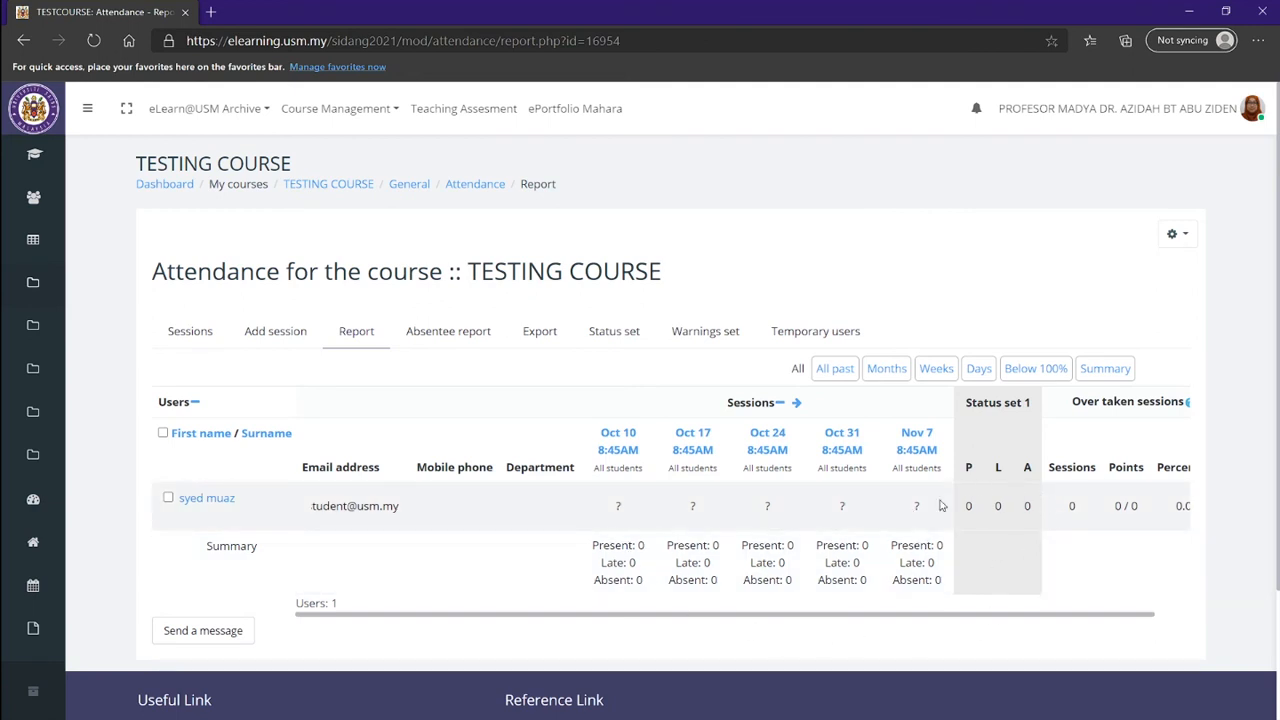
mouse_move(955, 525)
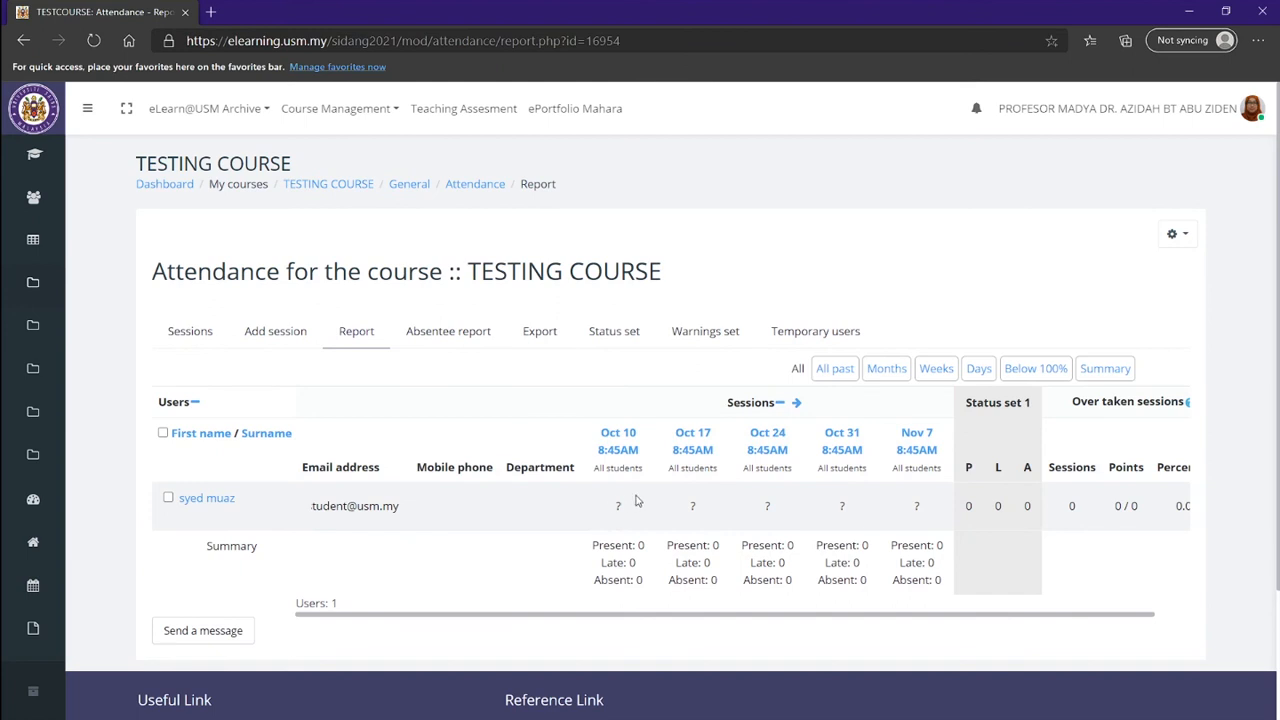
mouse_move(962, 491)
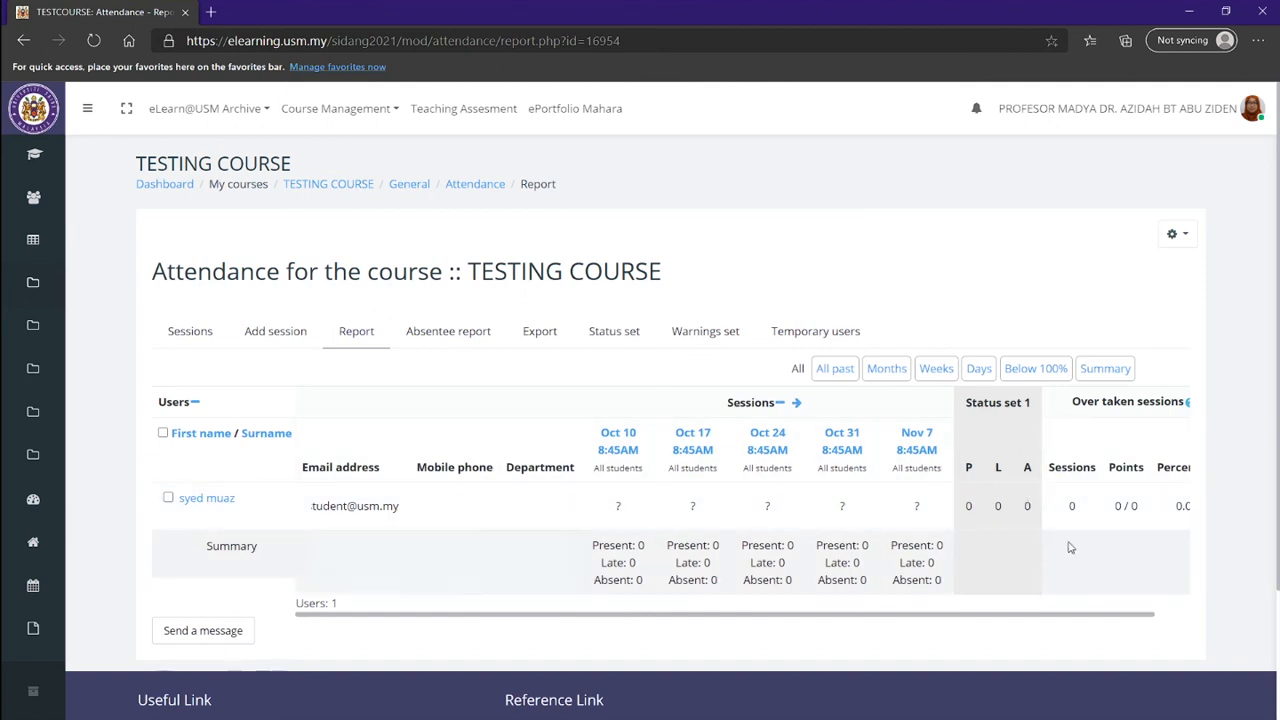
mouse_move(965, 551)
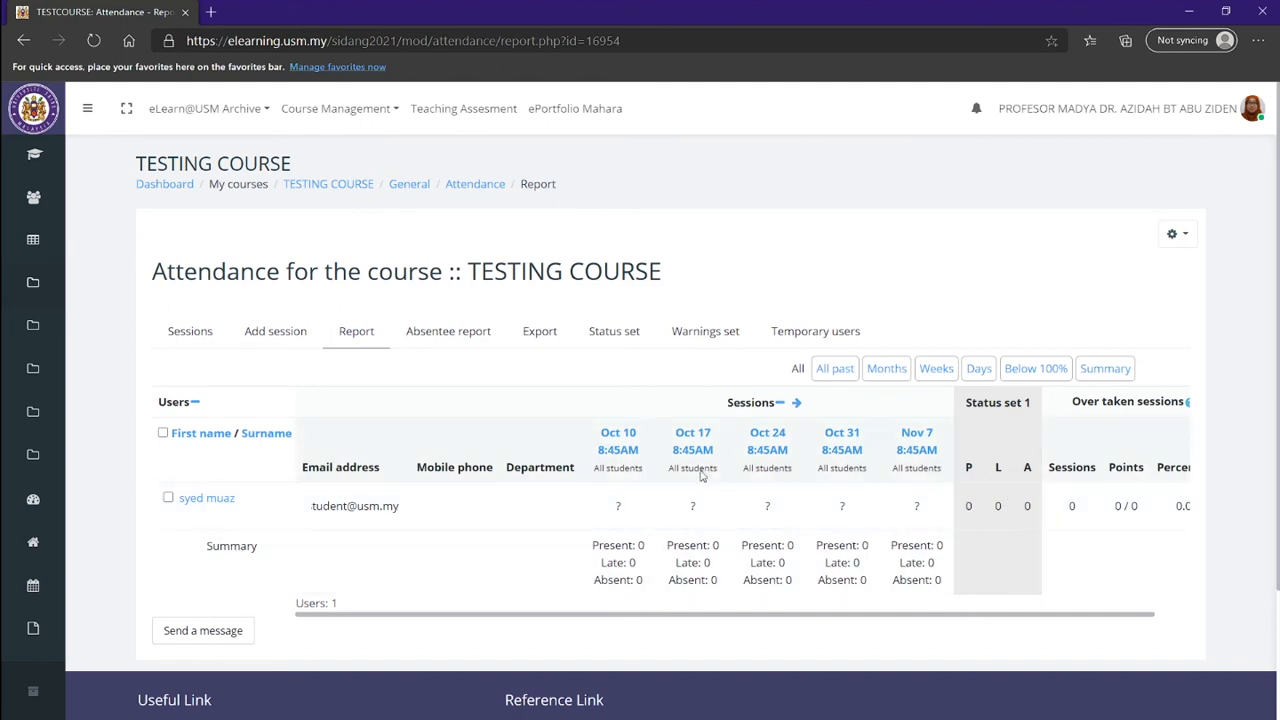
mouse_move(465, 374)
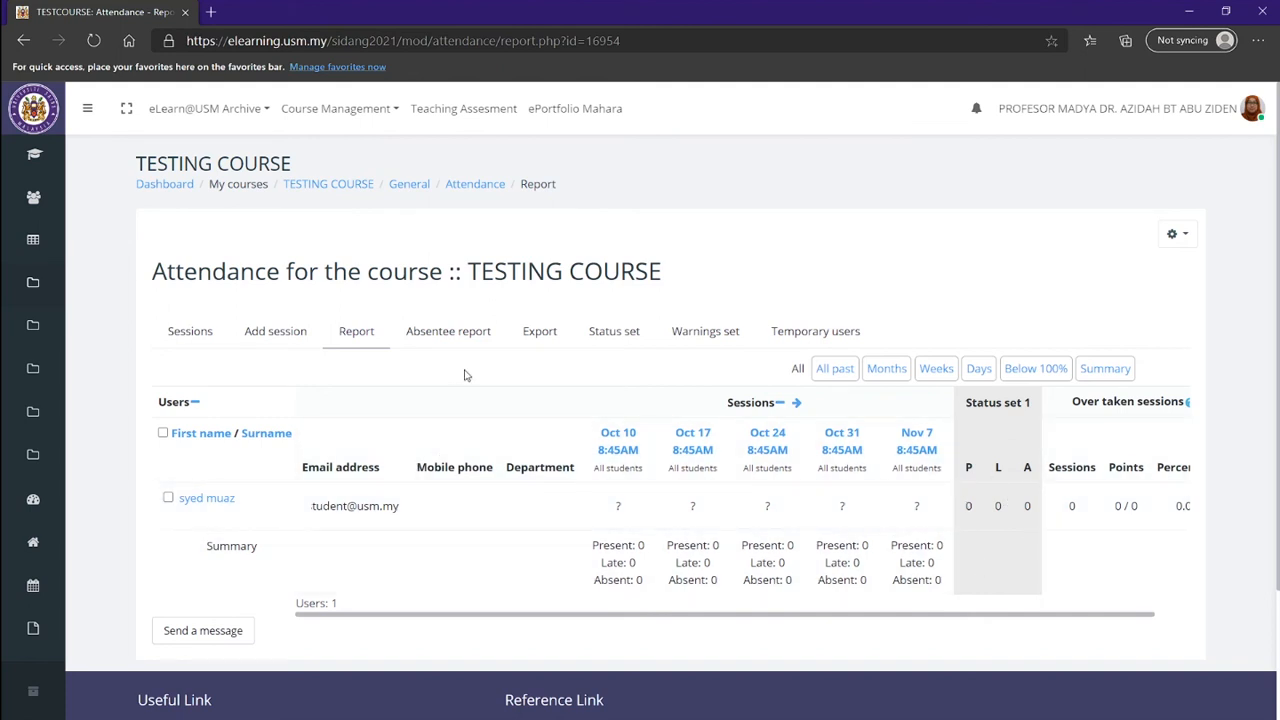
left_click(539, 331)
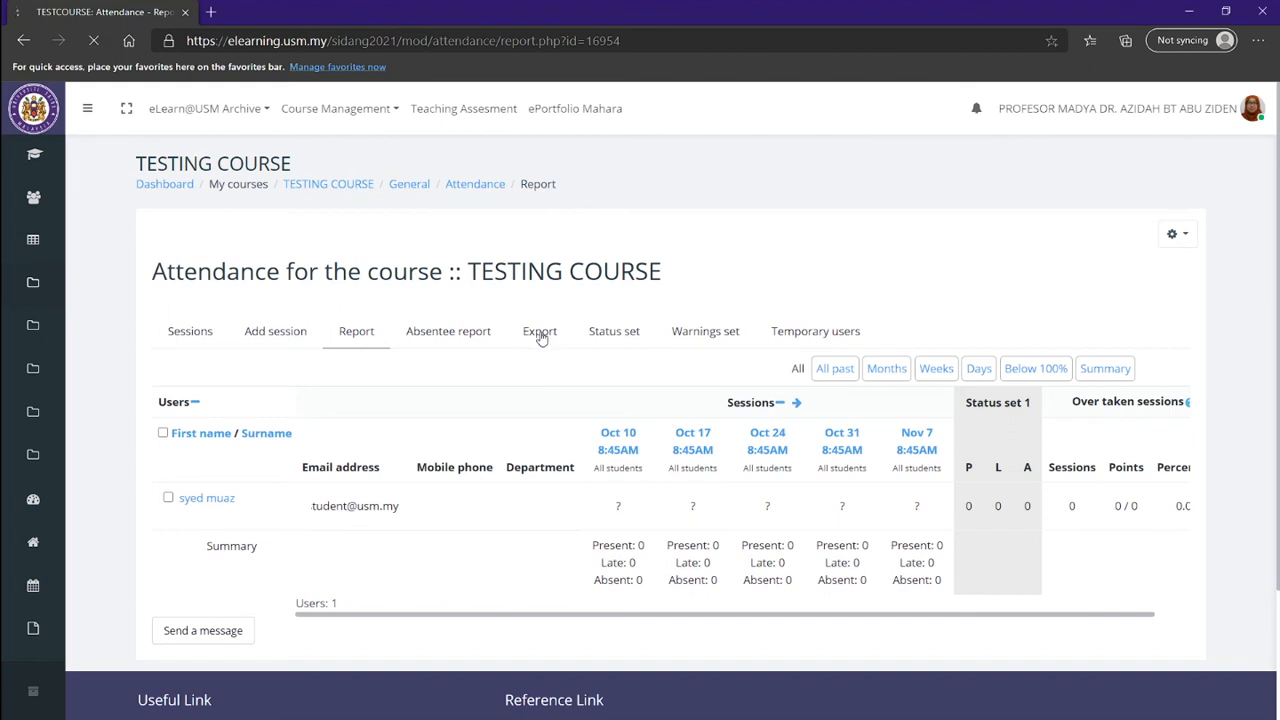
Step: Export TESTING COURSE attendance for all sessions using 'Download in Excel format'
left_click(539, 331)
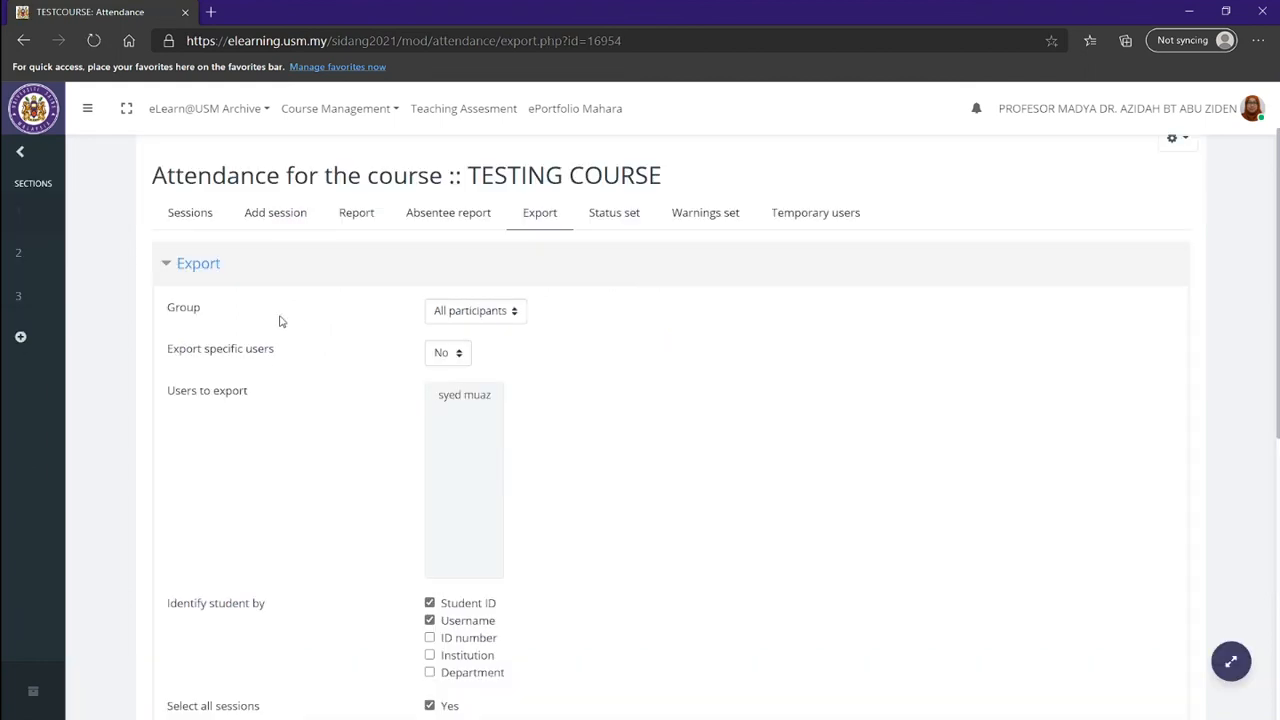
scroll("down", 3)
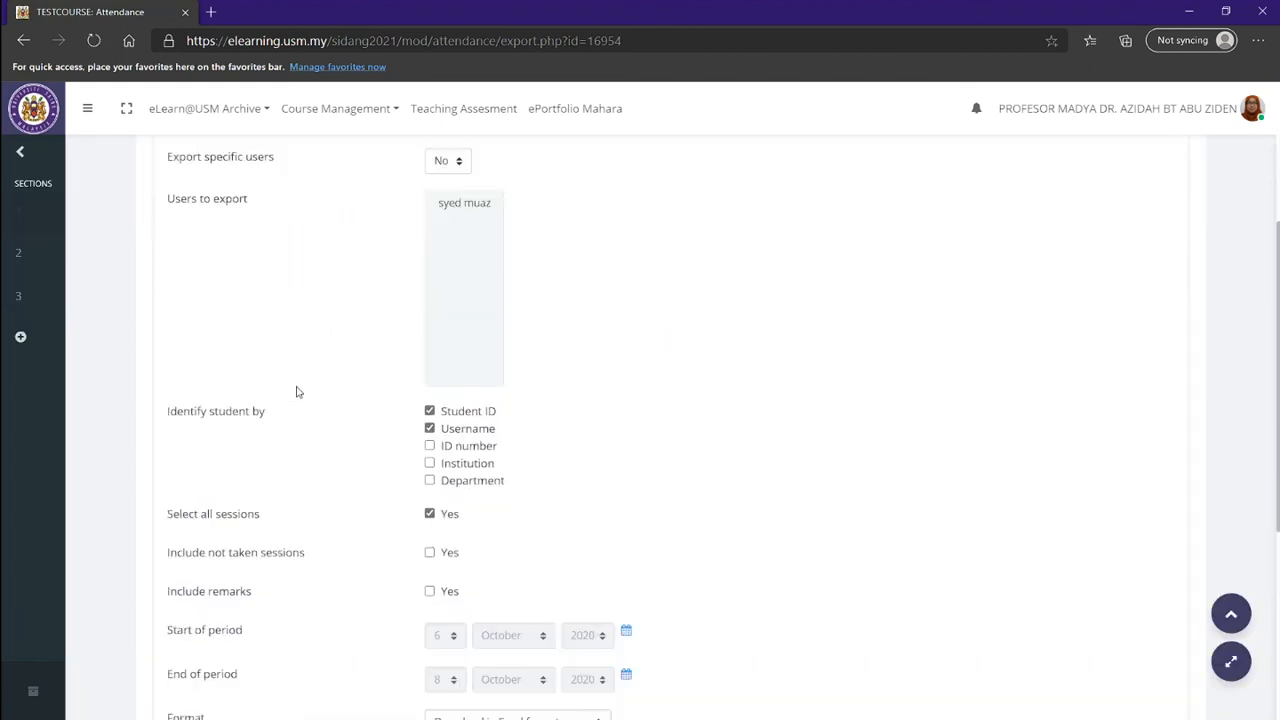
scroll("down", 3)
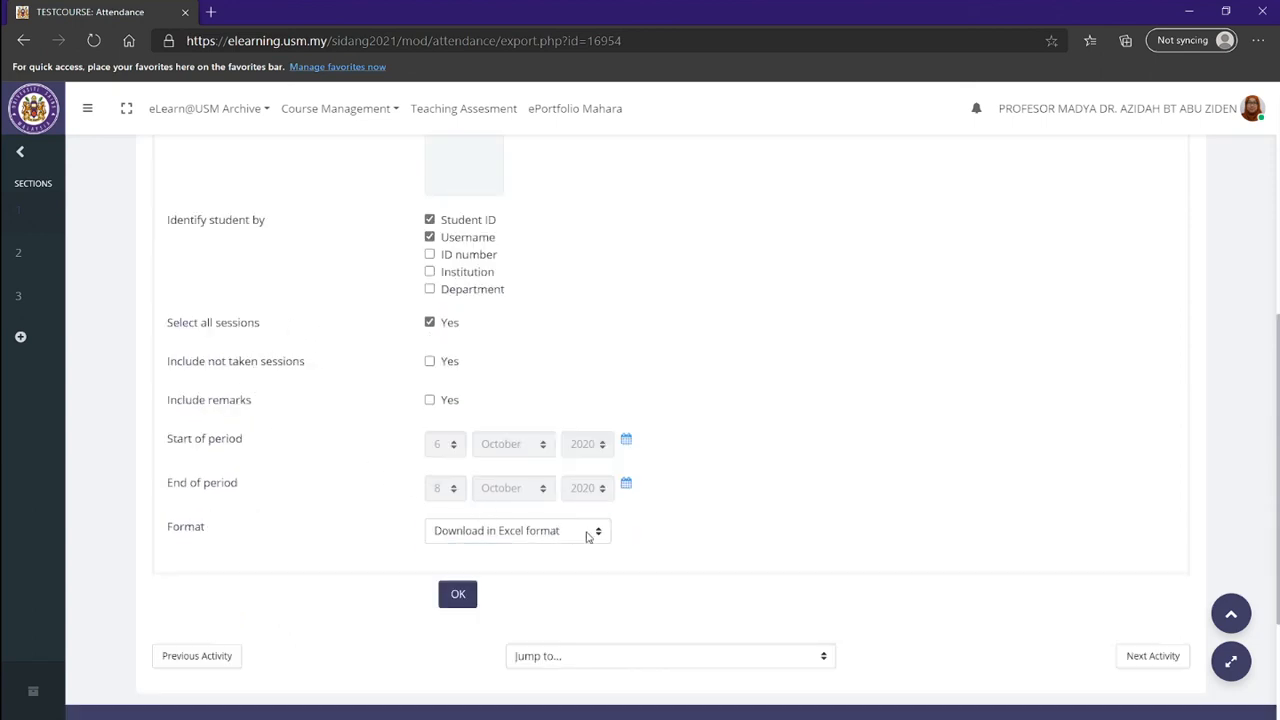
left_click(517, 531)
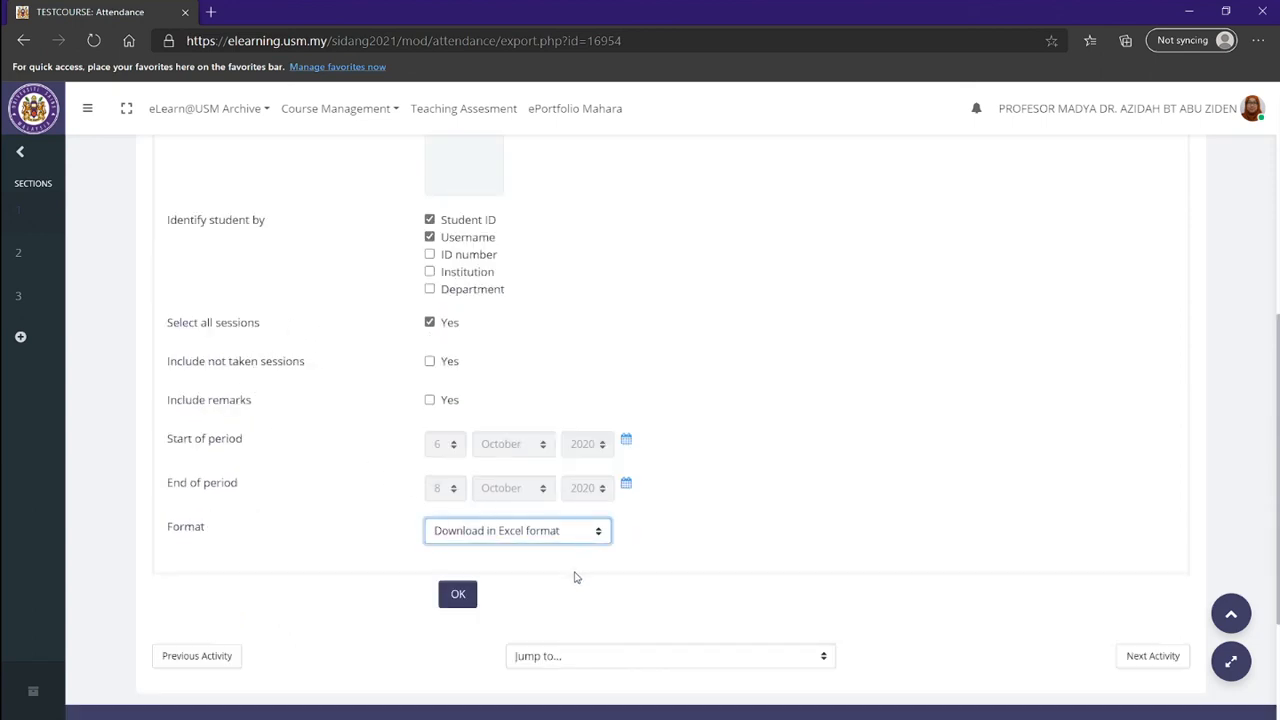
scroll("up", 3)
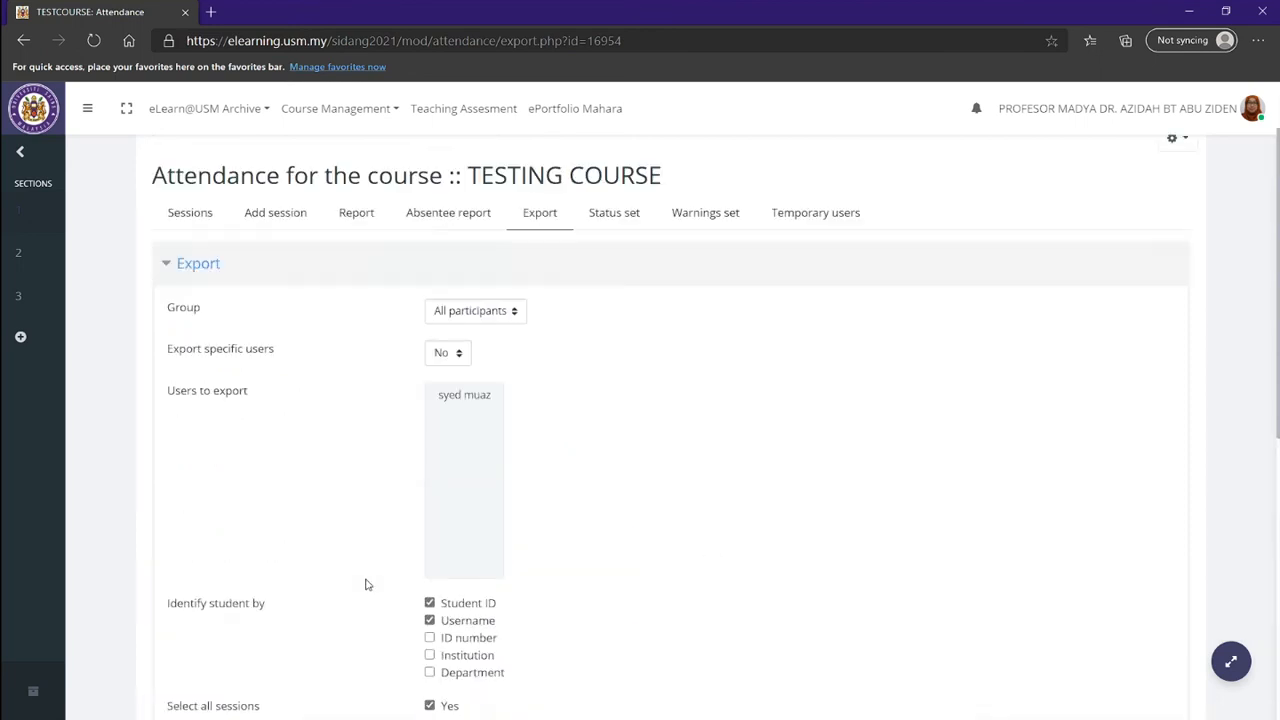
scroll("down", 3)
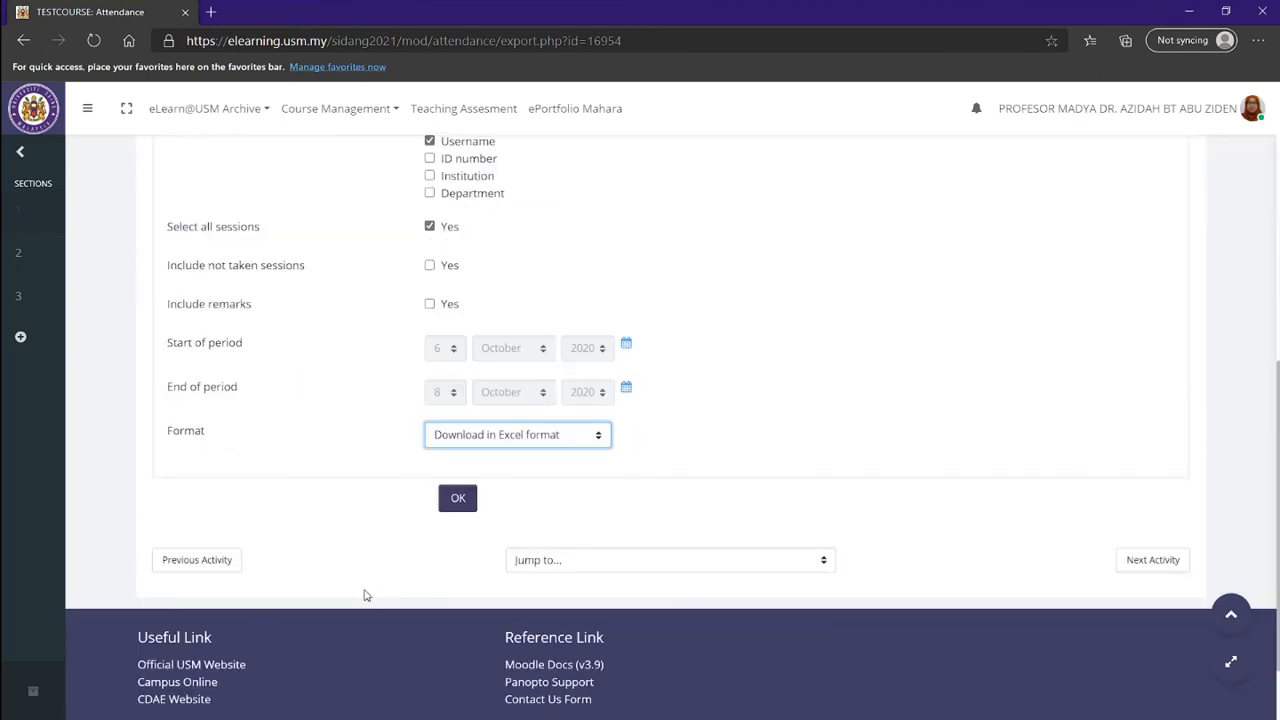
left_click(457, 498)
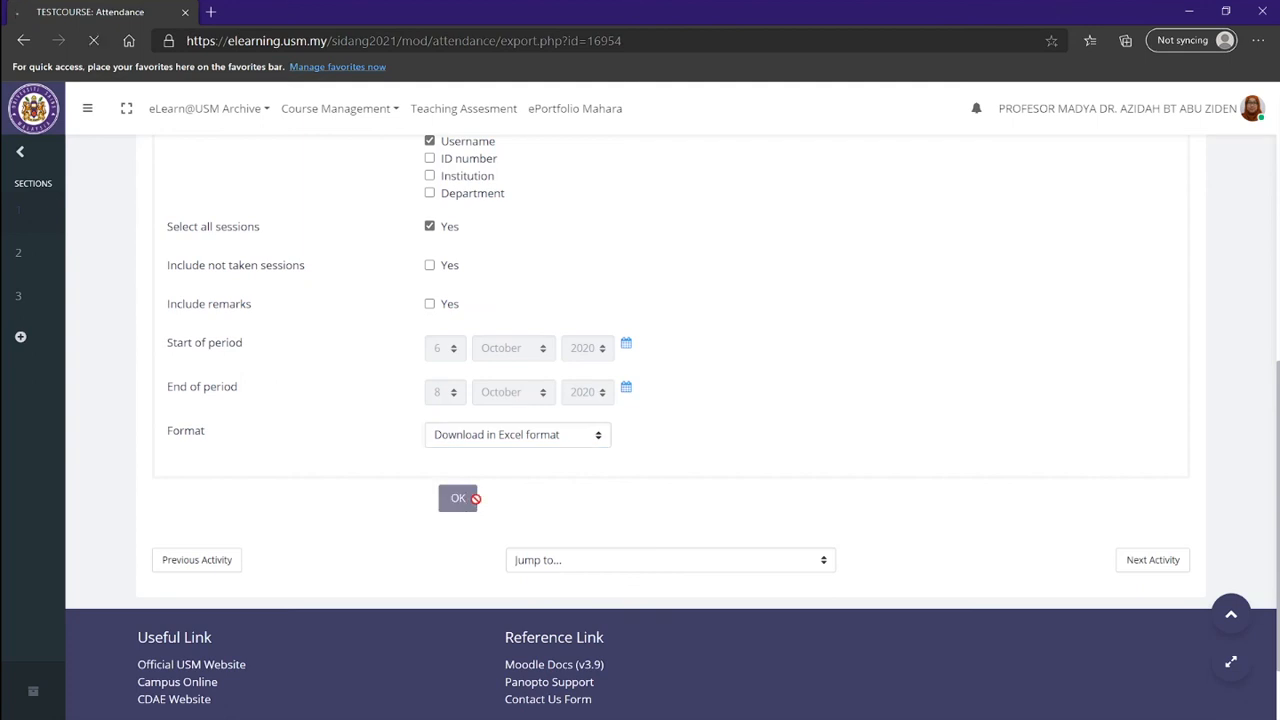
left_click(457, 498)
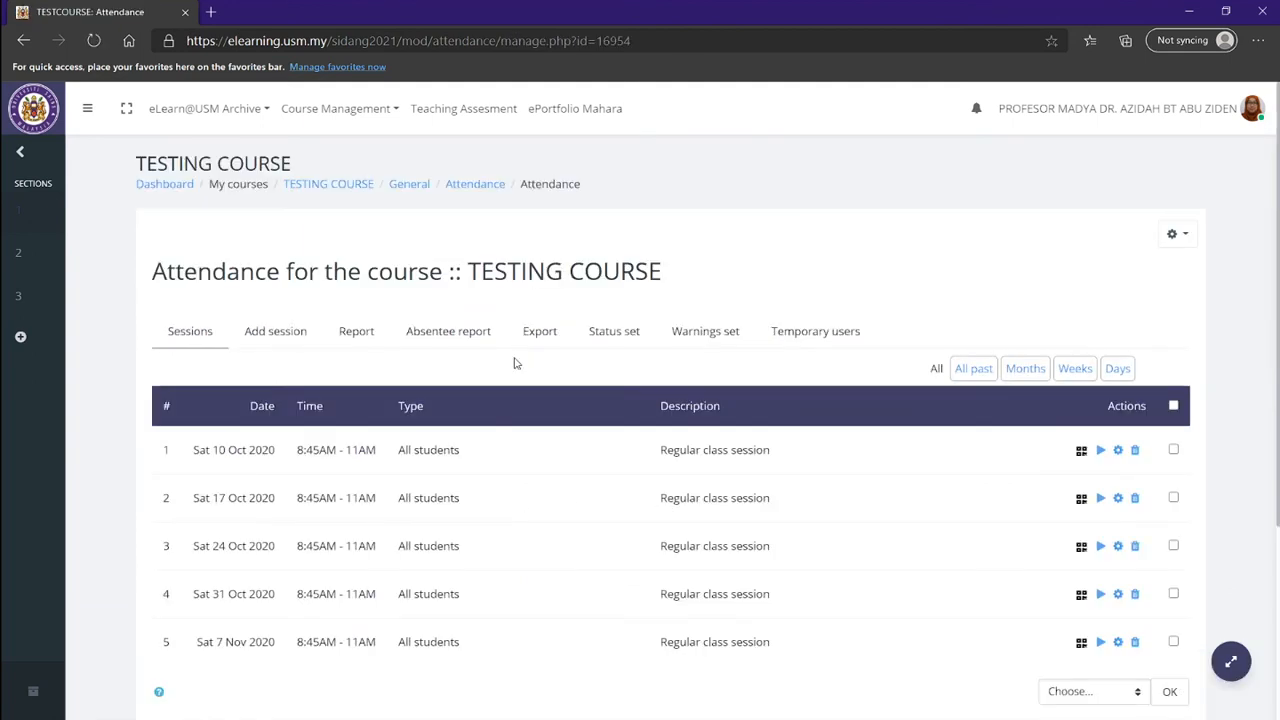
mouse_move(498, 364)
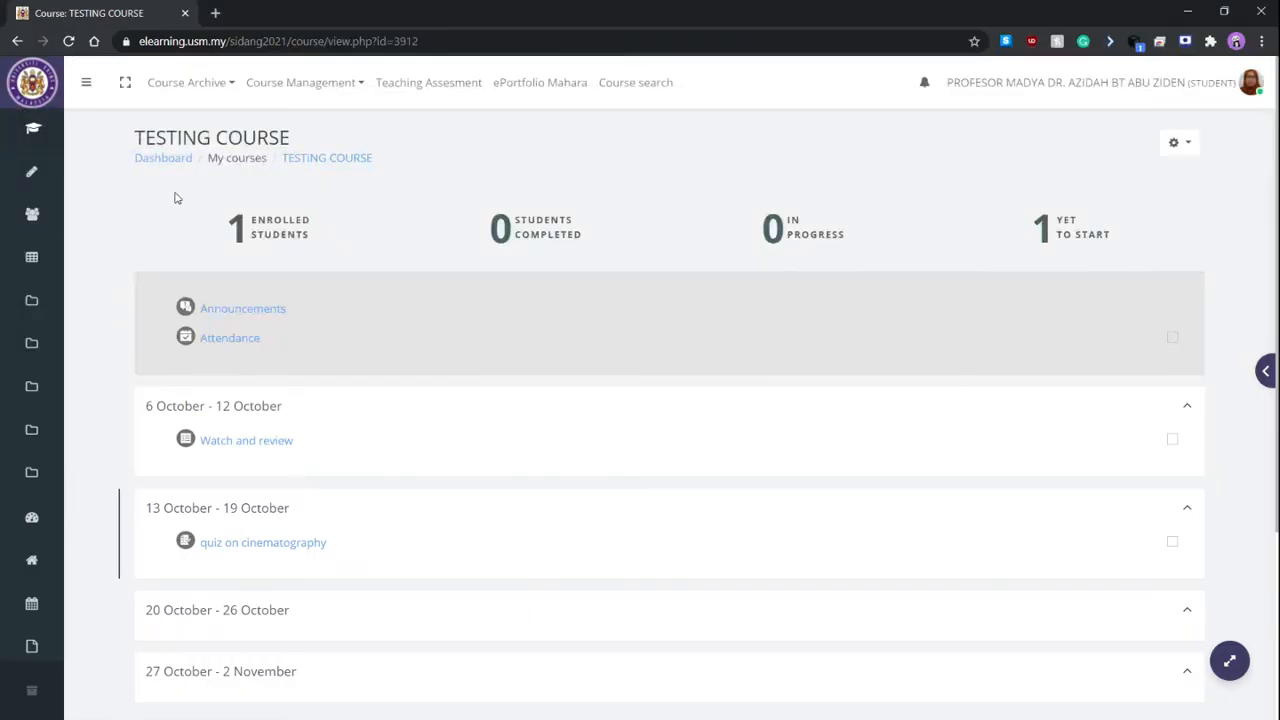
mouse_move(144, 239)
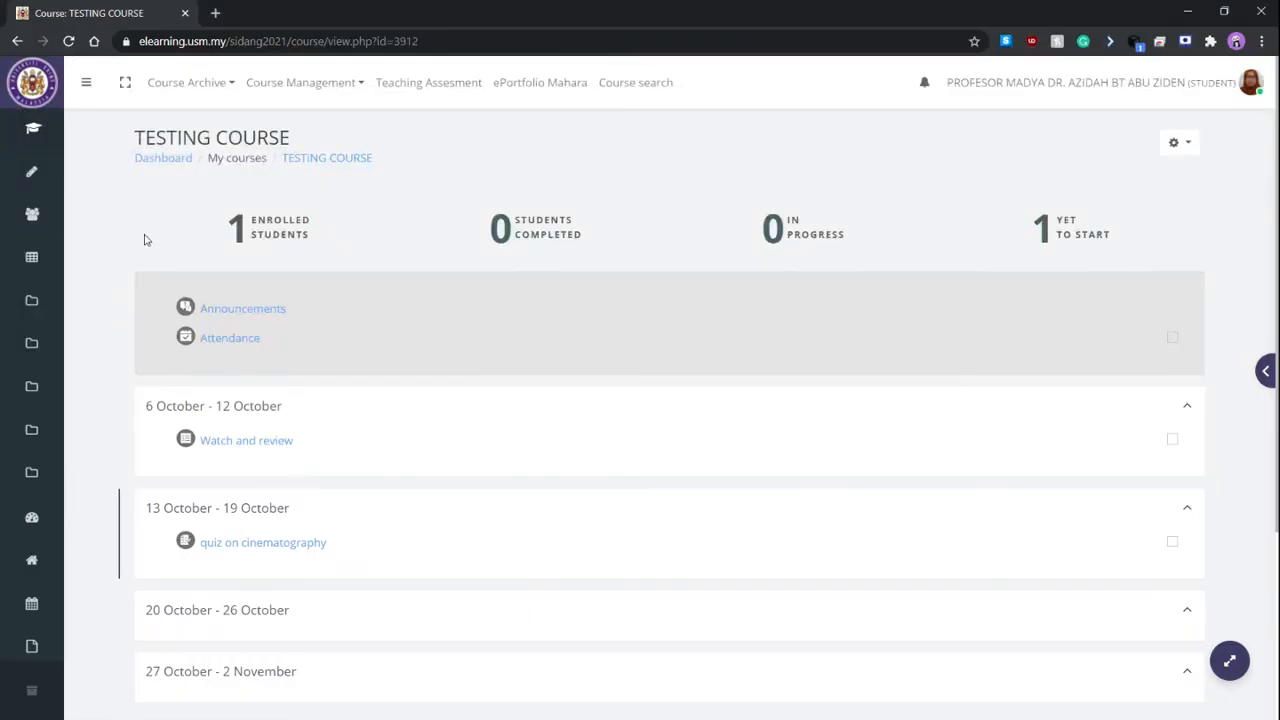
mouse_move(229, 337)
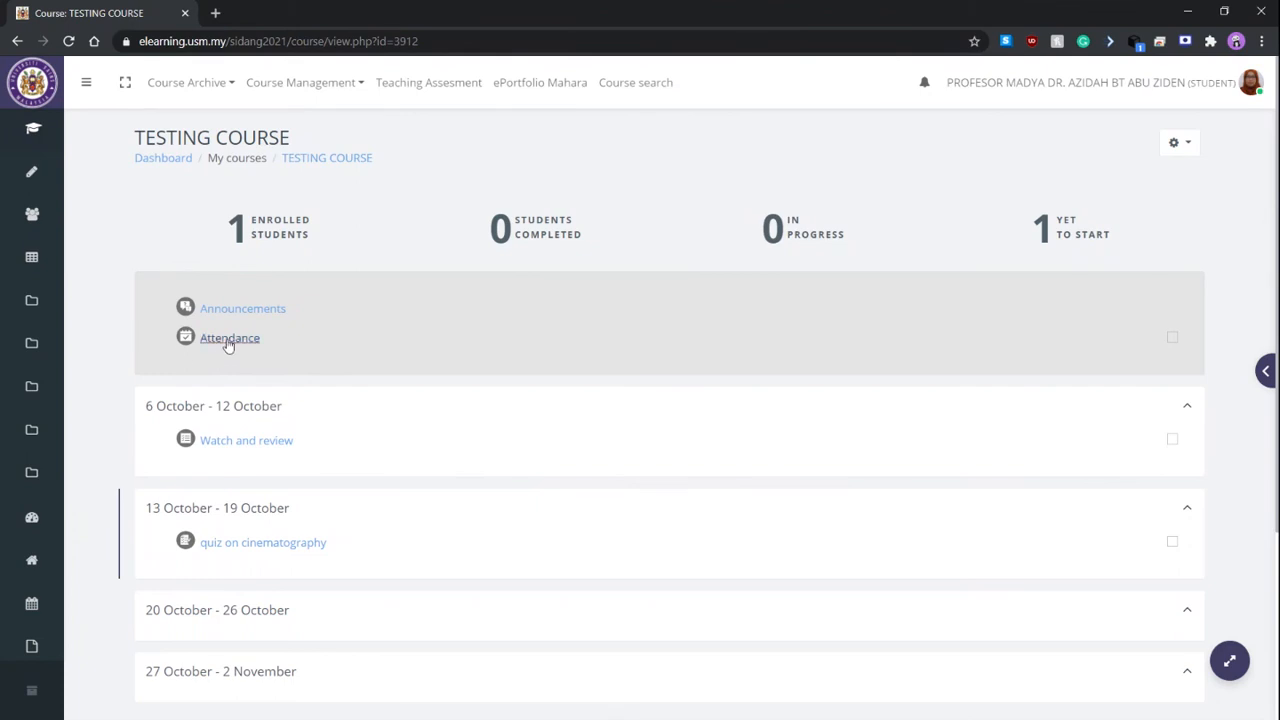
Step: Open the TESTING COURSE Attendance activity as the student to view its seven sessions
left_click(229, 337)
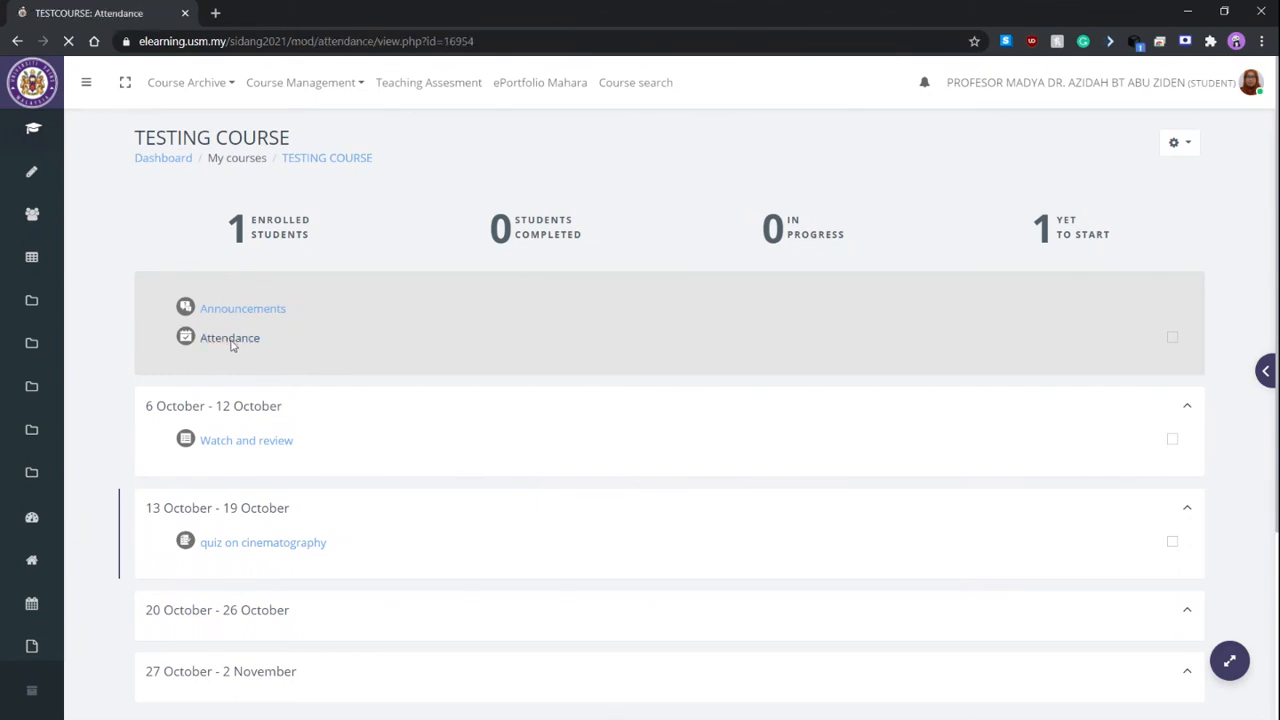
left_click(229, 337)
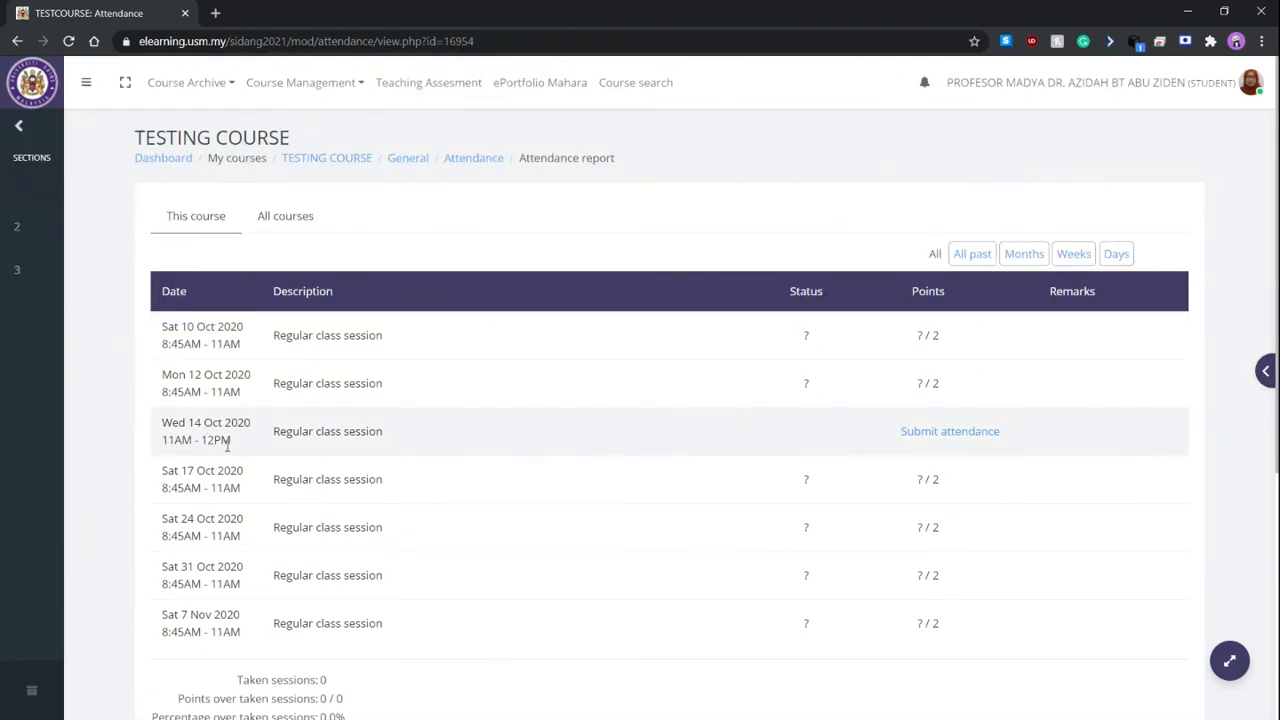
mouse_move(949, 437)
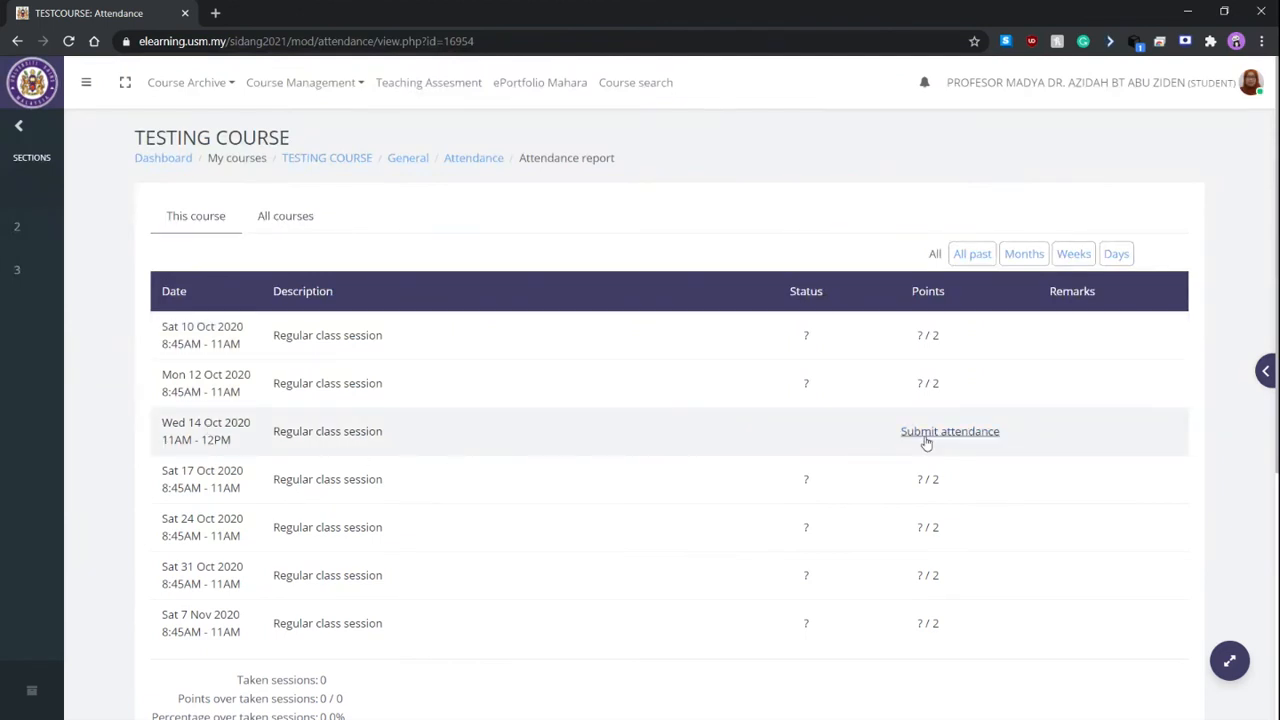
Step: Self-record attendance for Wednesday 14 October by entering the session password
left_click(950, 431)
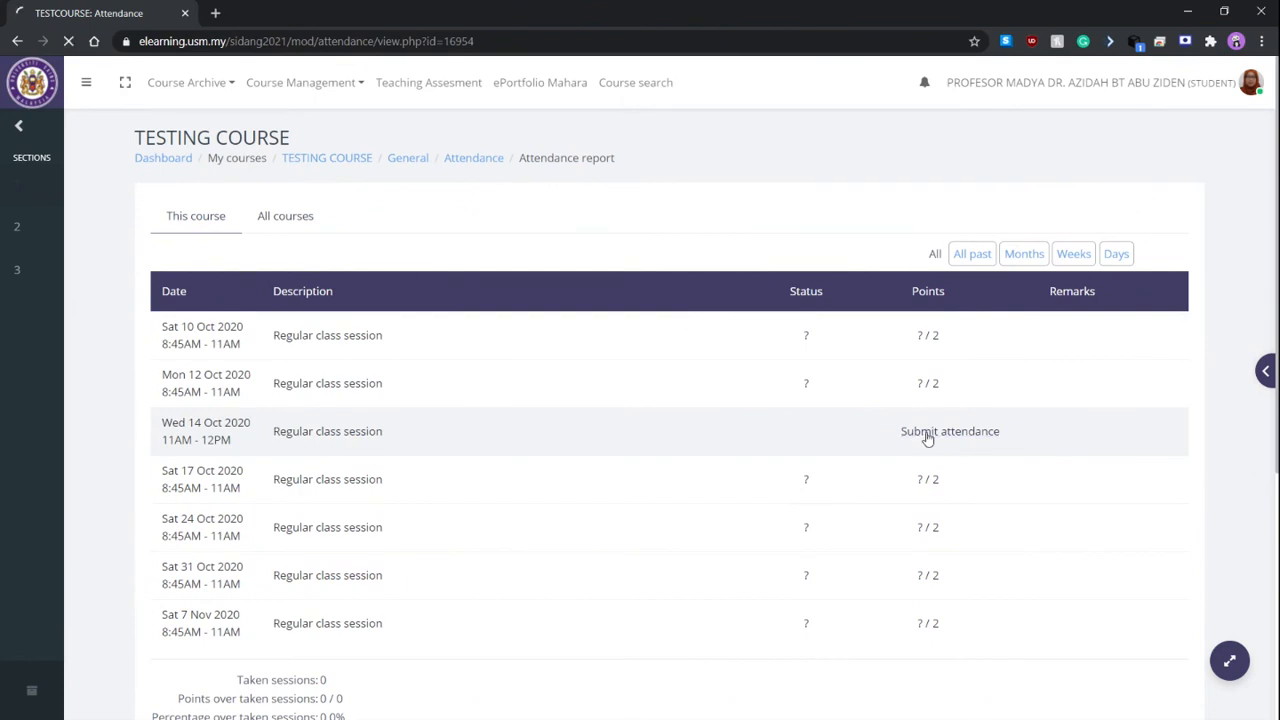
left_click(950, 431)
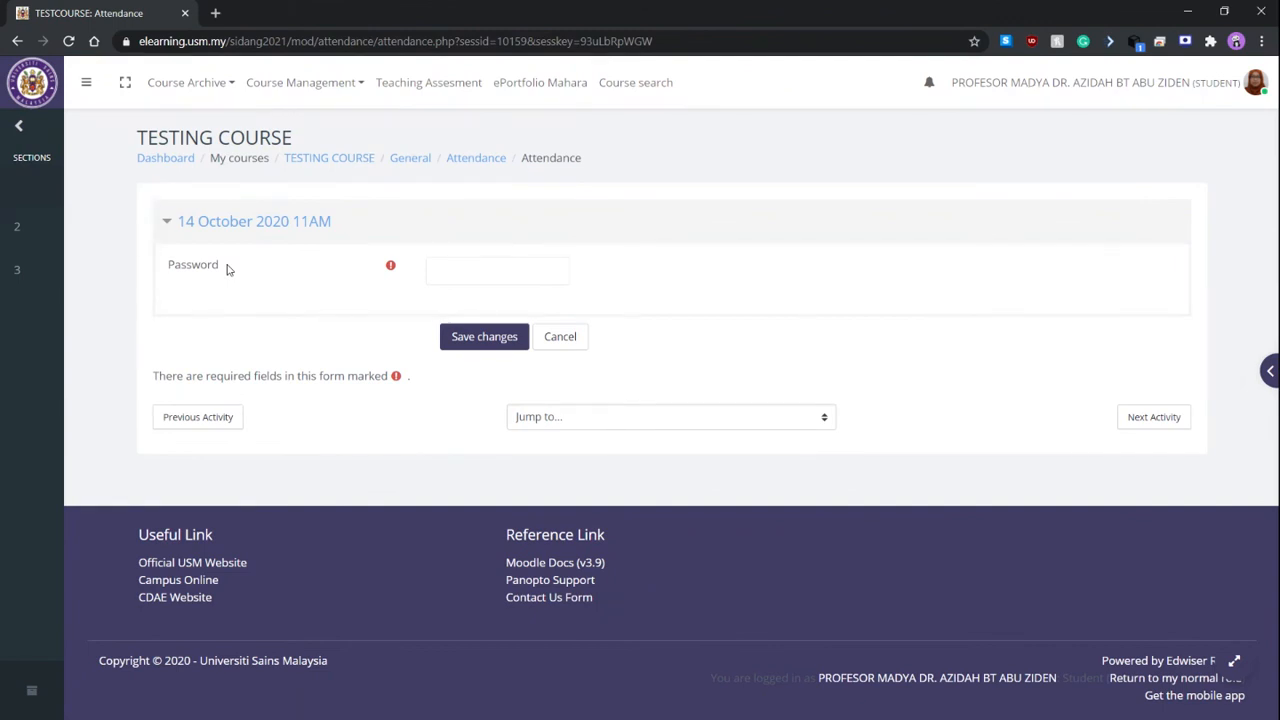
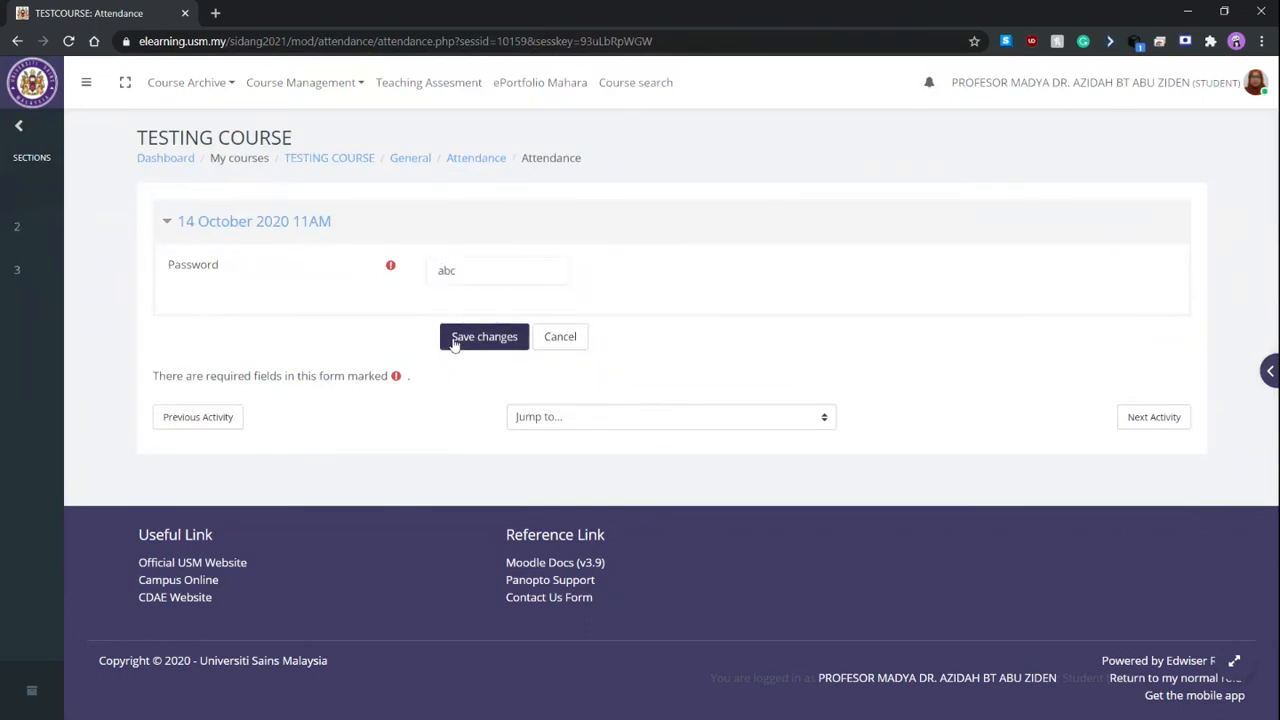
left_click(484, 336)
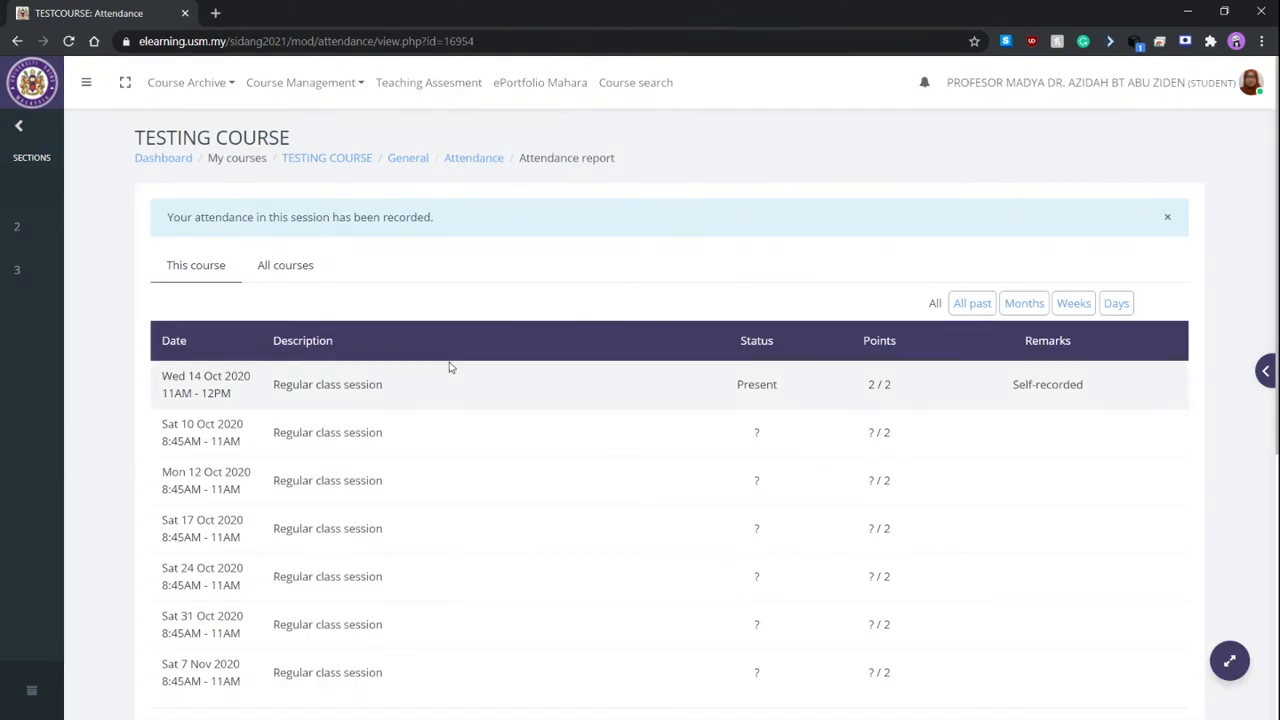
mouse_move(473, 228)
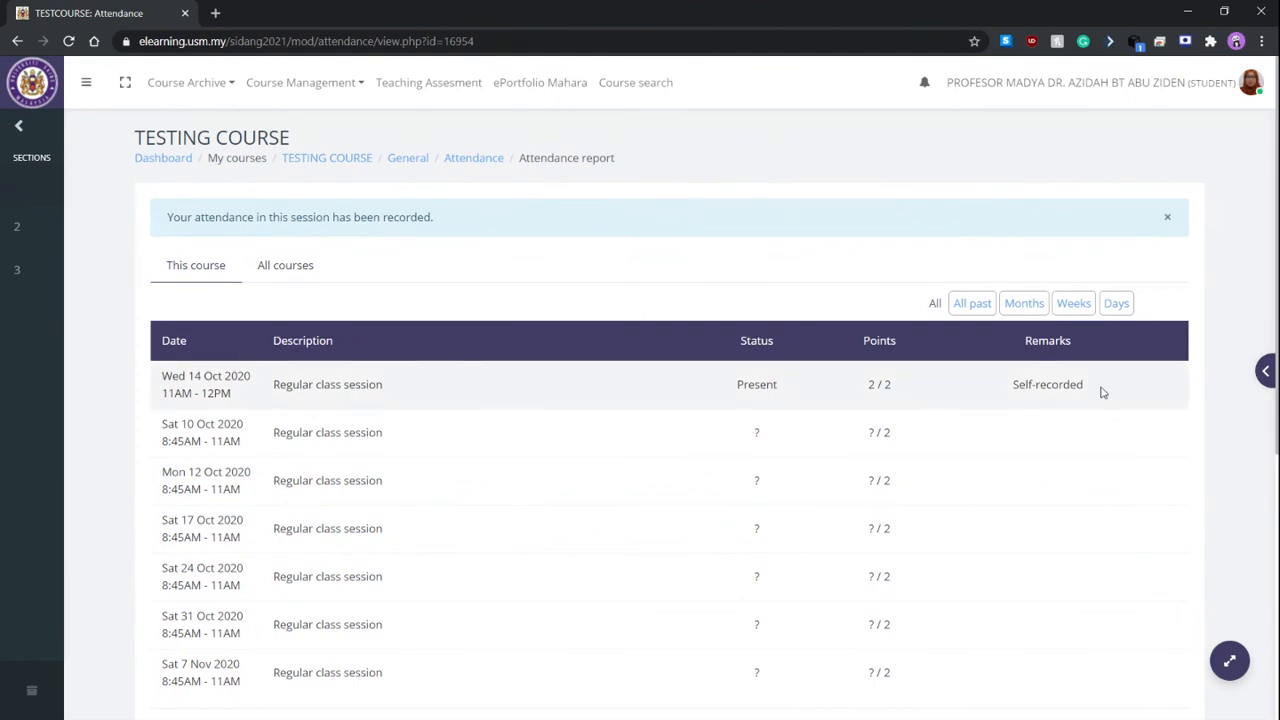
mouse_move(610, 317)
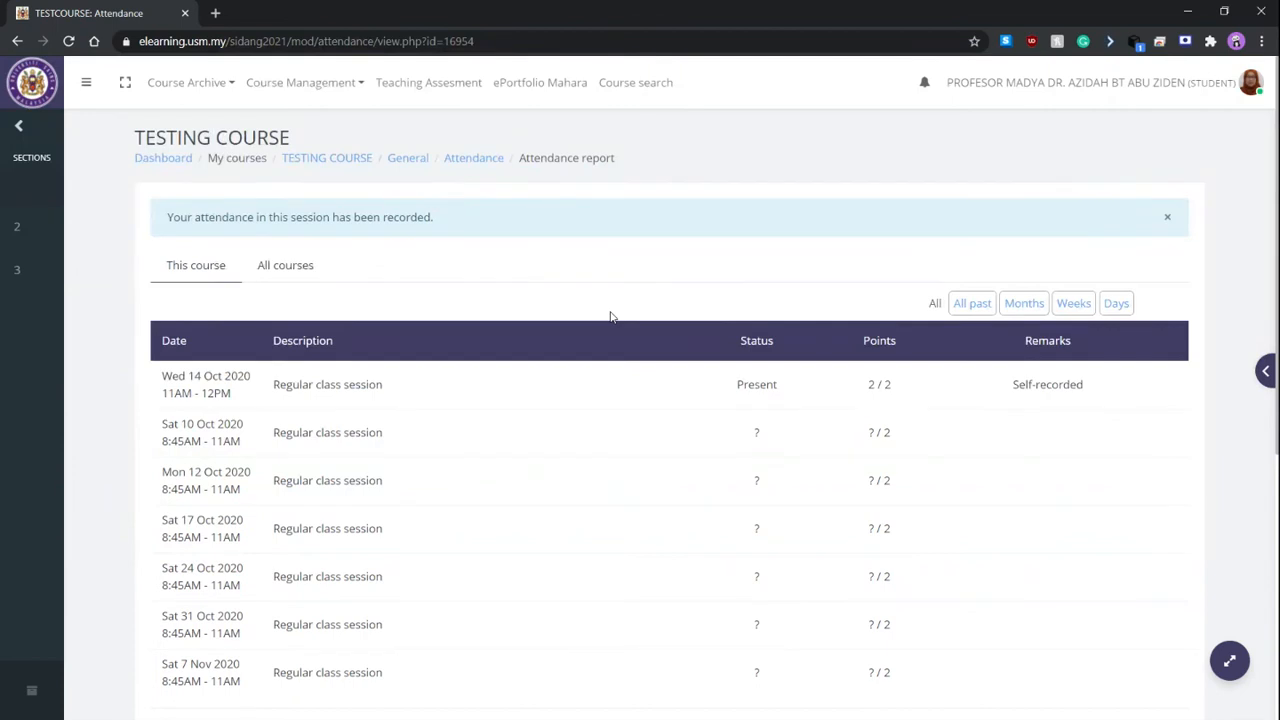